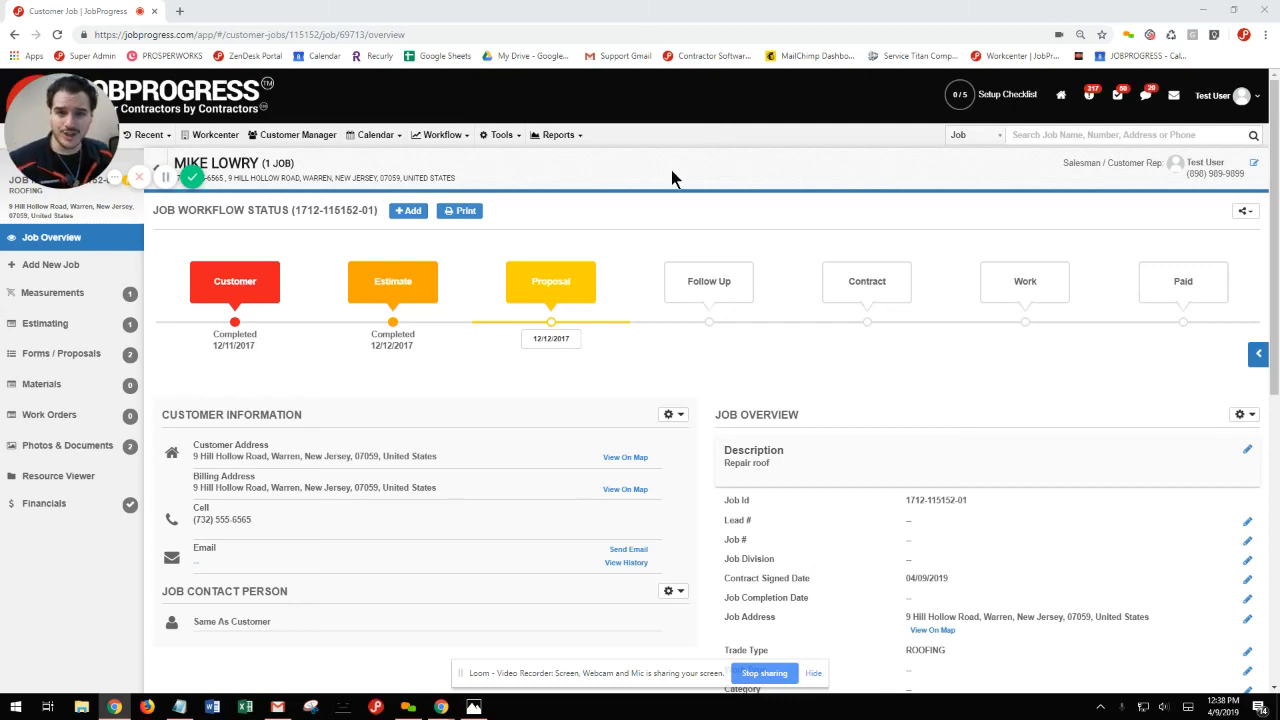
mouse_move(658, 206)
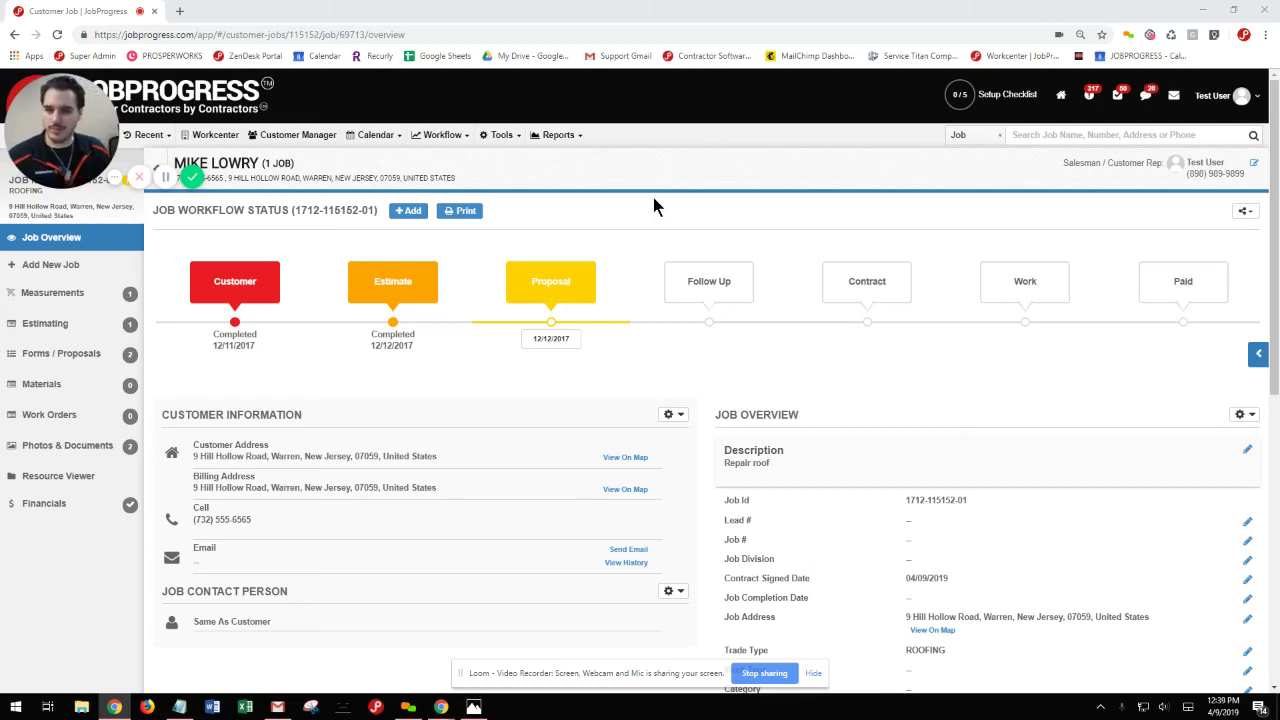
mouse_move(664, 220)
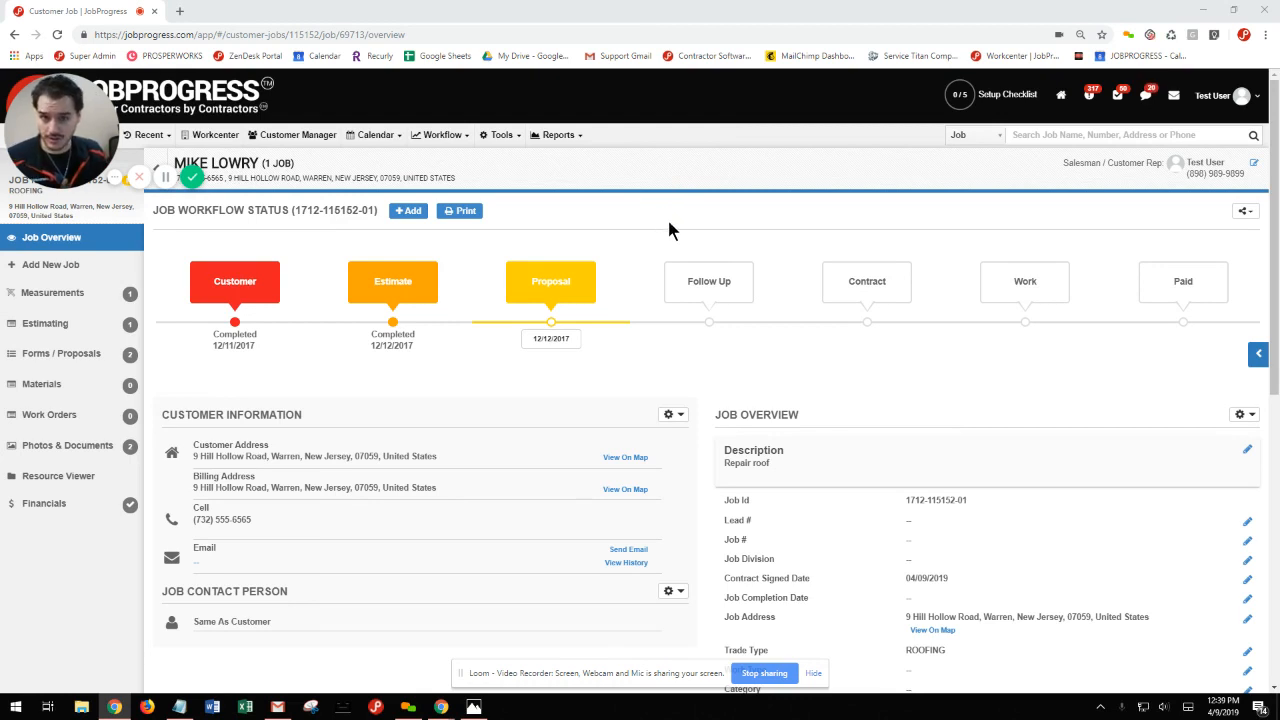
mouse_move(692, 220)
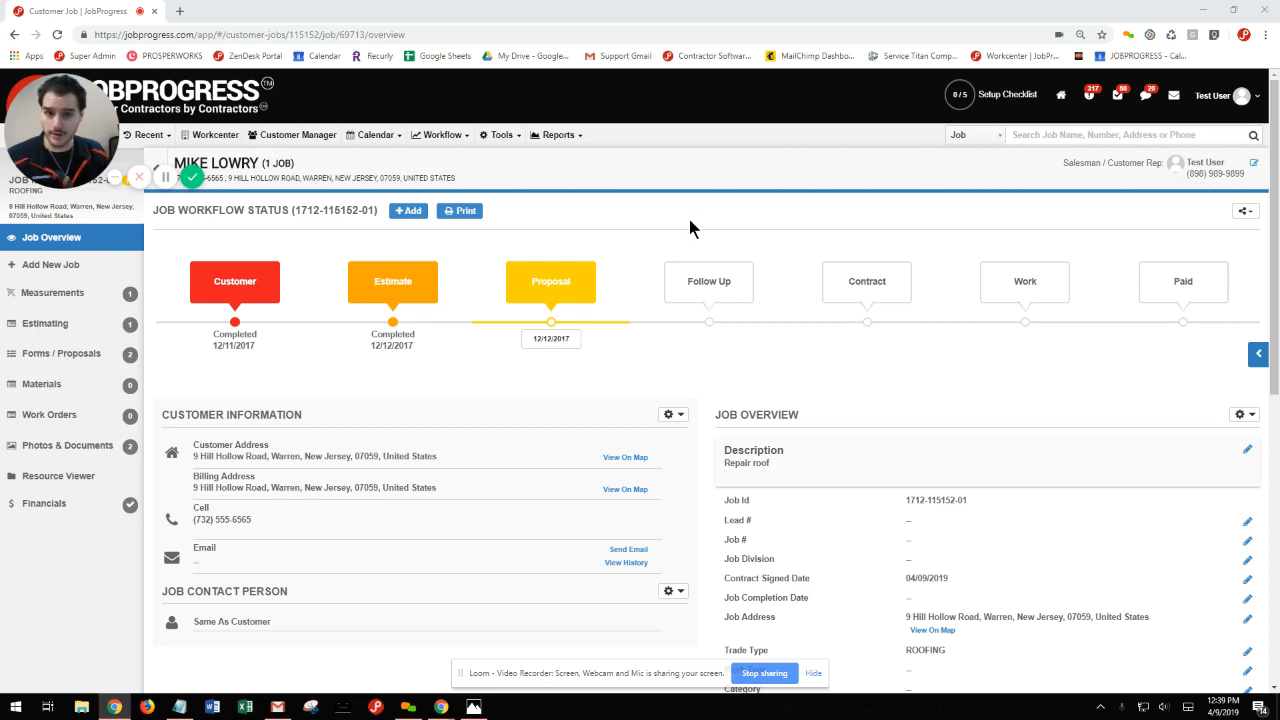
mouse_move(684, 224)
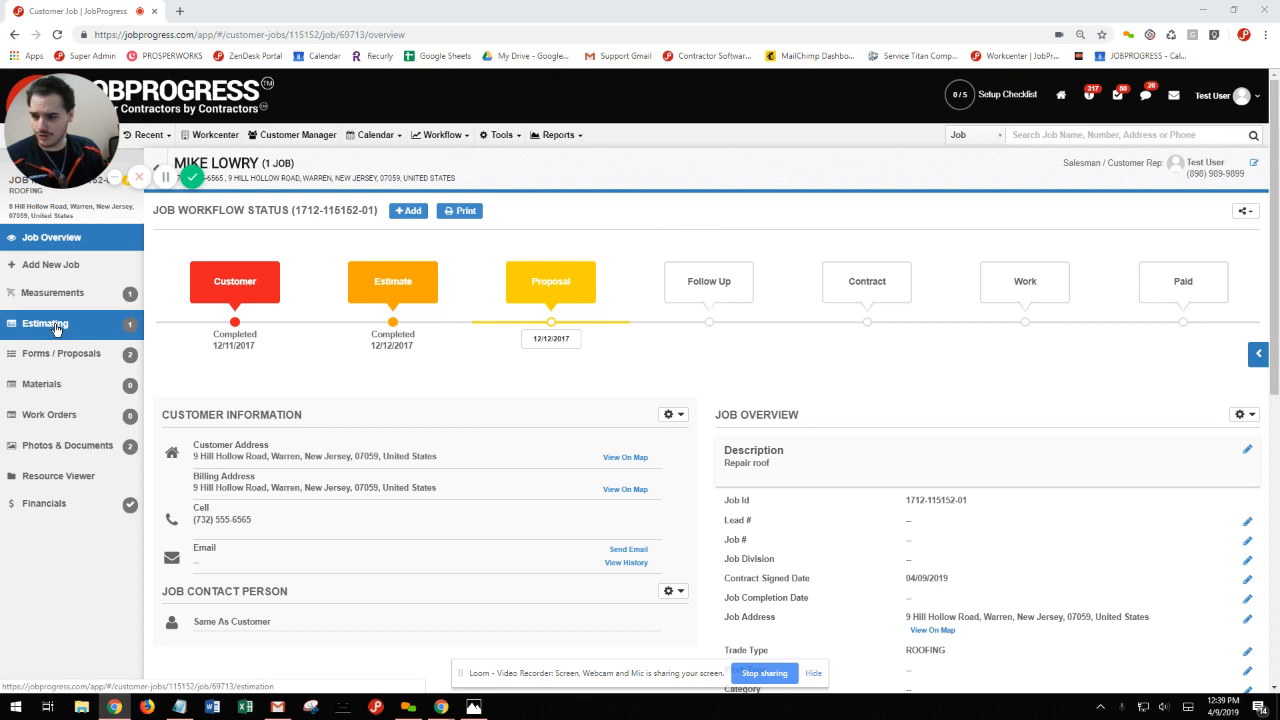
- Go to the job's Estimating page listing the existing Lowry roofing estimate
click(44, 324)
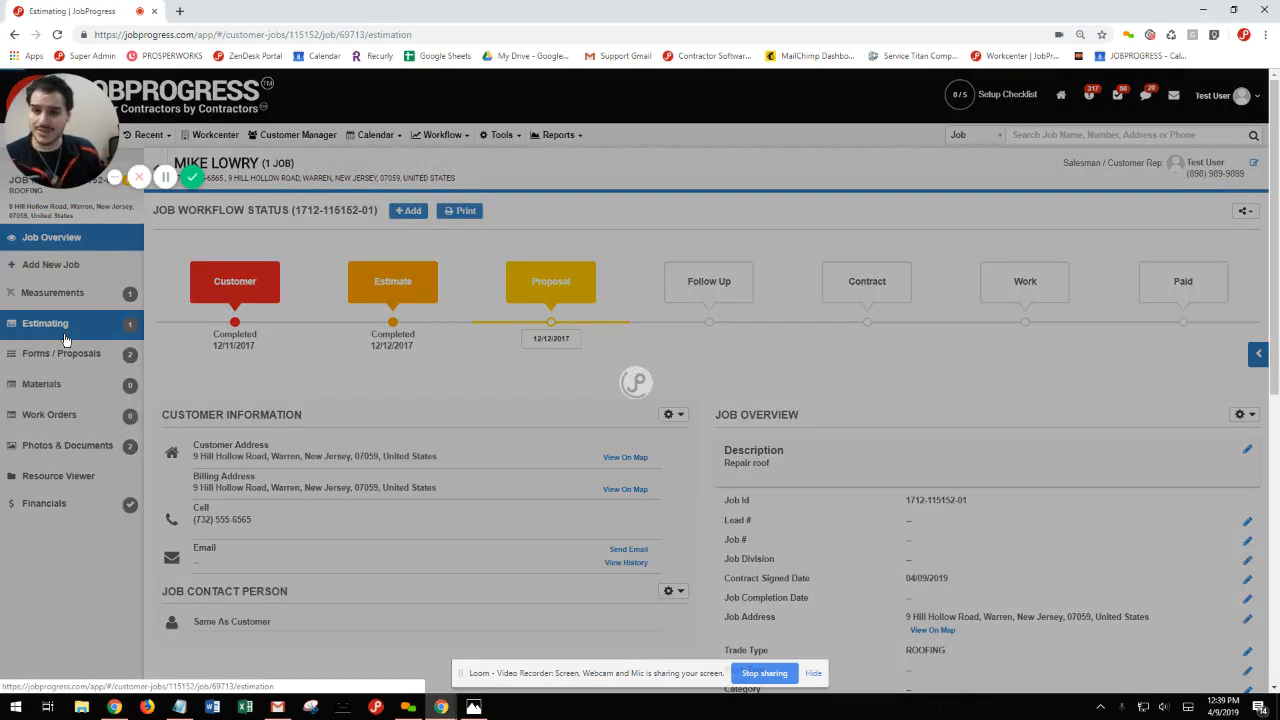
click(44, 324)
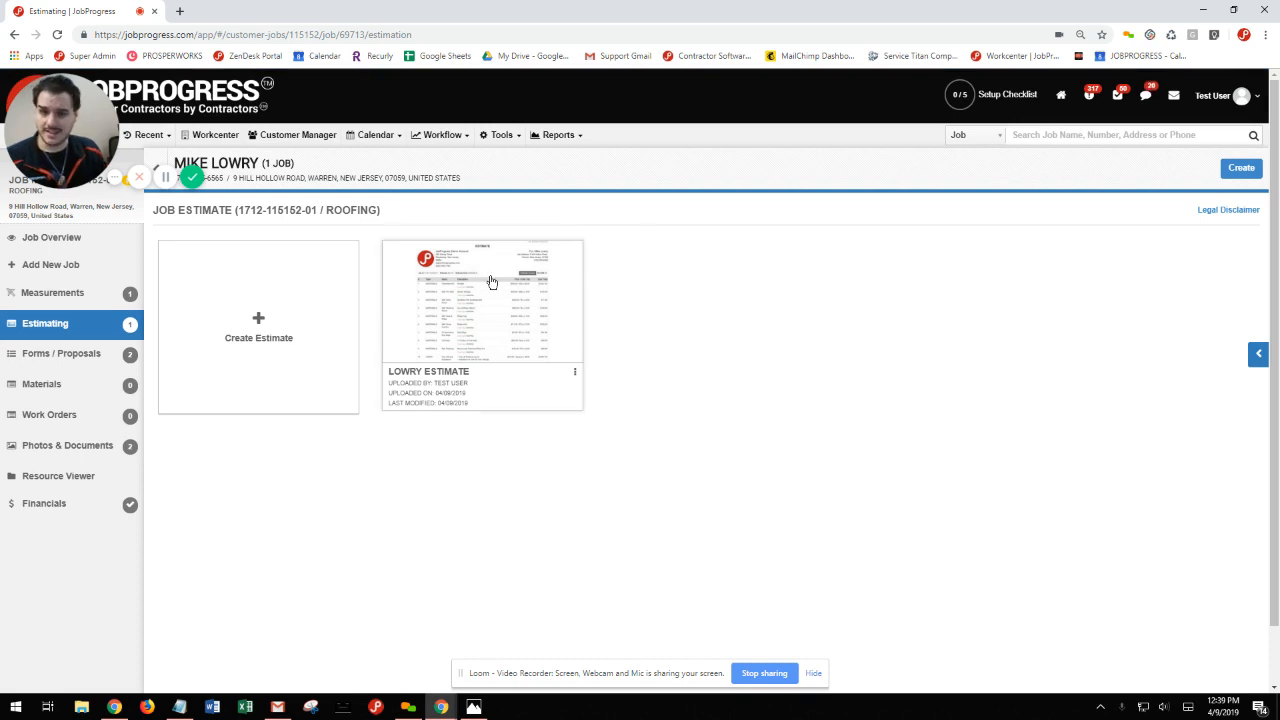
mouse_move(492, 288)
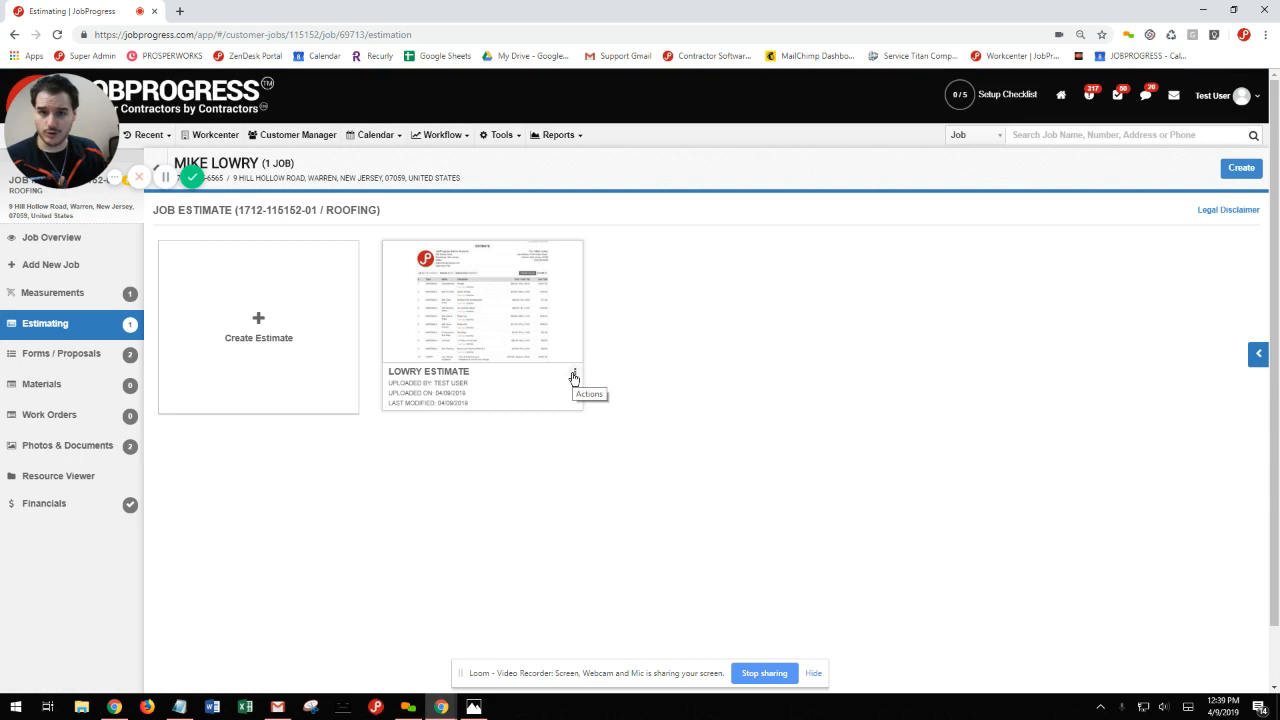
- Generate a material list from the Lowry estimate named 'Lowry Material List'
click(588, 392)
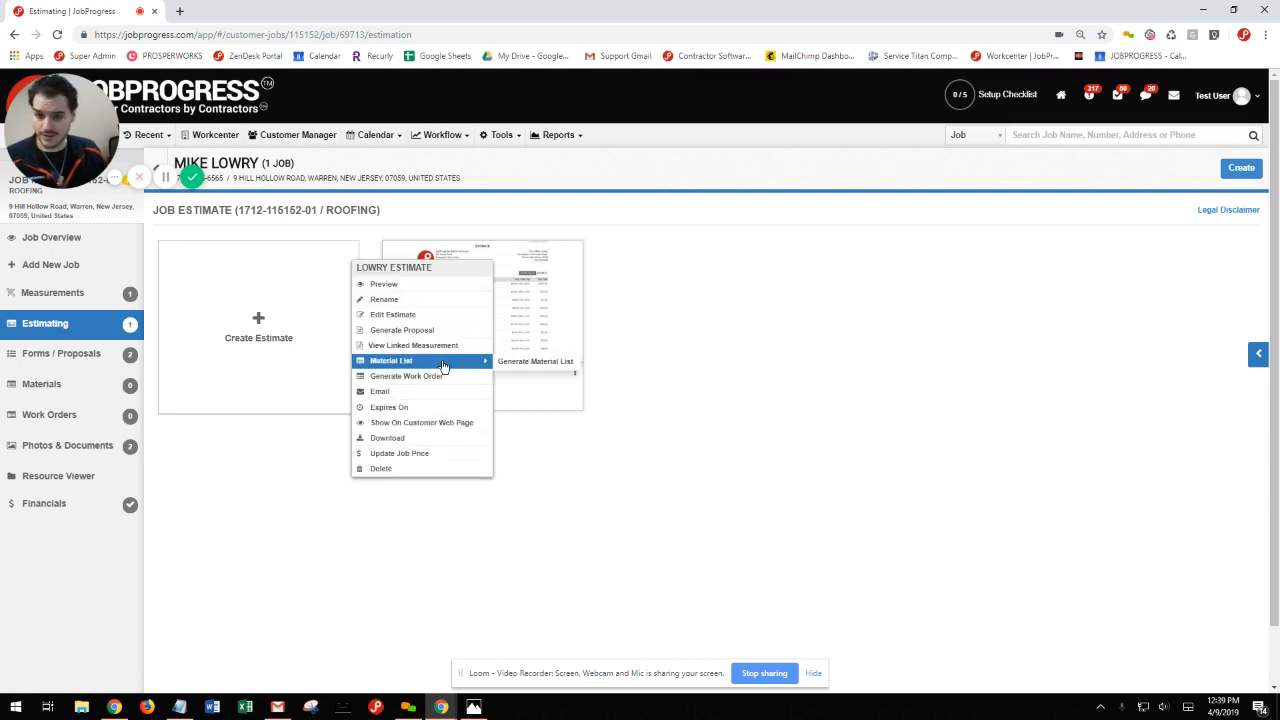
mouse_move(536, 360)
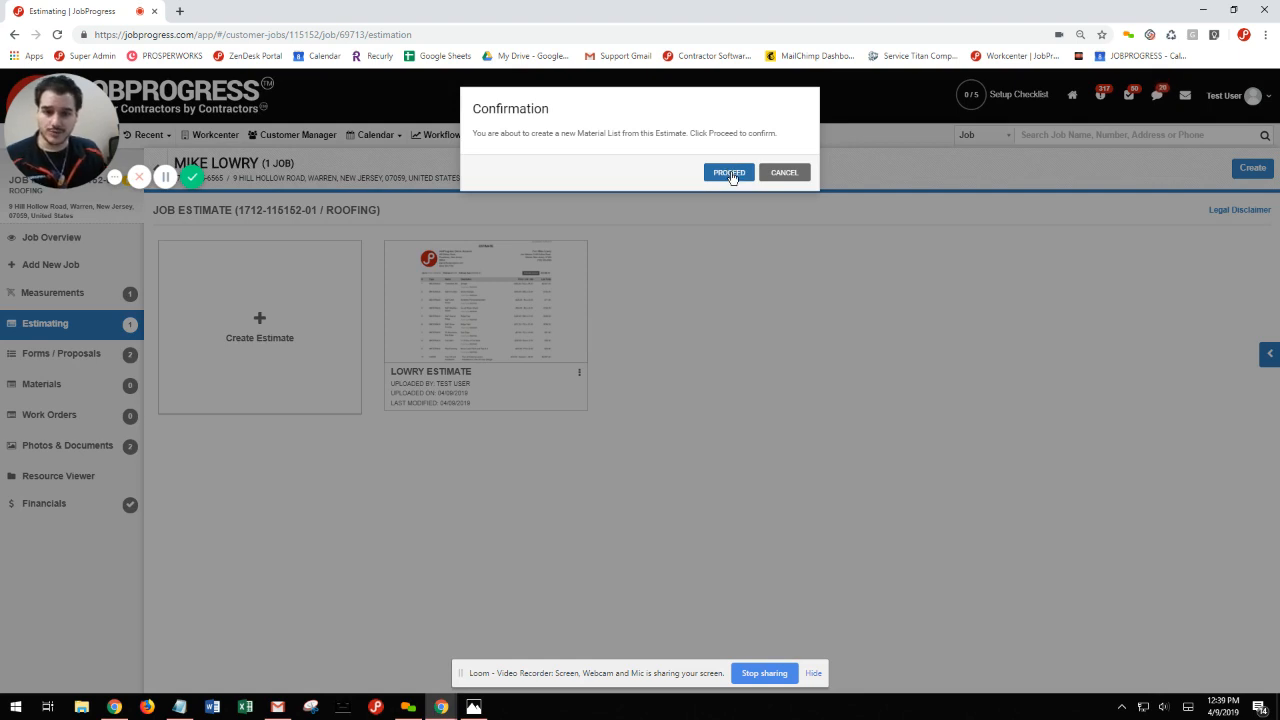
click(728, 172)
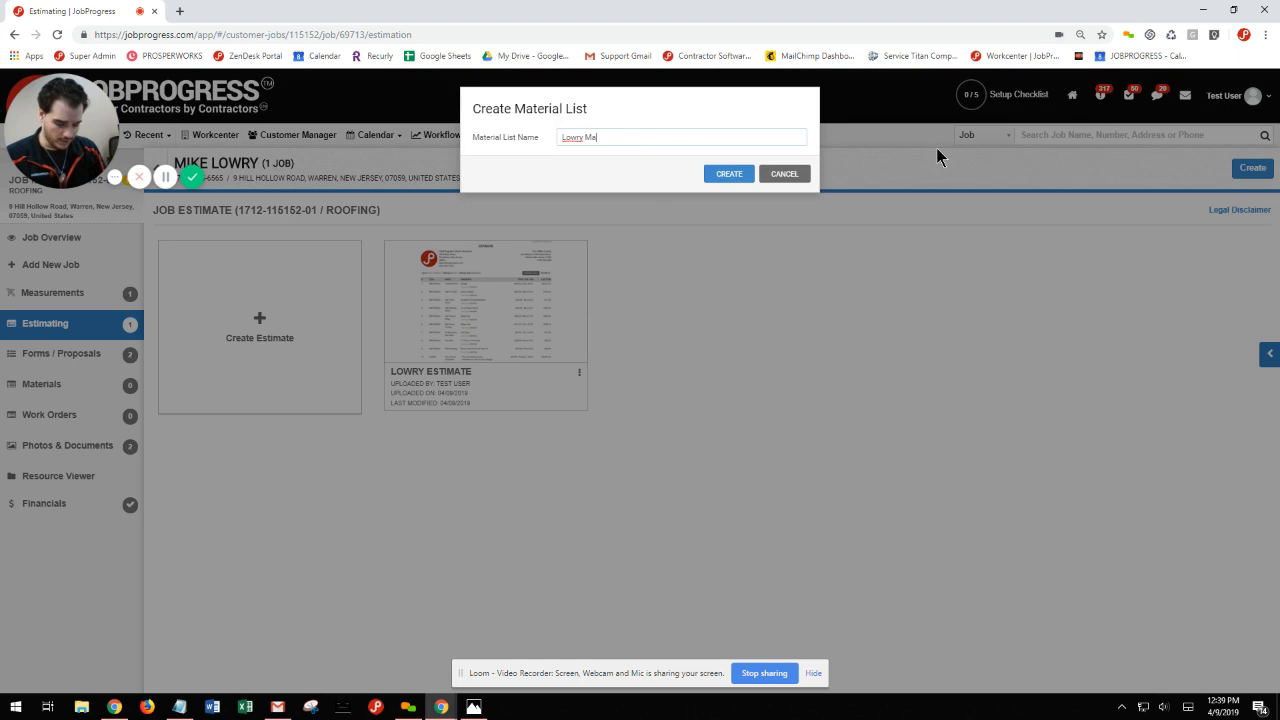
text(terial List)
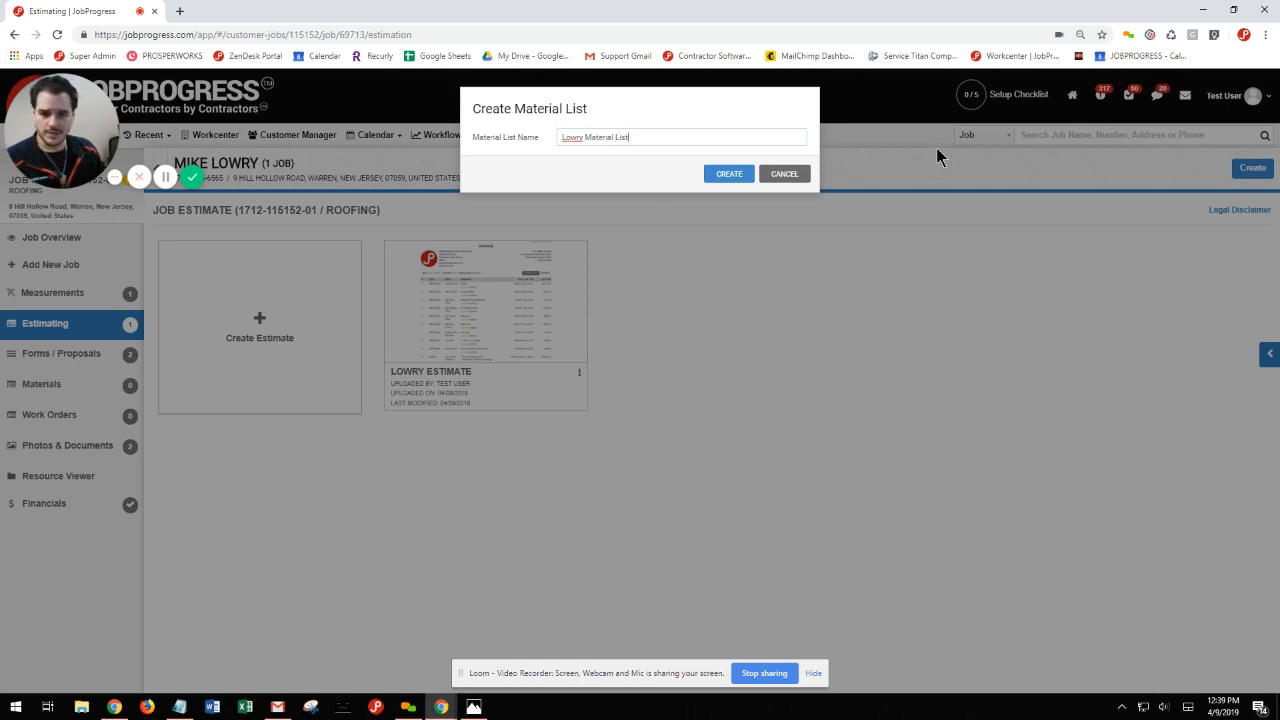
click(728, 172)
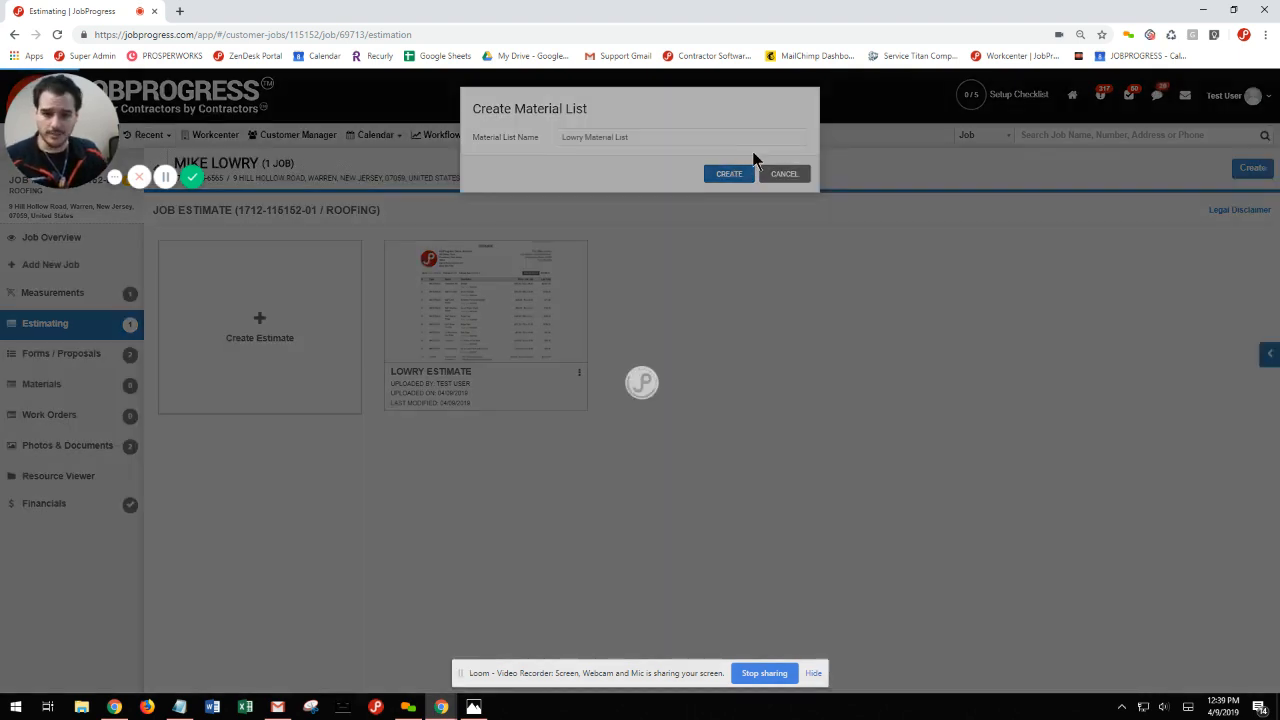
mouse_move(760, 152)
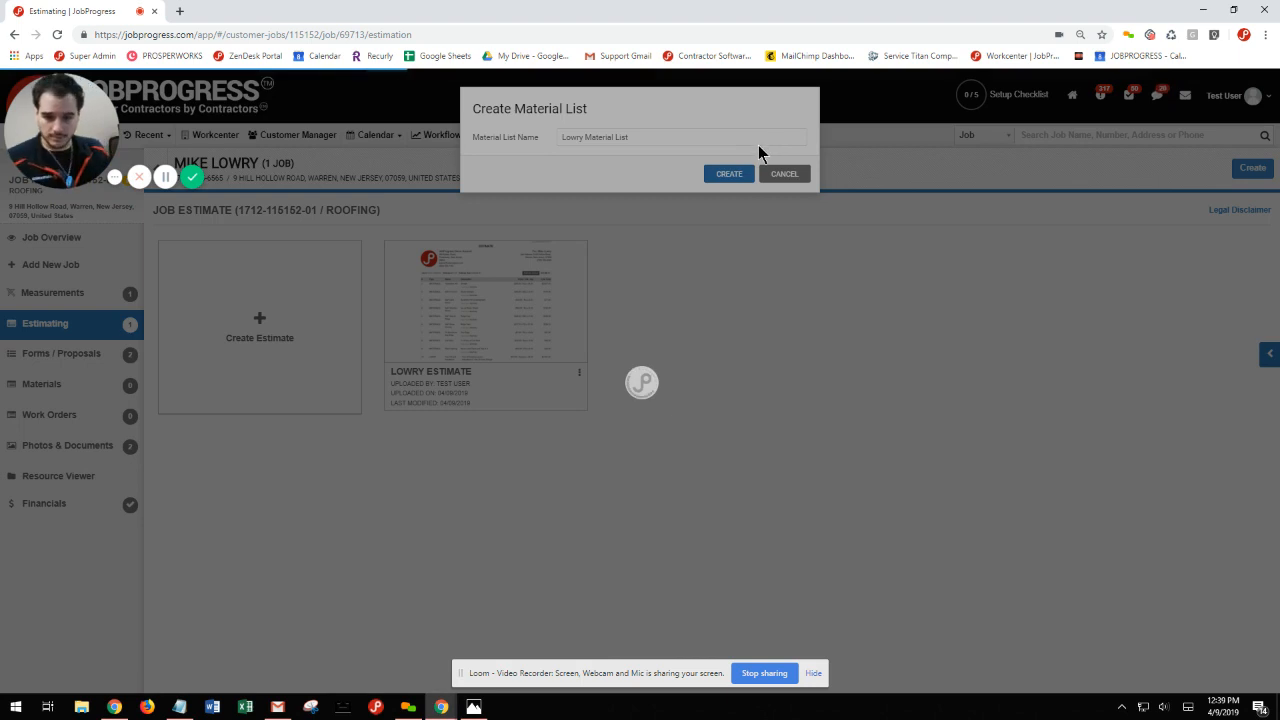
click(728, 172)
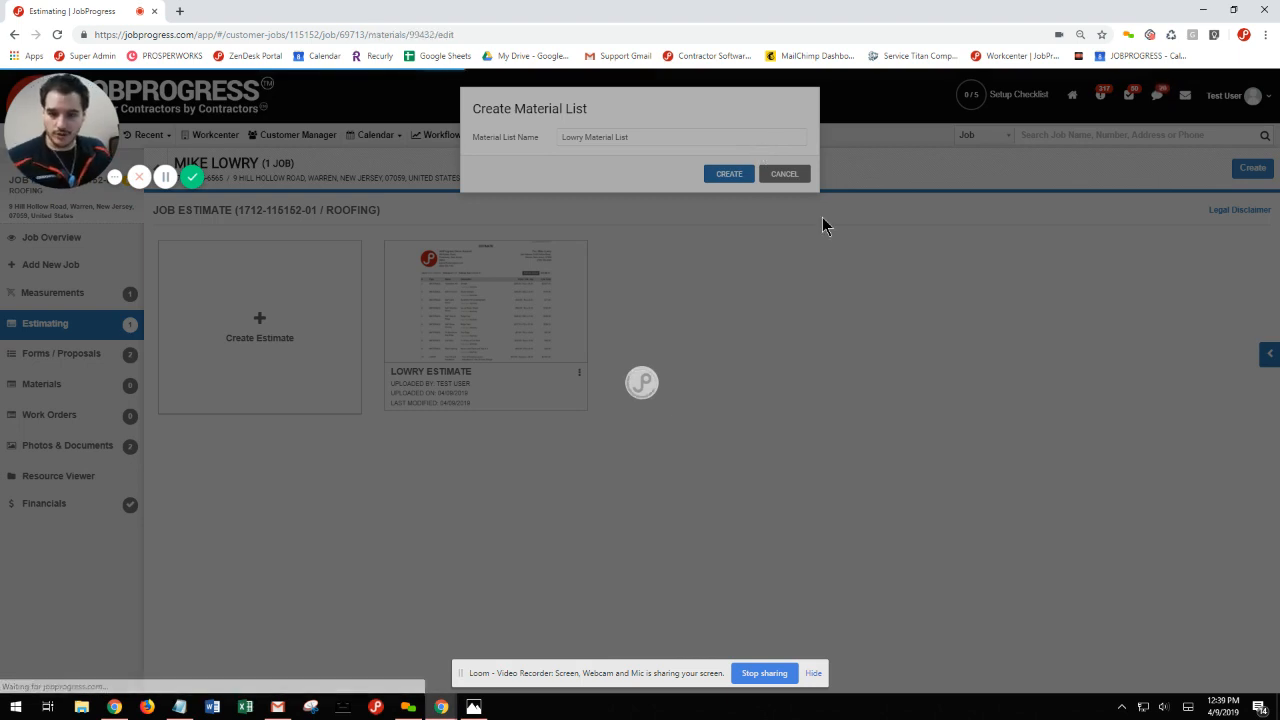
- Enable Include Cost so the material worksheet shows prices, quantities and a $4,766.75 total
click(728, 172)
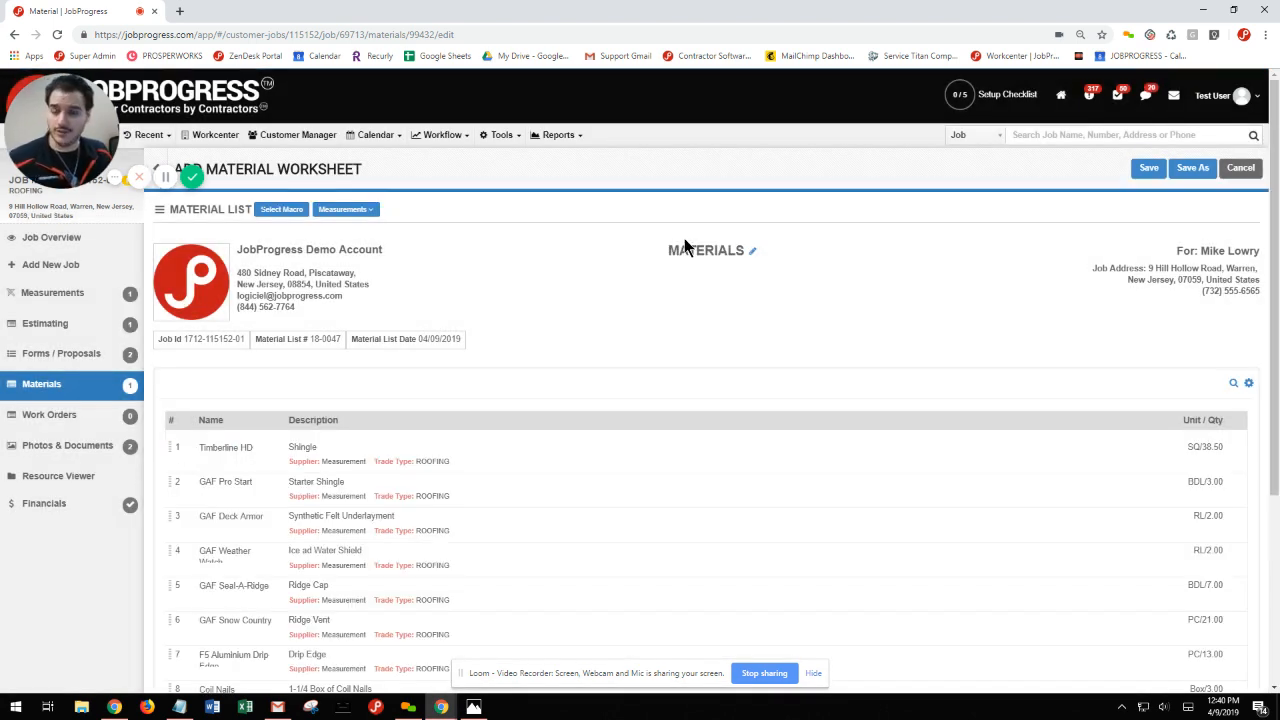
mouse_move(644, 302)
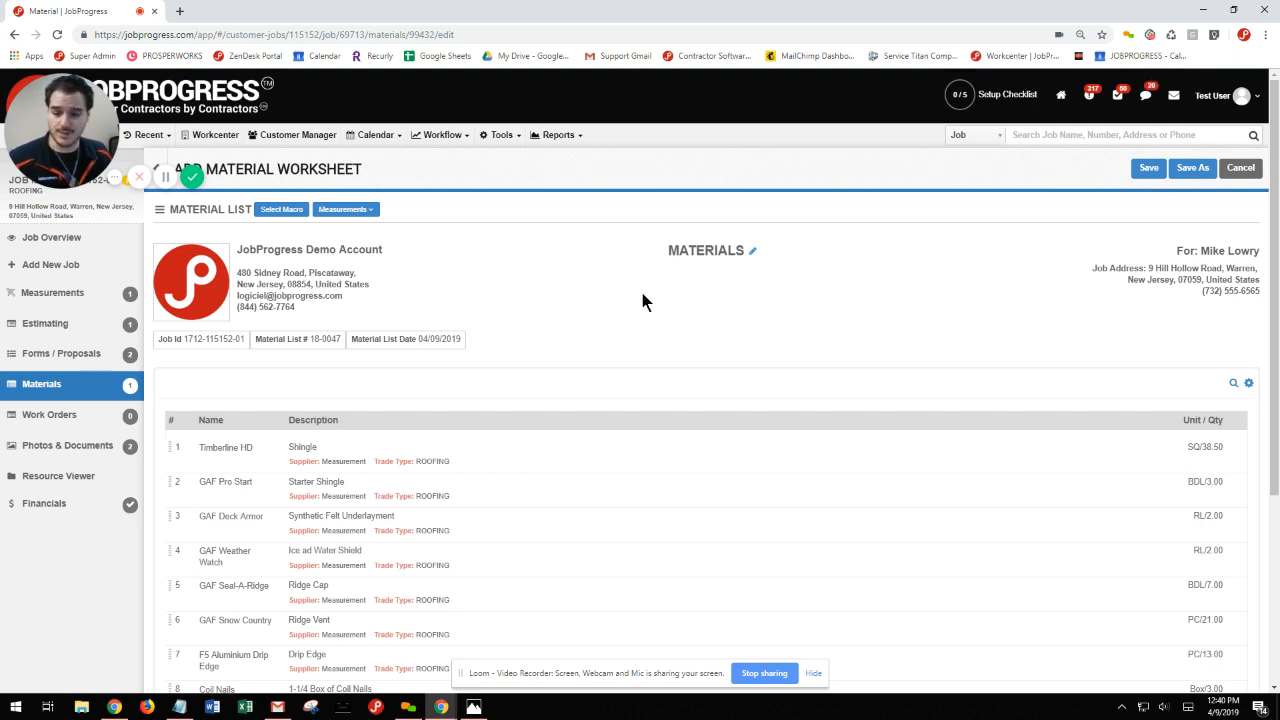
mouse_move(1084, 260)
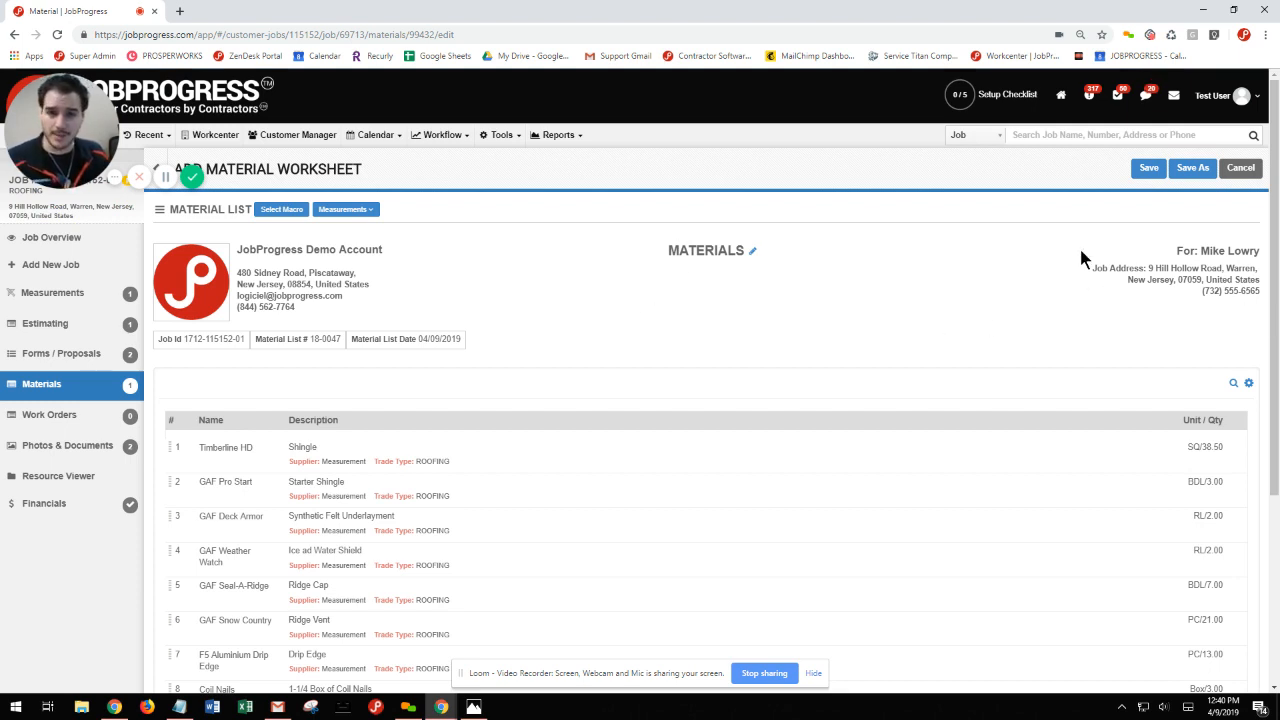
mouse_move(1130, 272)
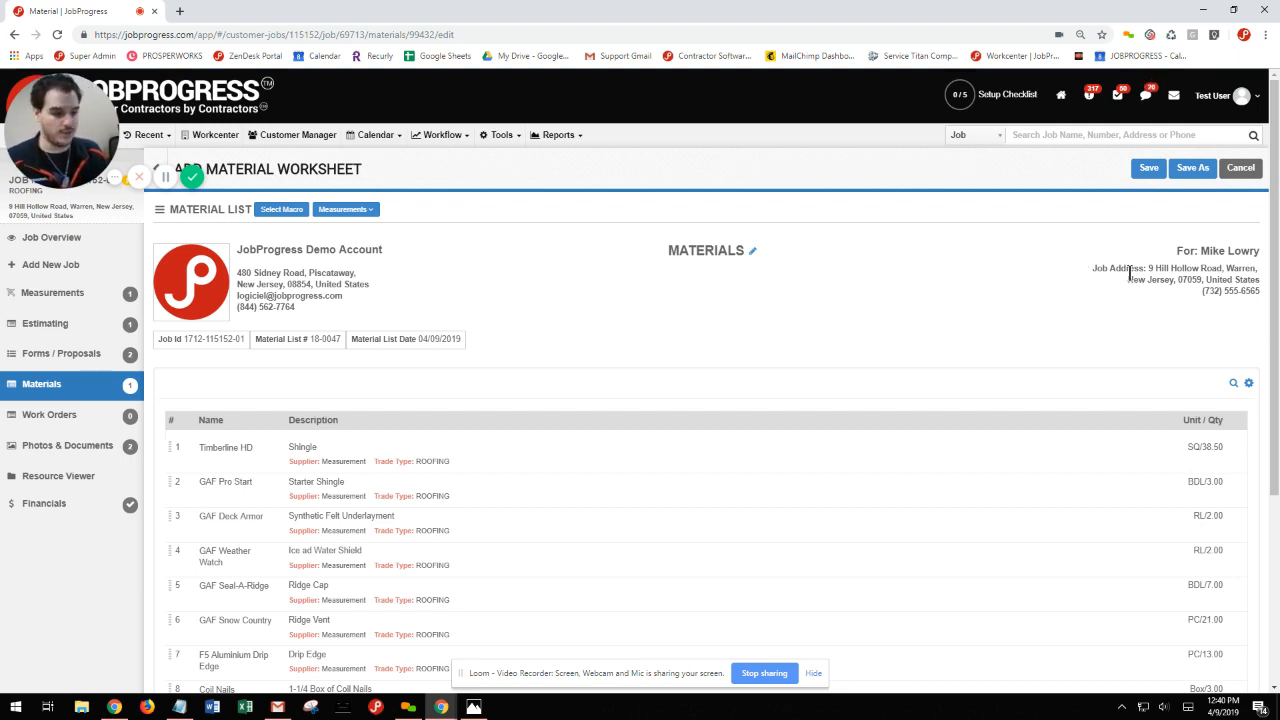
mouse_move(1252, 412)
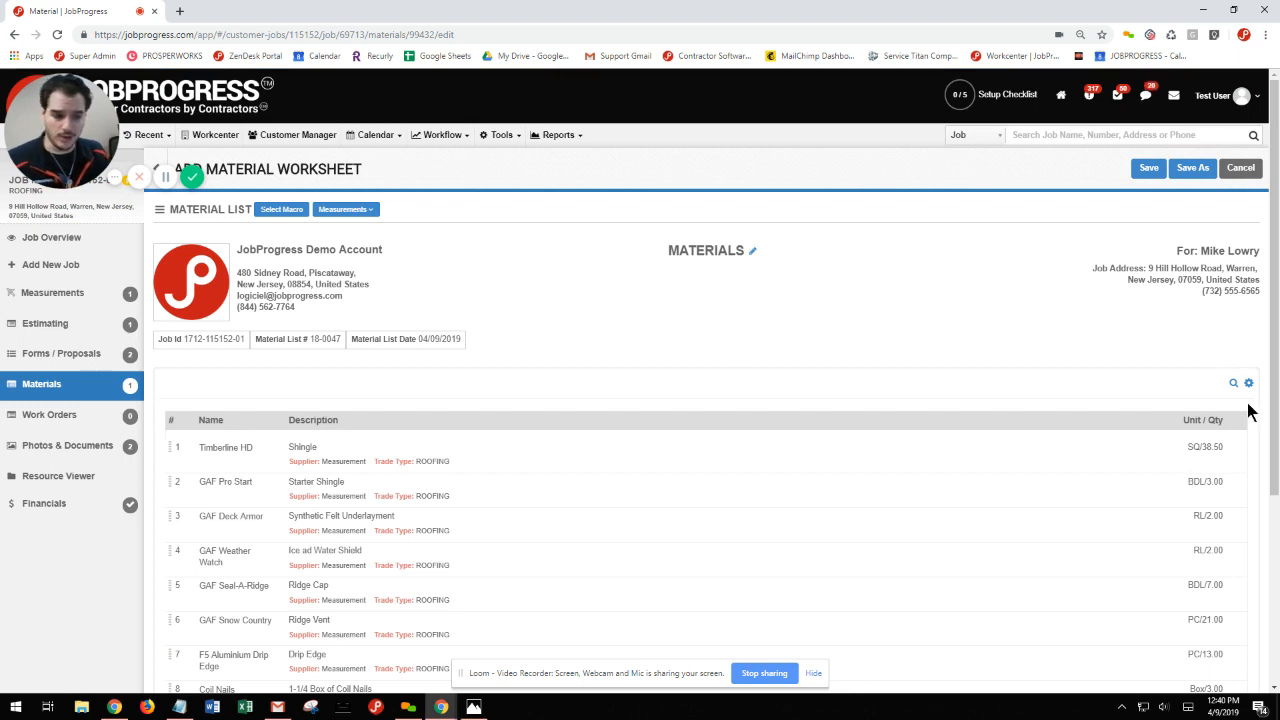
click(1248, 384)
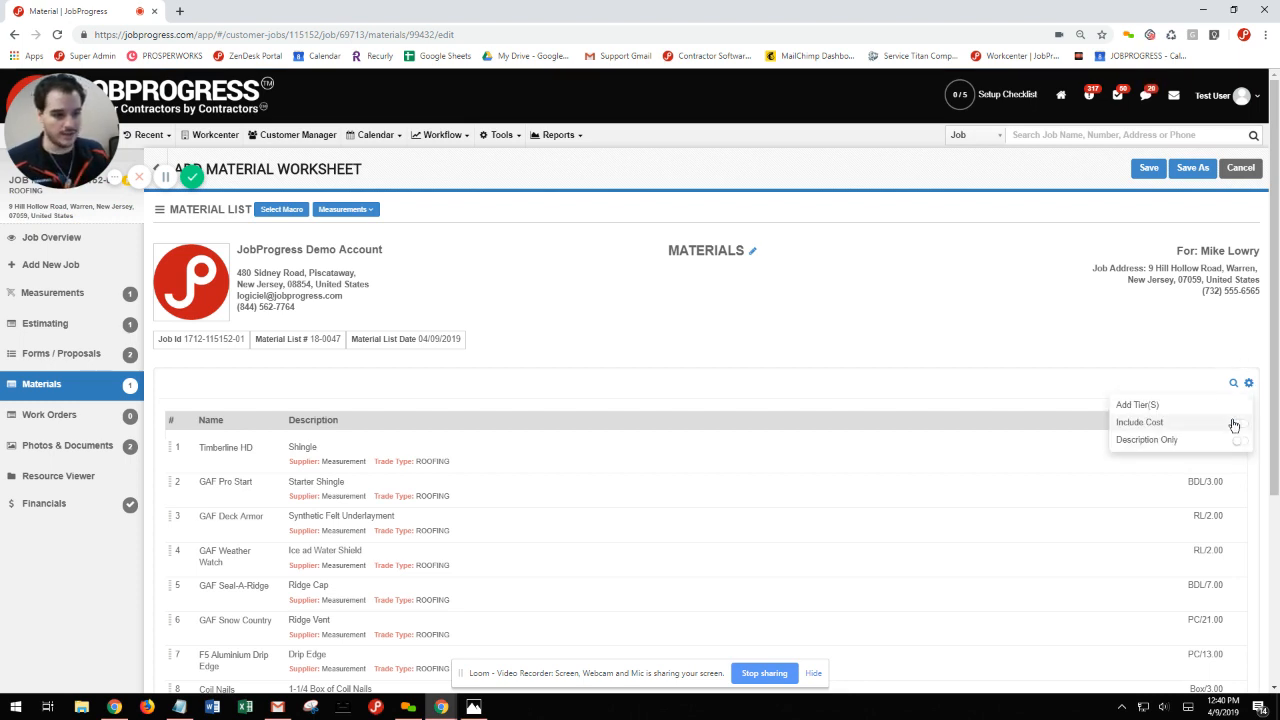
click(1240, 422)
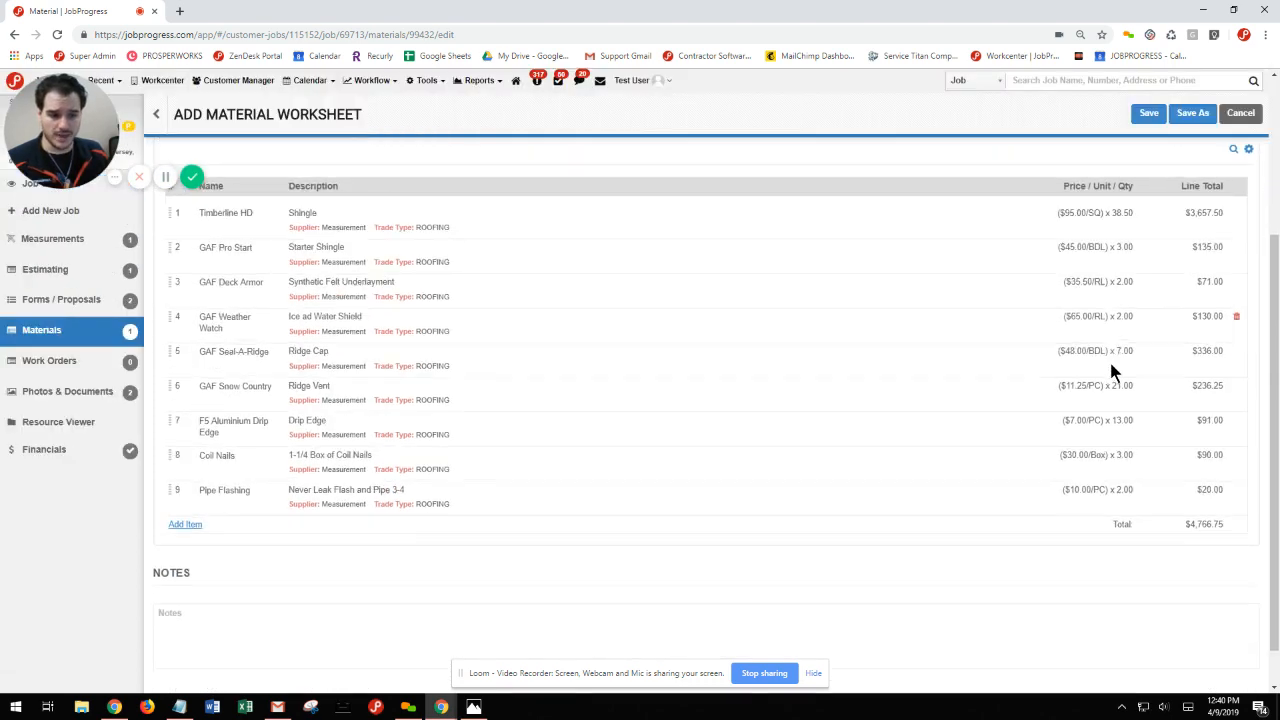
- Add the note 'Deliver on 4/20/19' to the material list's Notes box
scroll(up, 3)
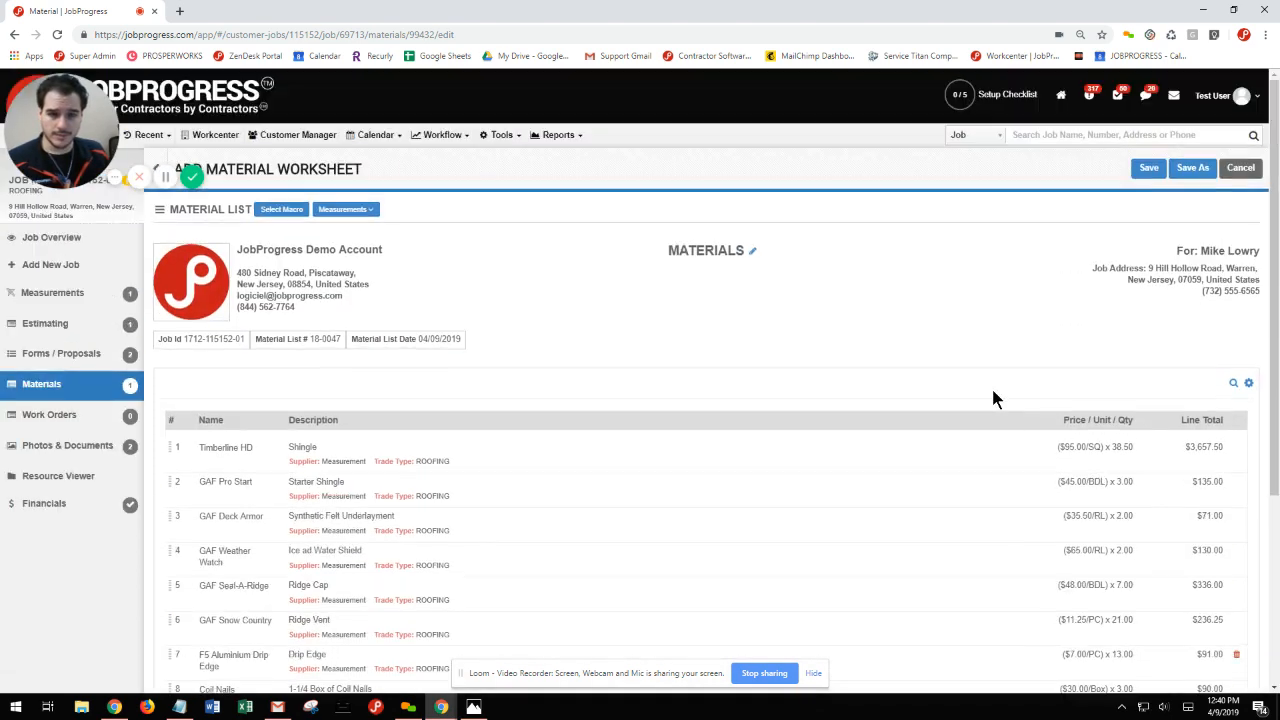
scroll(down, 3)
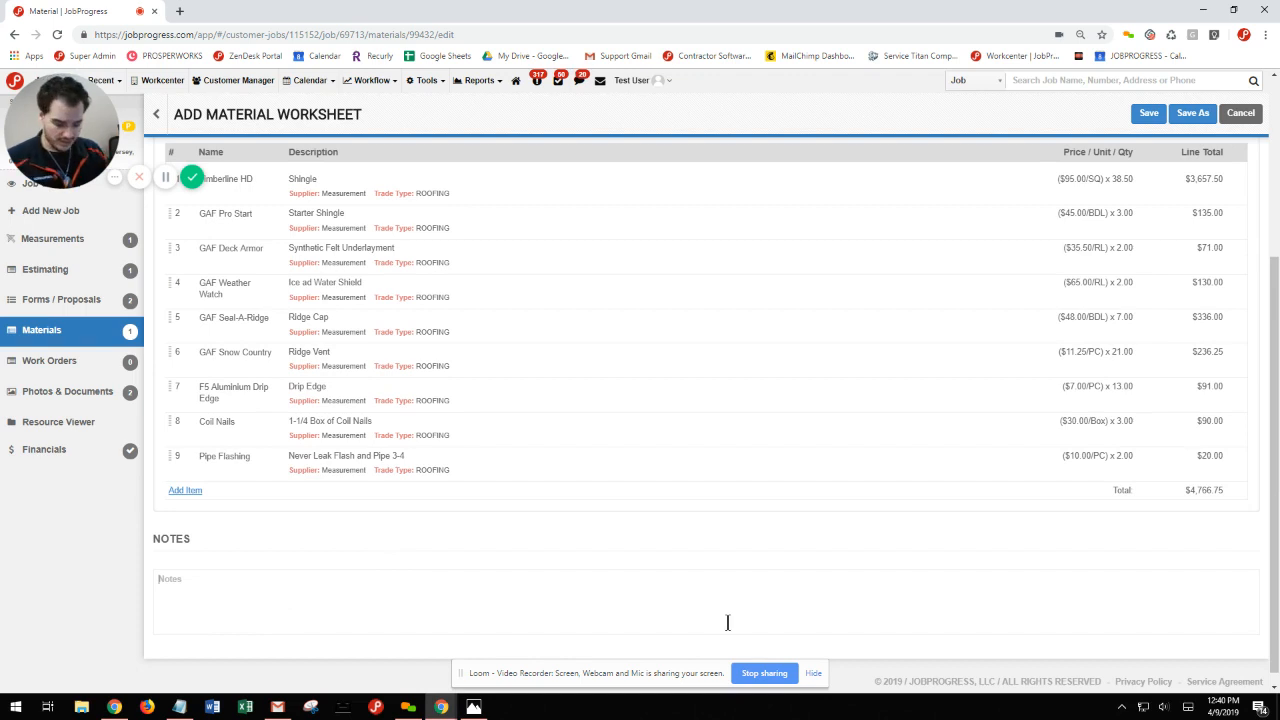
text(Deliver on)
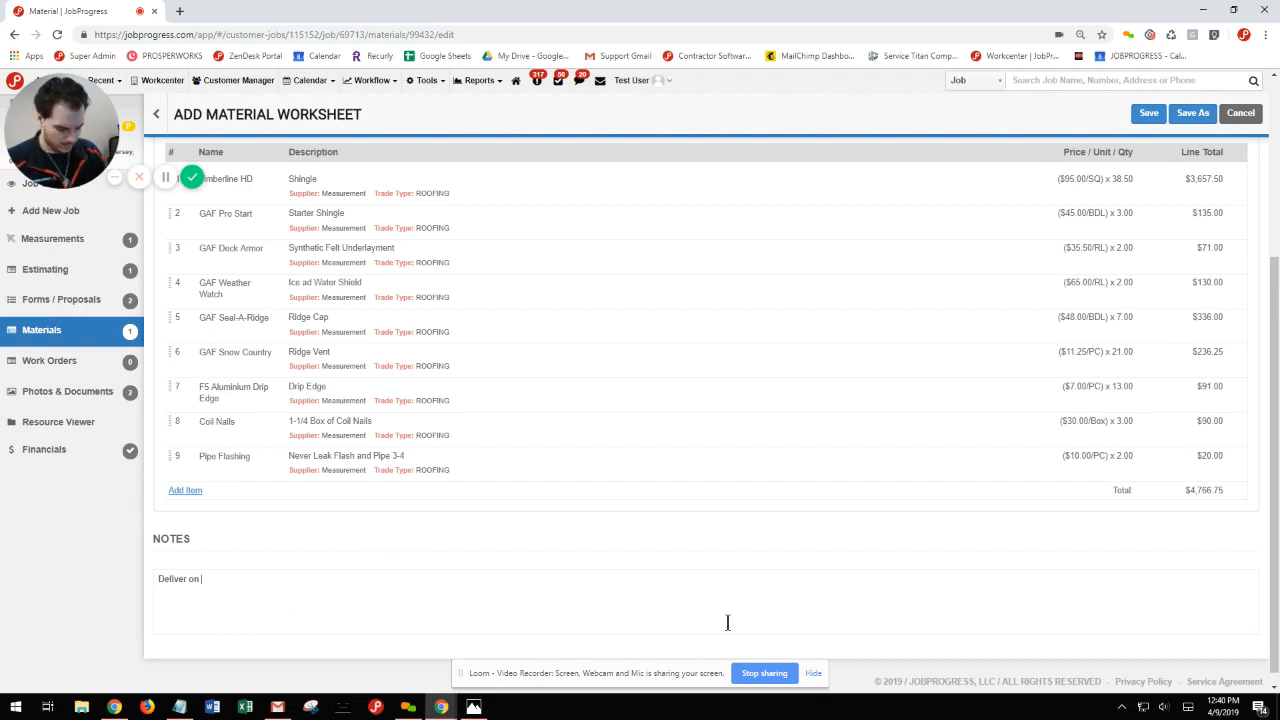
text(4/20)
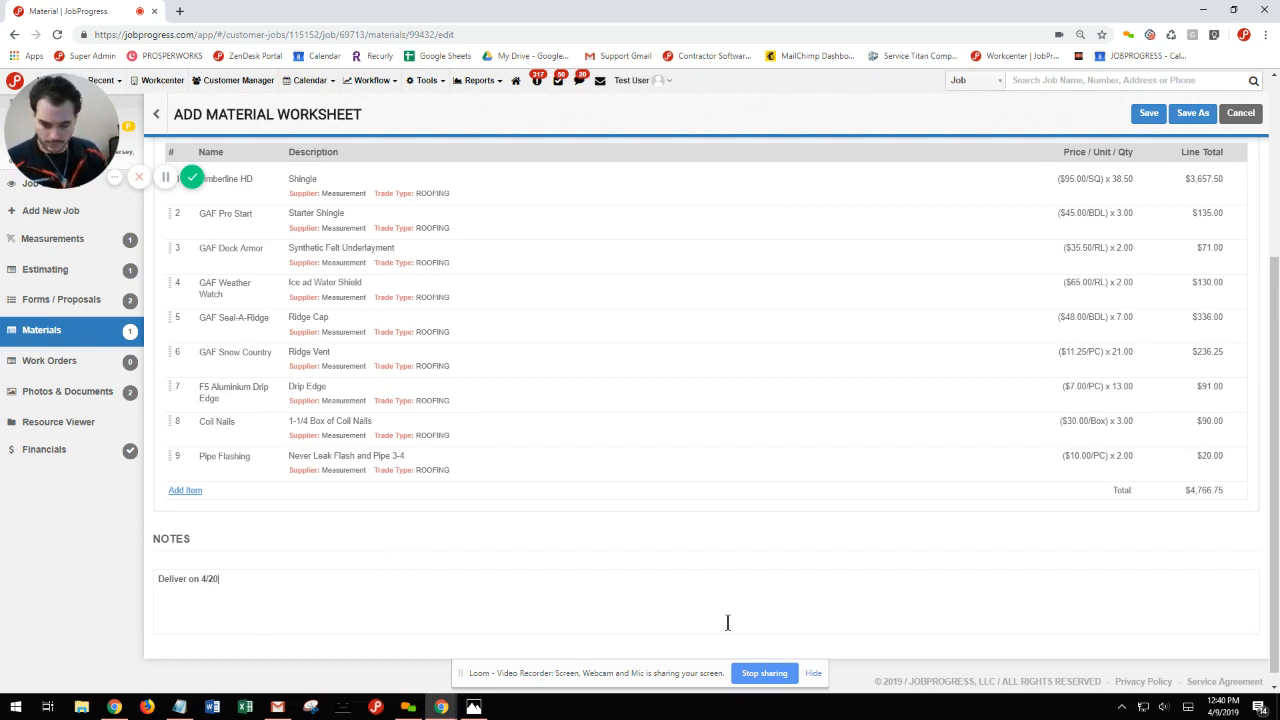
text(/19)
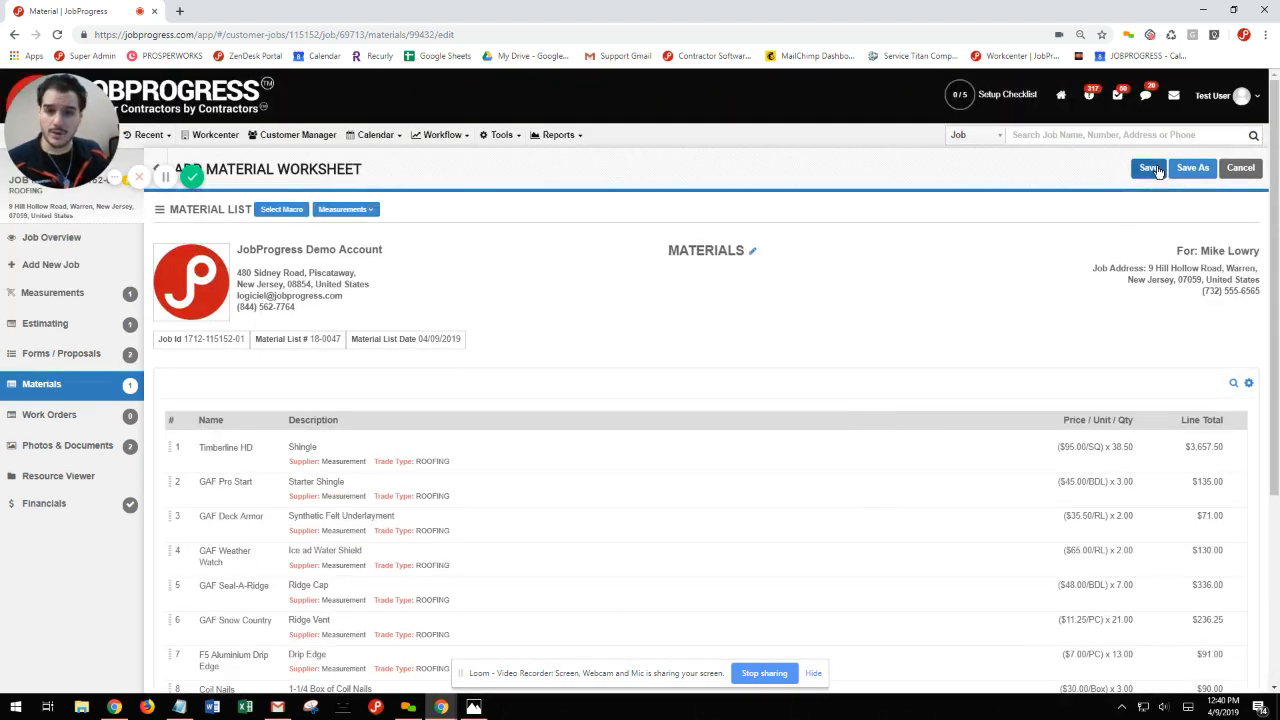
- Save the material worksheet and return to the Job Materials page listing Lowry Material List
click(1148, 168)
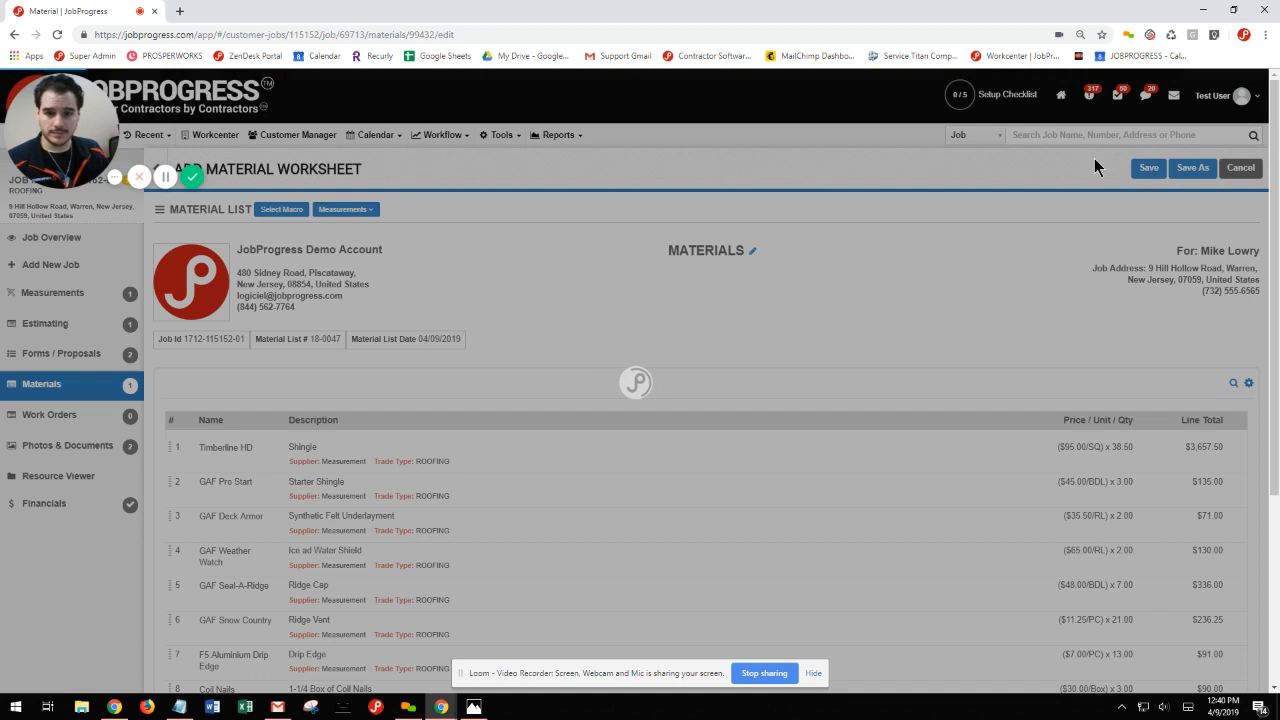
mouse_move(1032, 200)
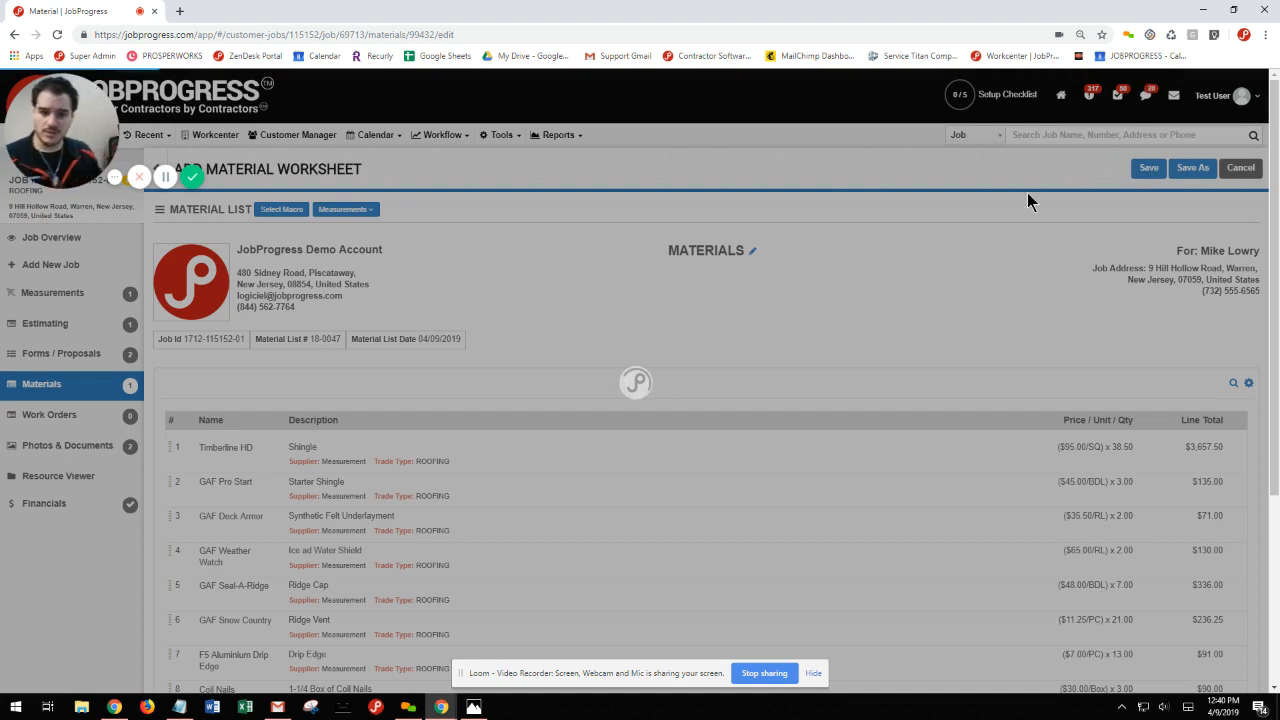
mouse_move(936, 278)
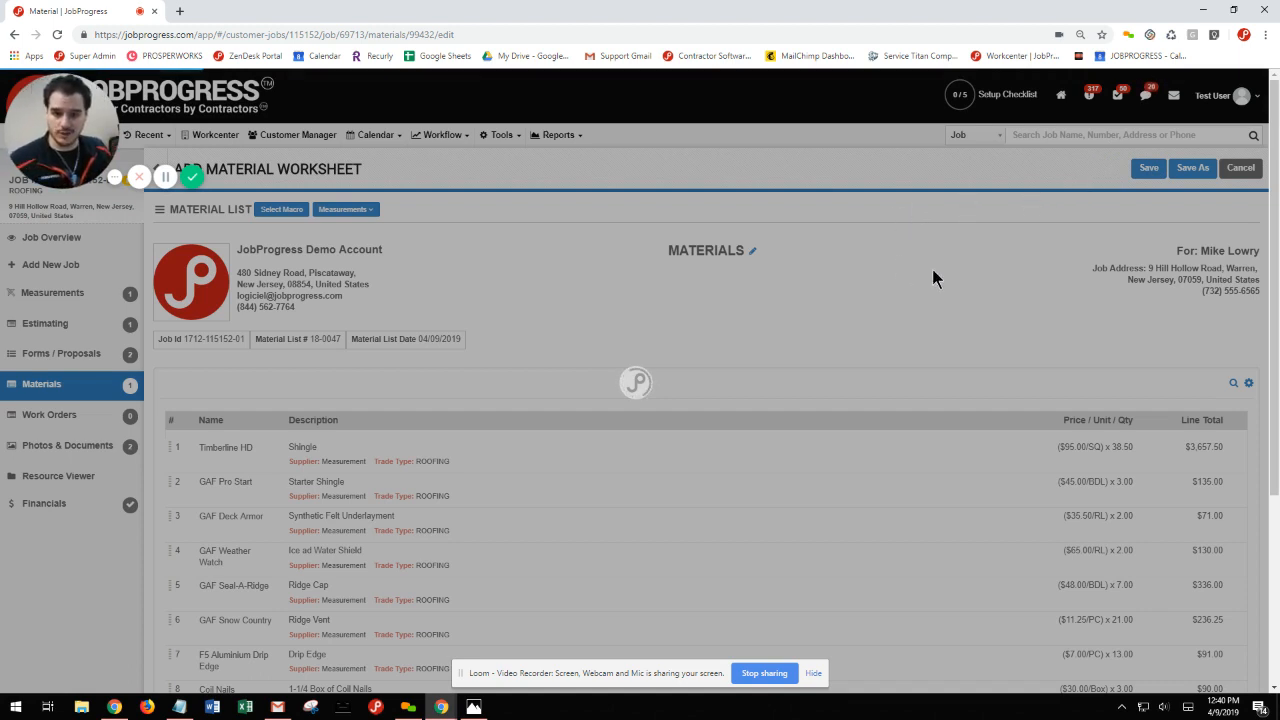
click(1148, 168)
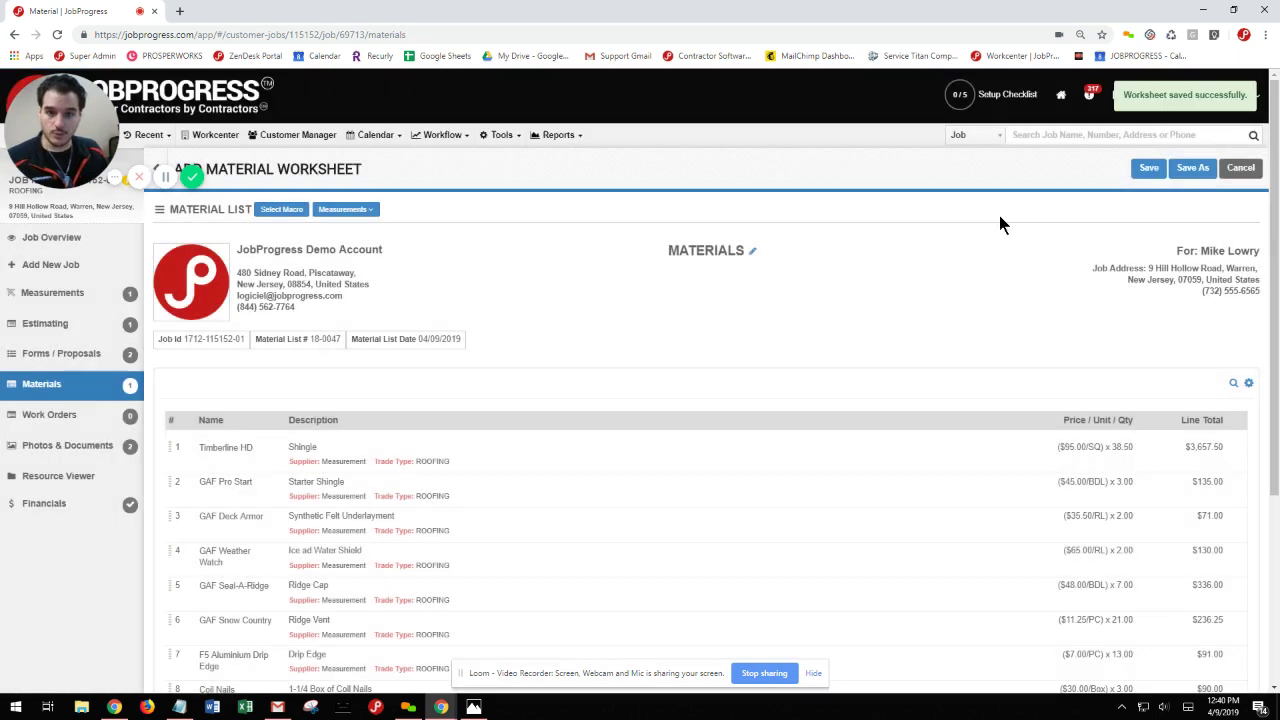
click(1240, 168)
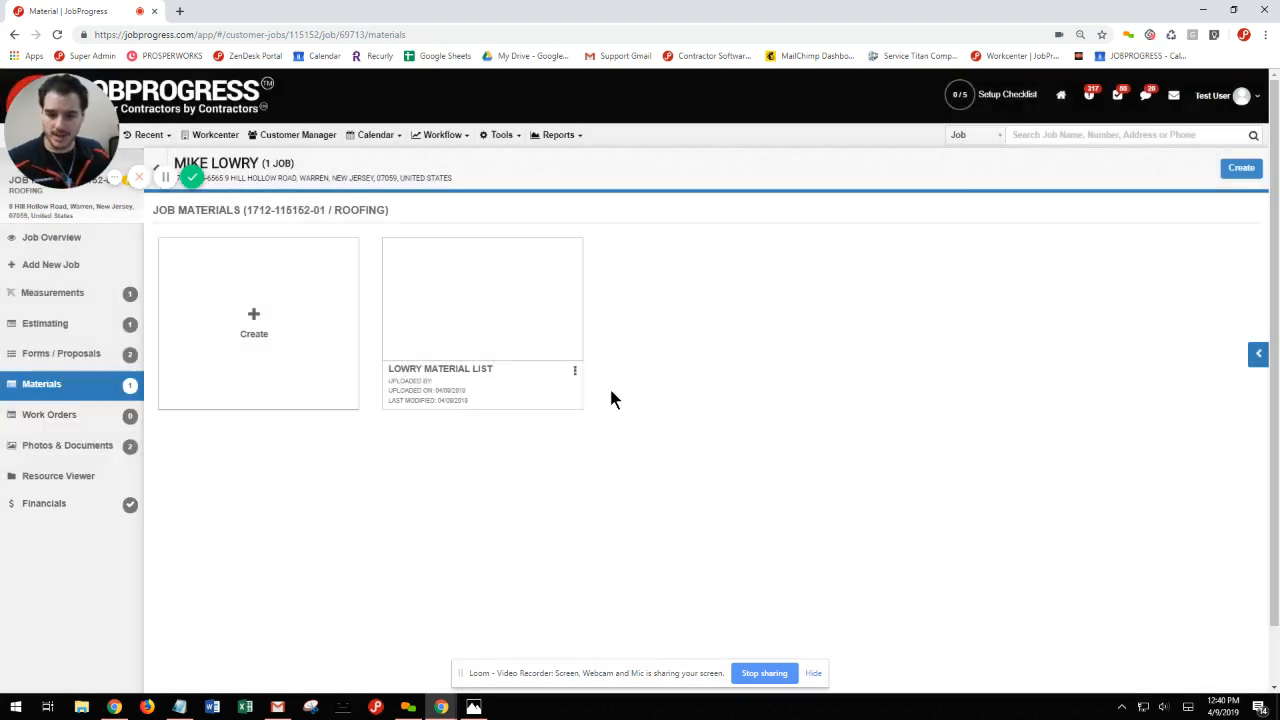
click(576, 370)
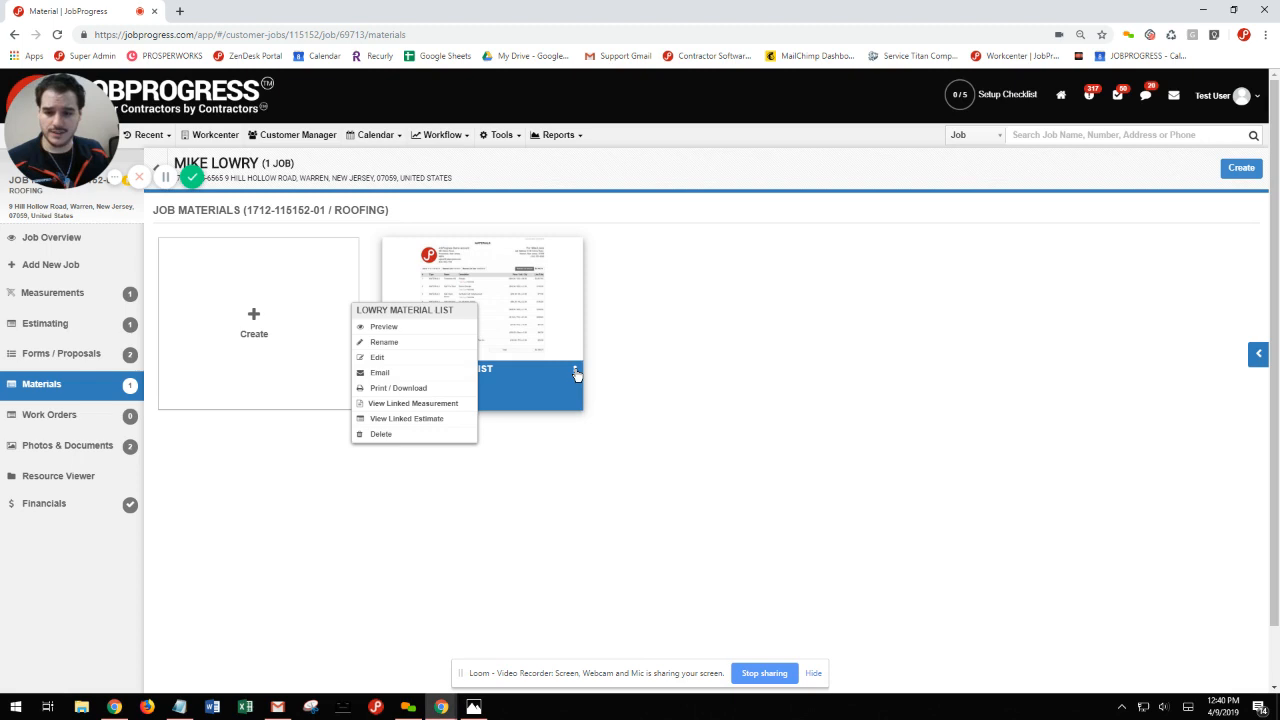
click(380, 372)
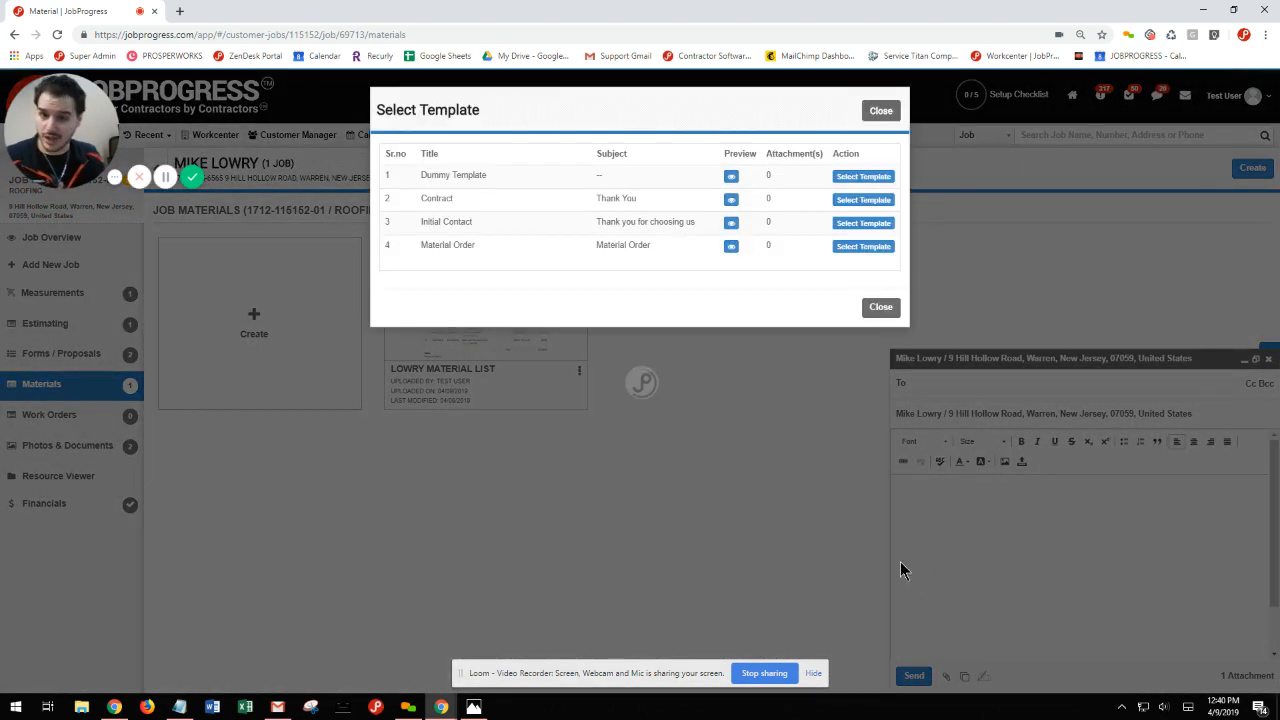
click(862, 246)
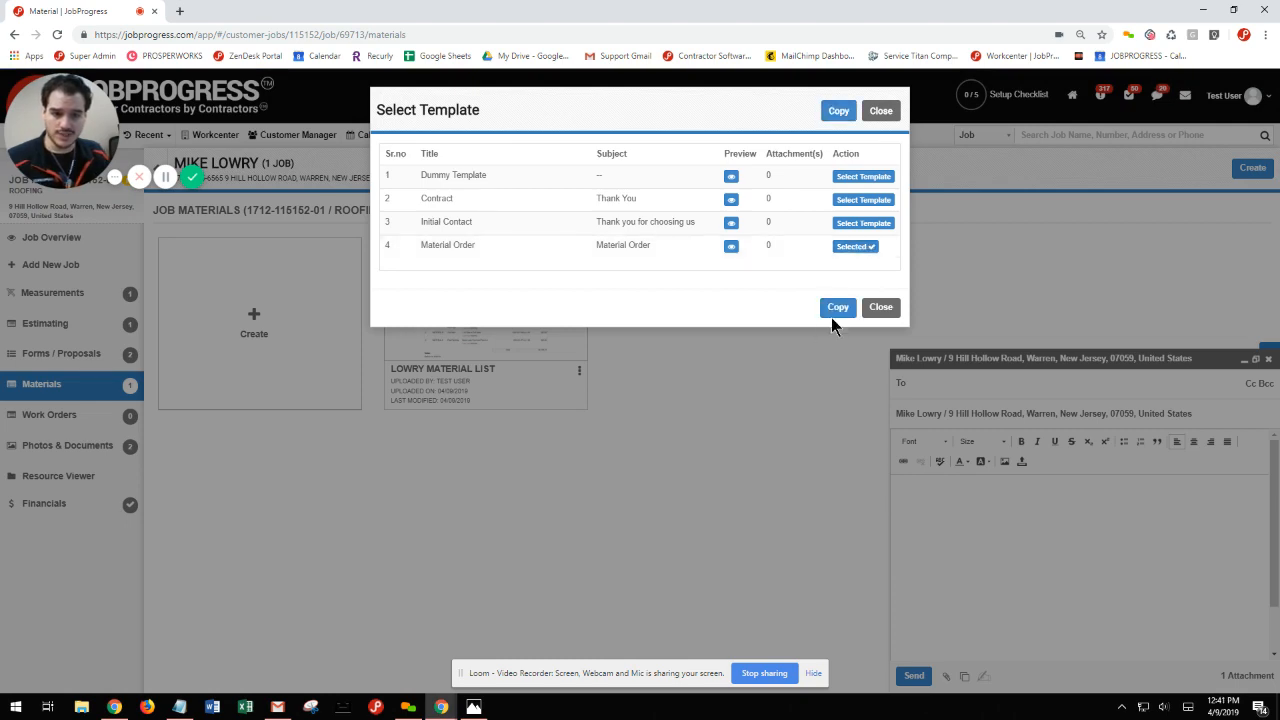
mouse_move(1032, 588)
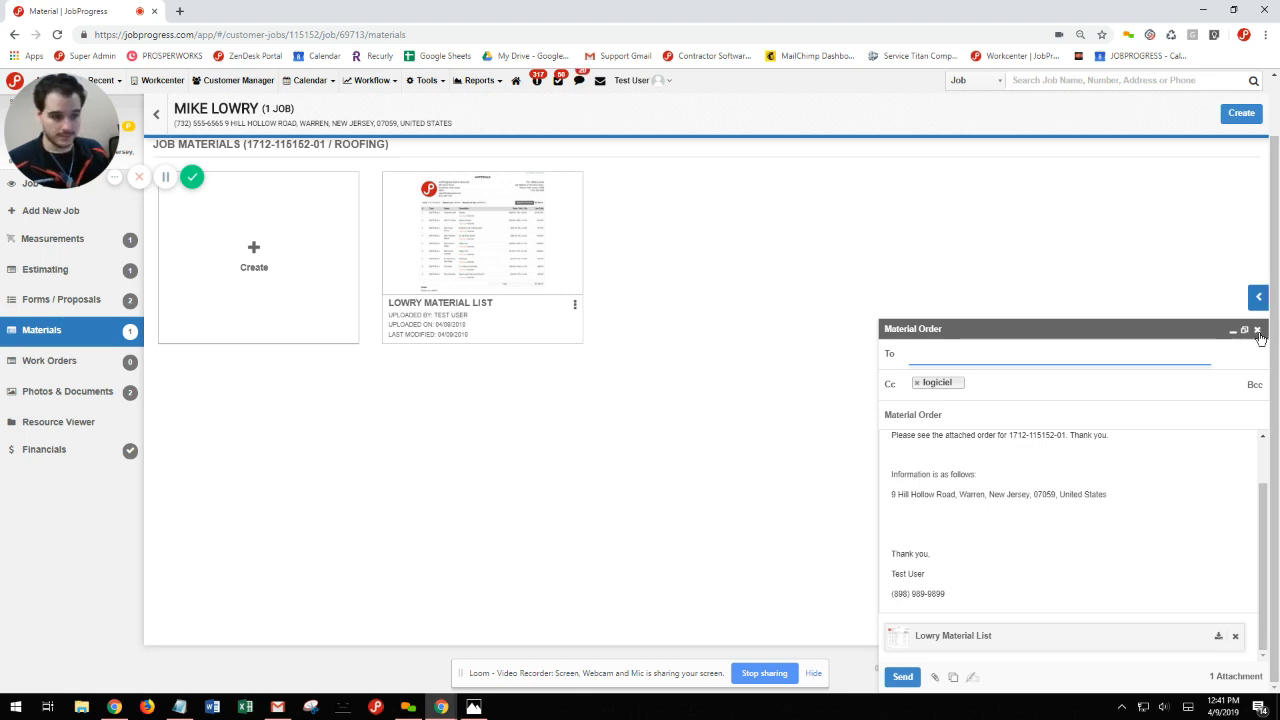
click(1258, 330)
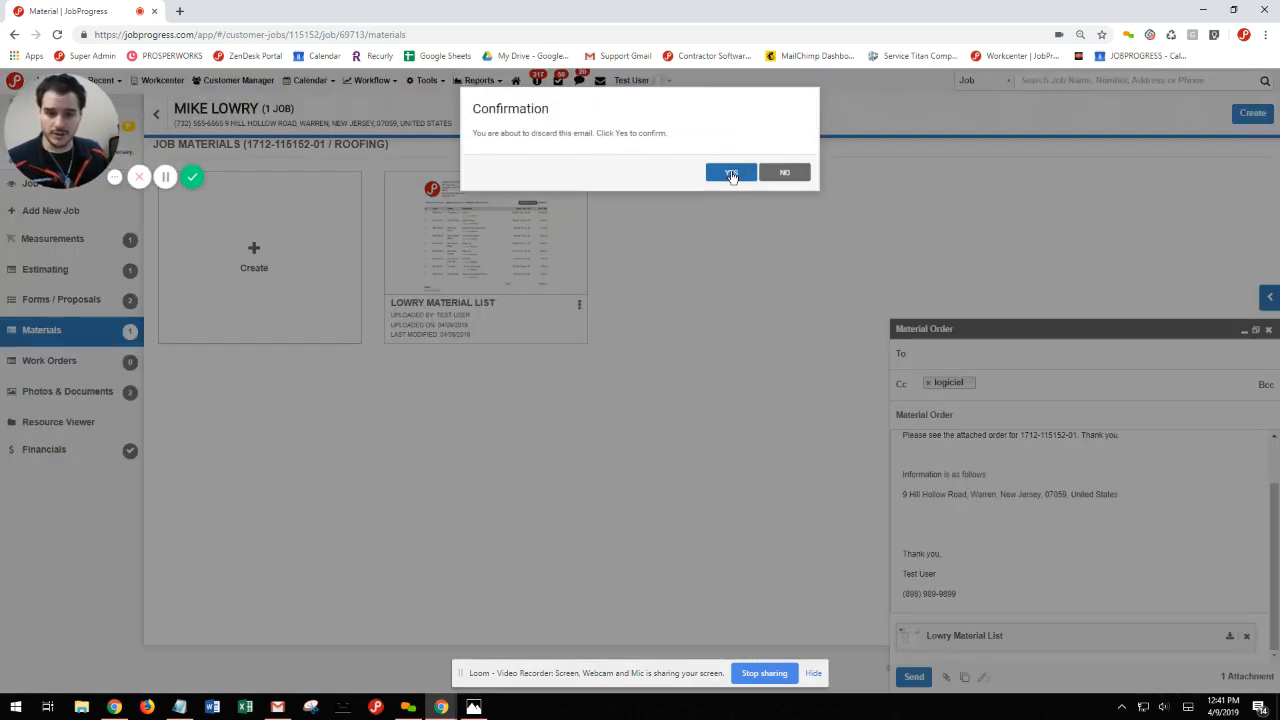
click(732, 172)
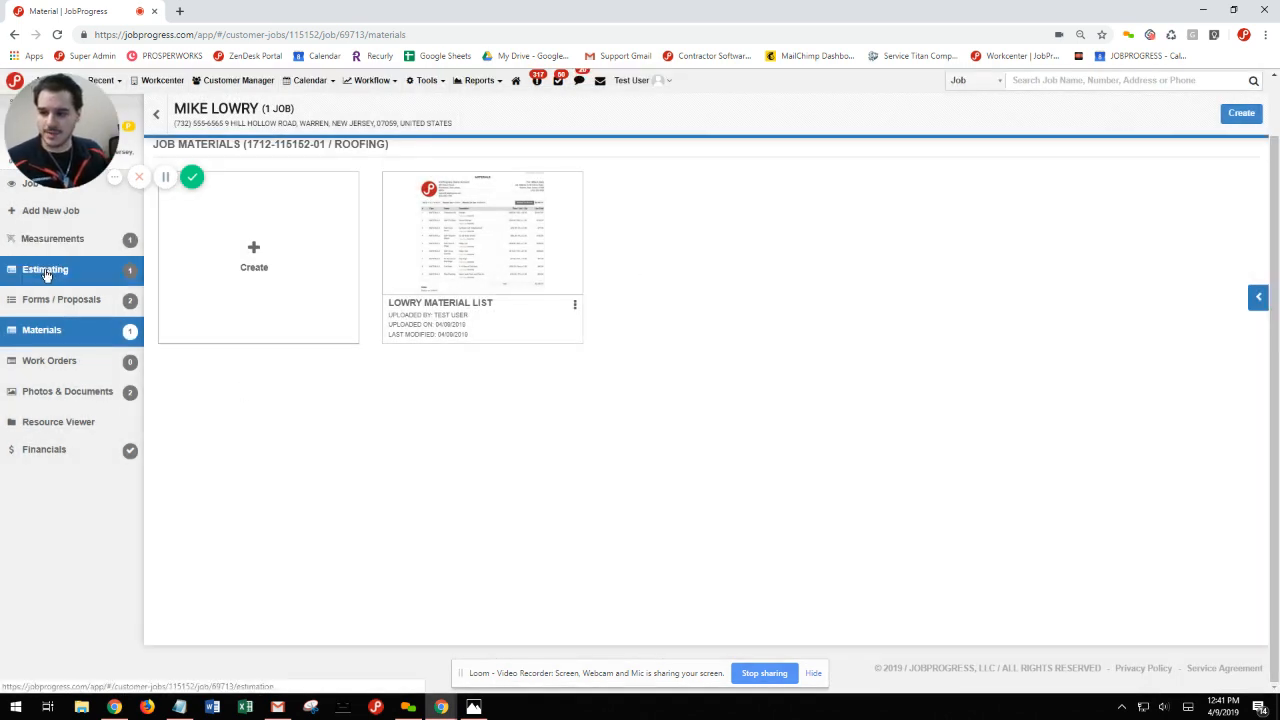
- Return to Estimating and choose Create Work Order from the Lowry Estimate's menu
click(44, 268)
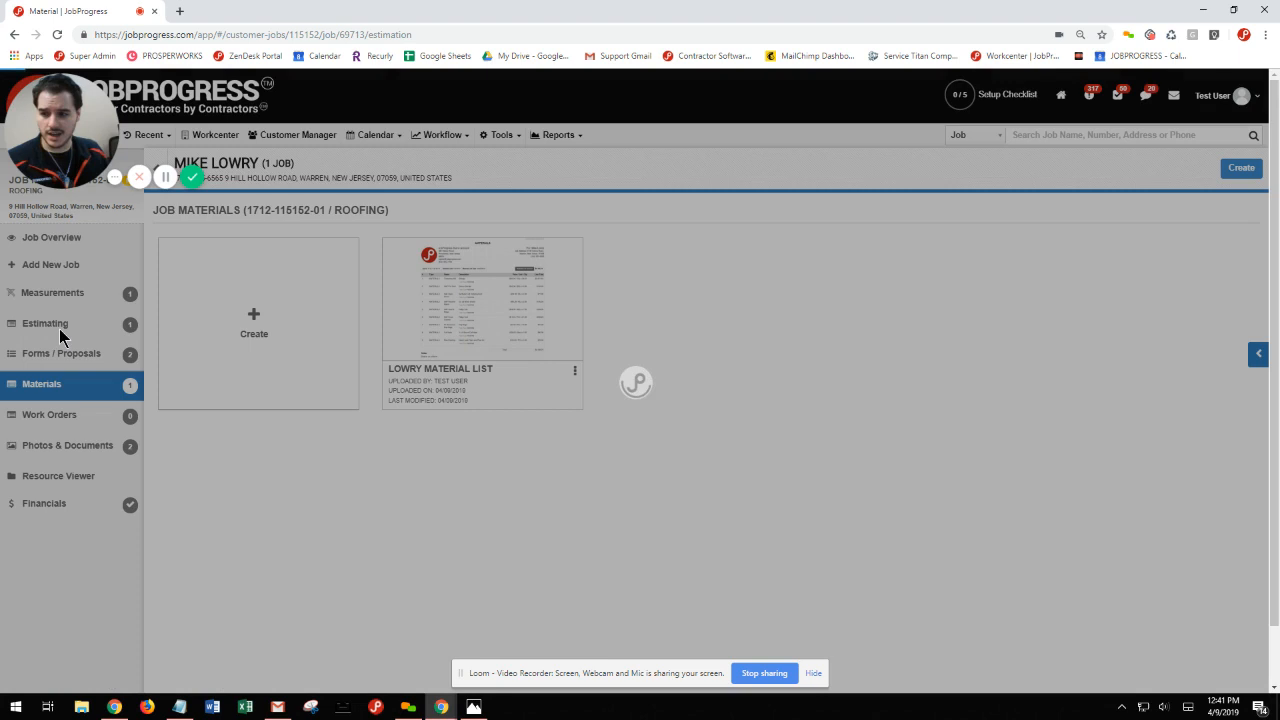
click(44, 324)
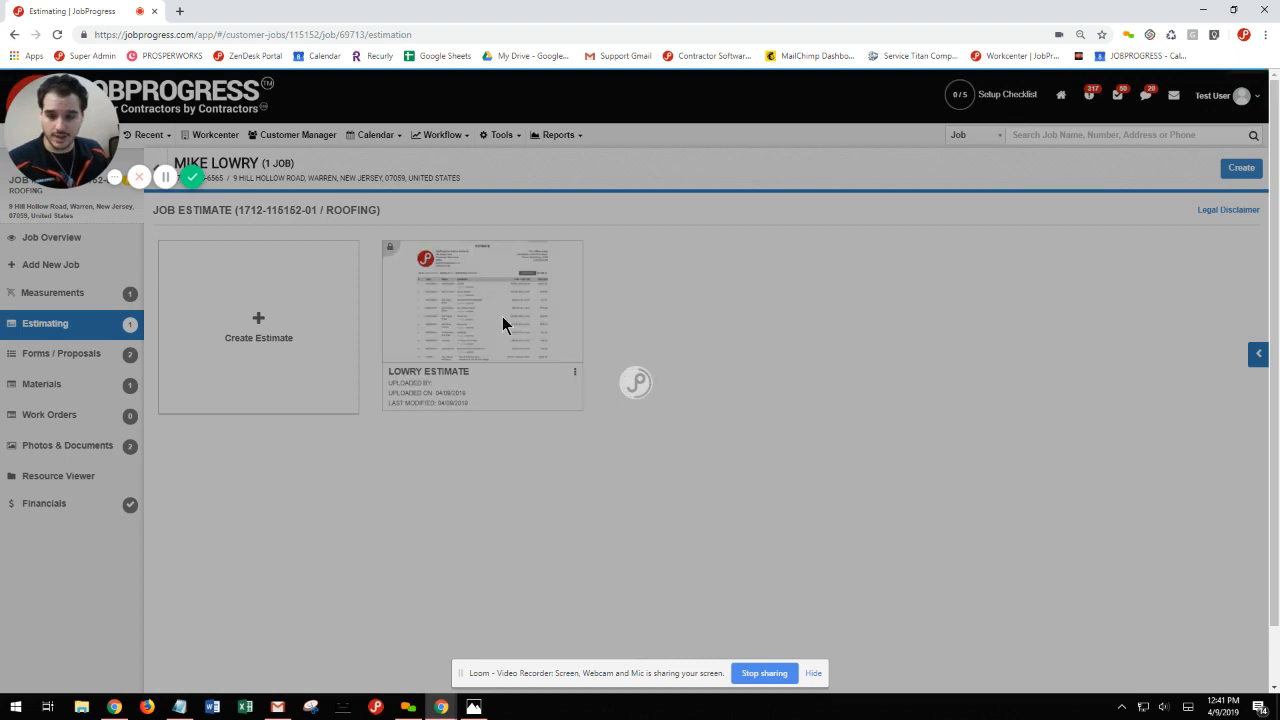
click(576, 370)
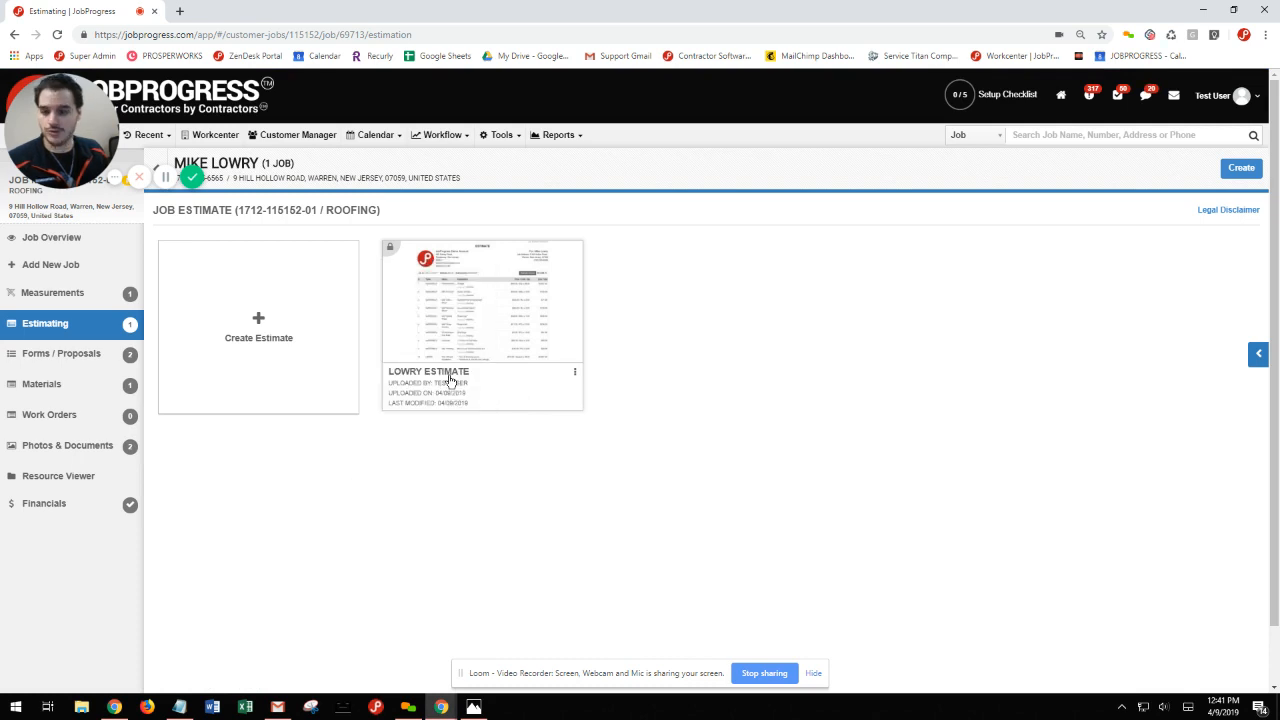
mouse_move(658, 328)
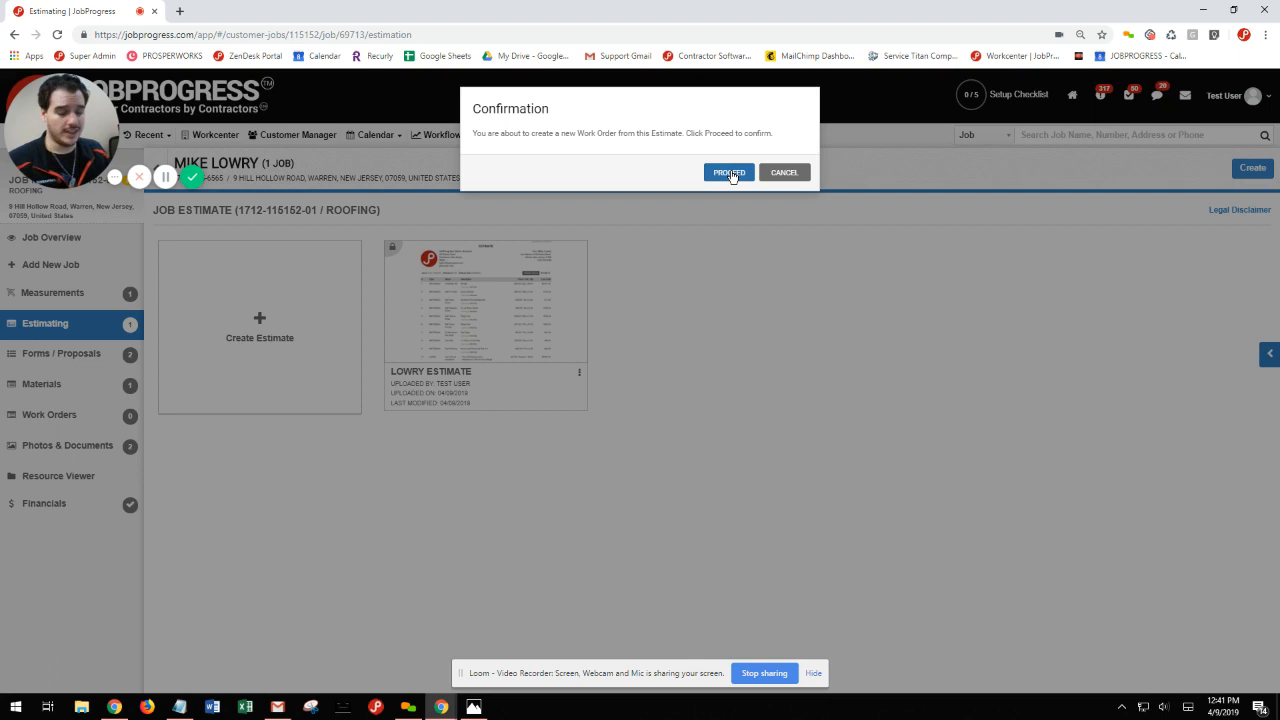
- Create 'Lowry Work Order' from the estimate with the LABOR category checked
click(728, 172)
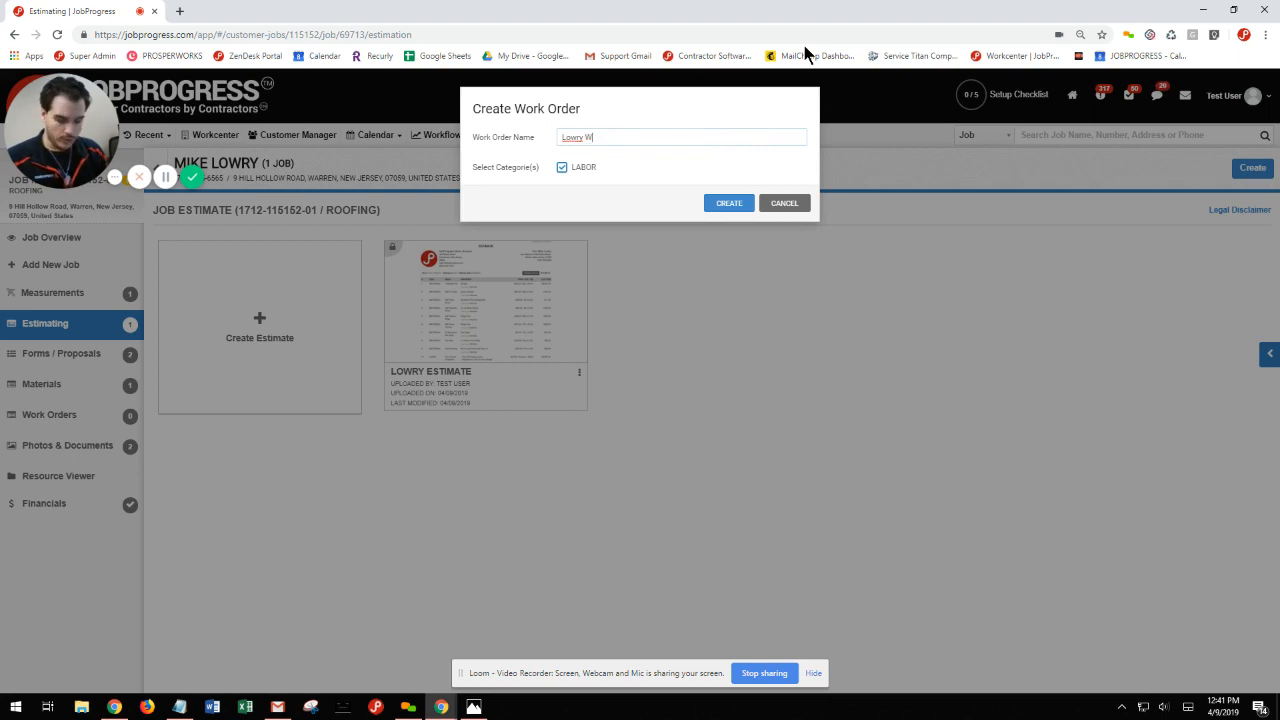
text(ork Order)
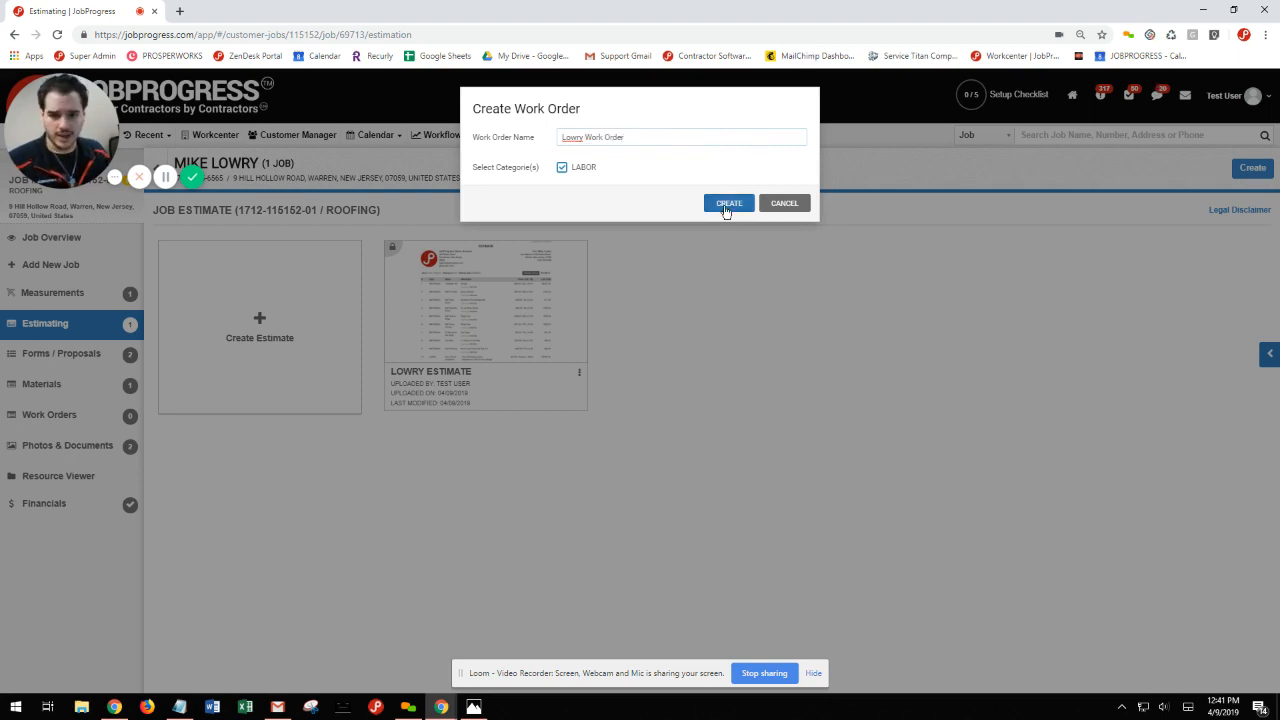
click(728, 204)
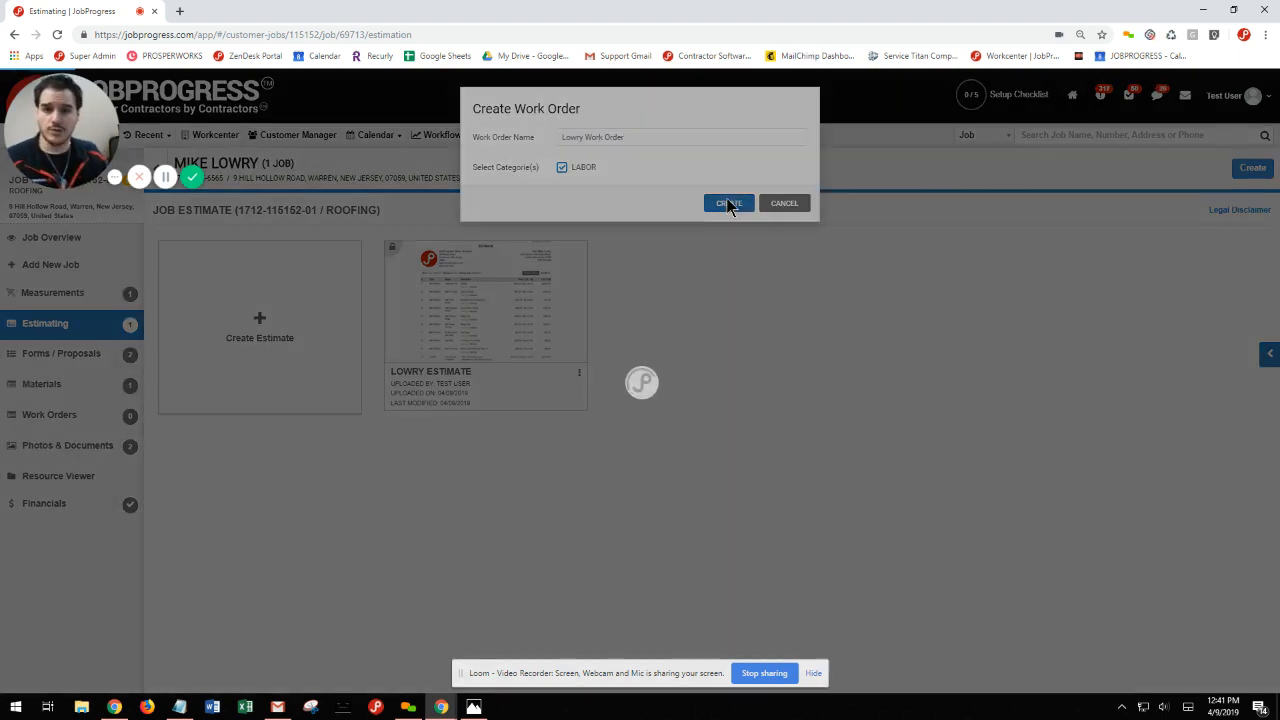
click(728, 204)
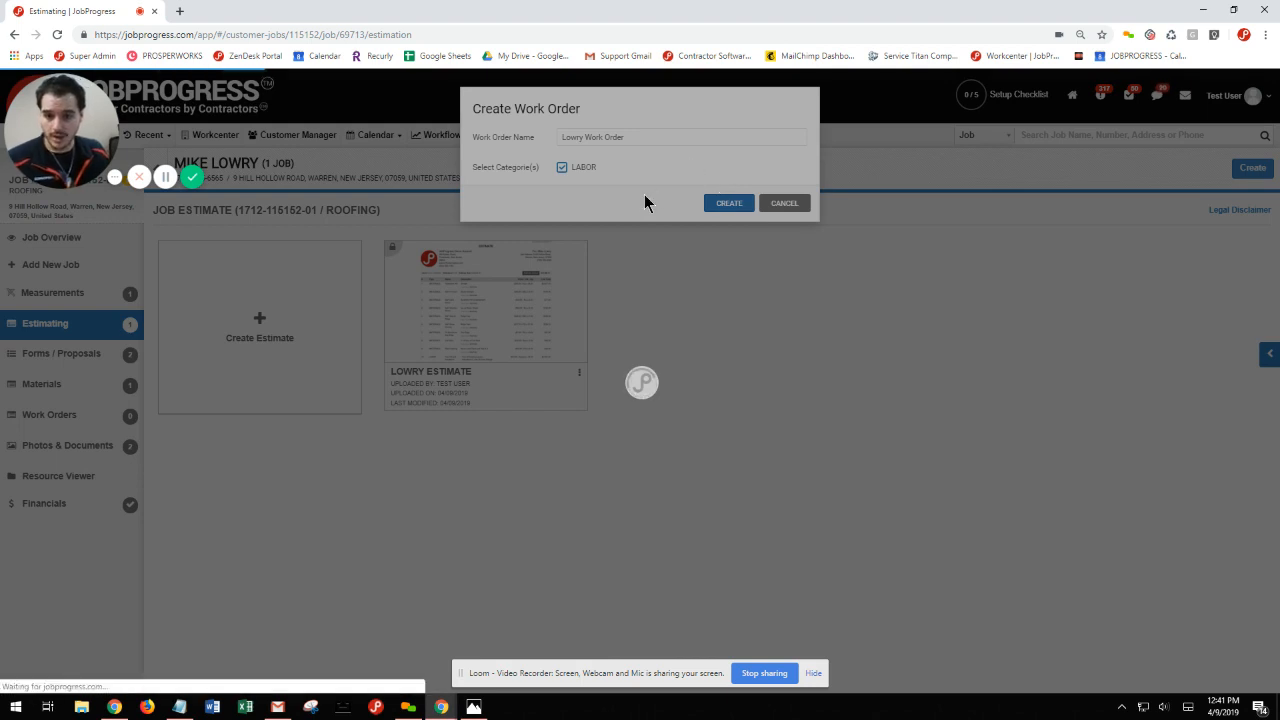
click(728, 204)
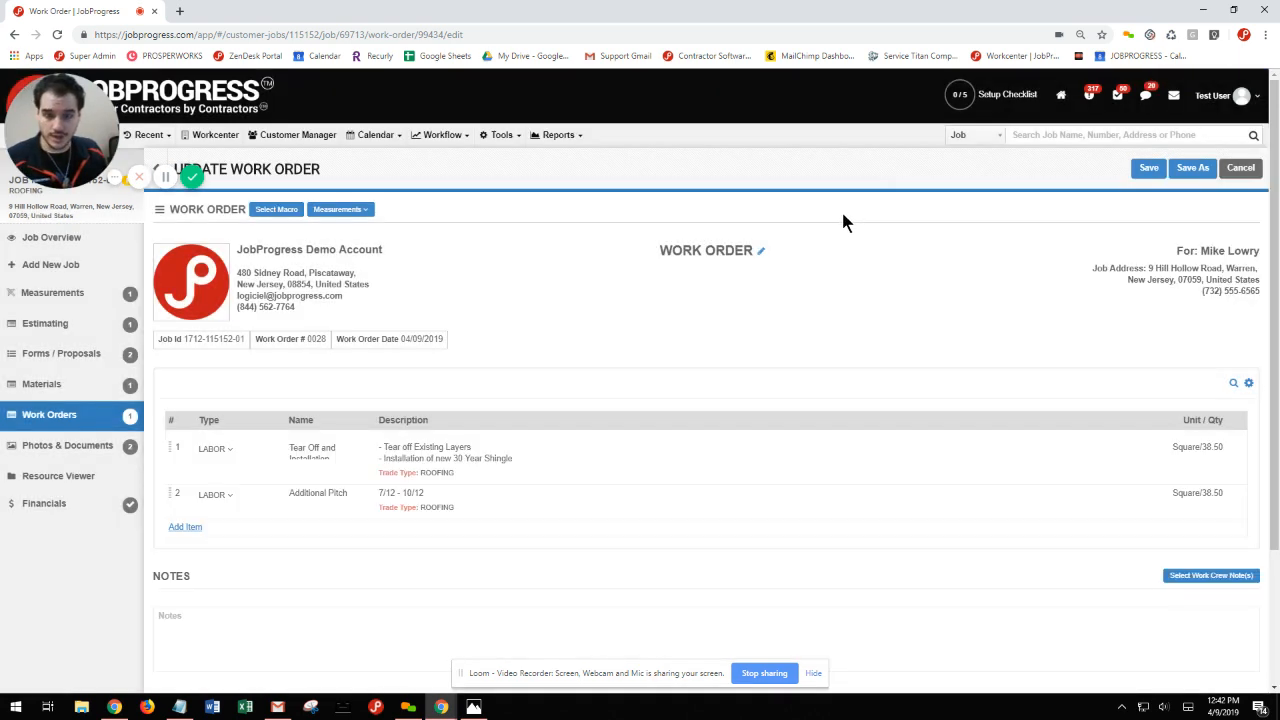
mouse_move(864, 232)
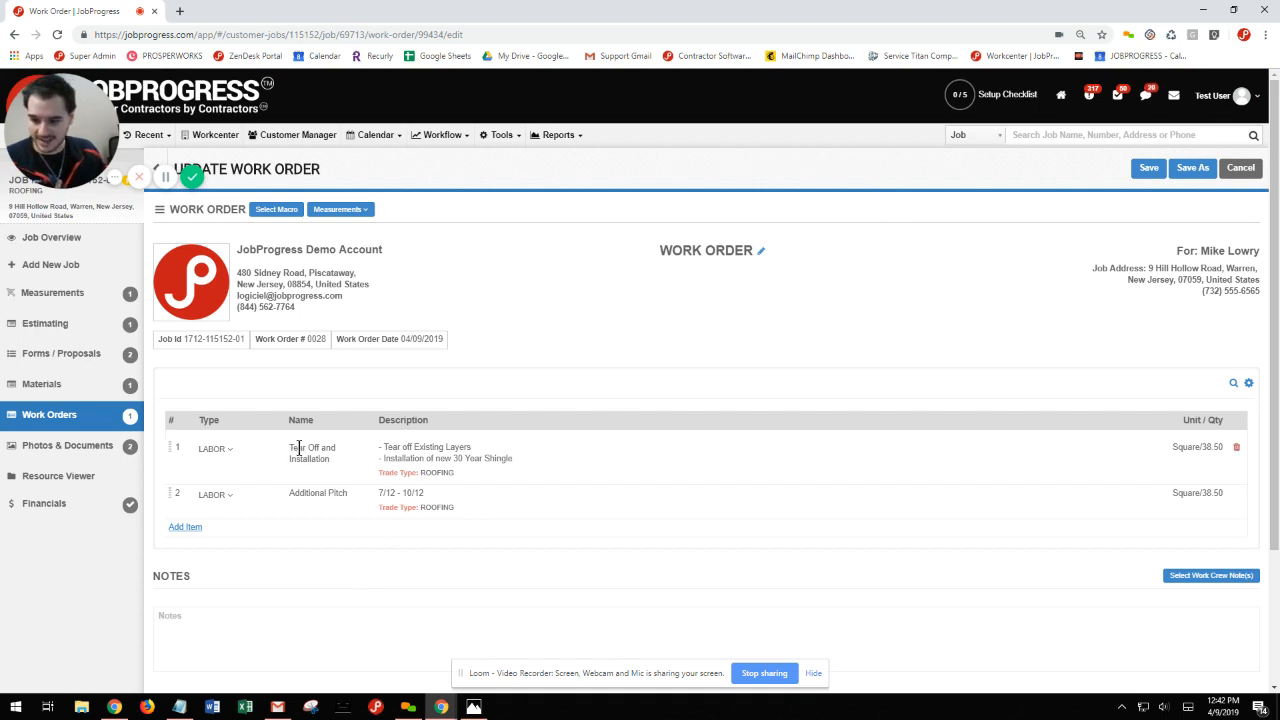
mouse_move(476, 530)
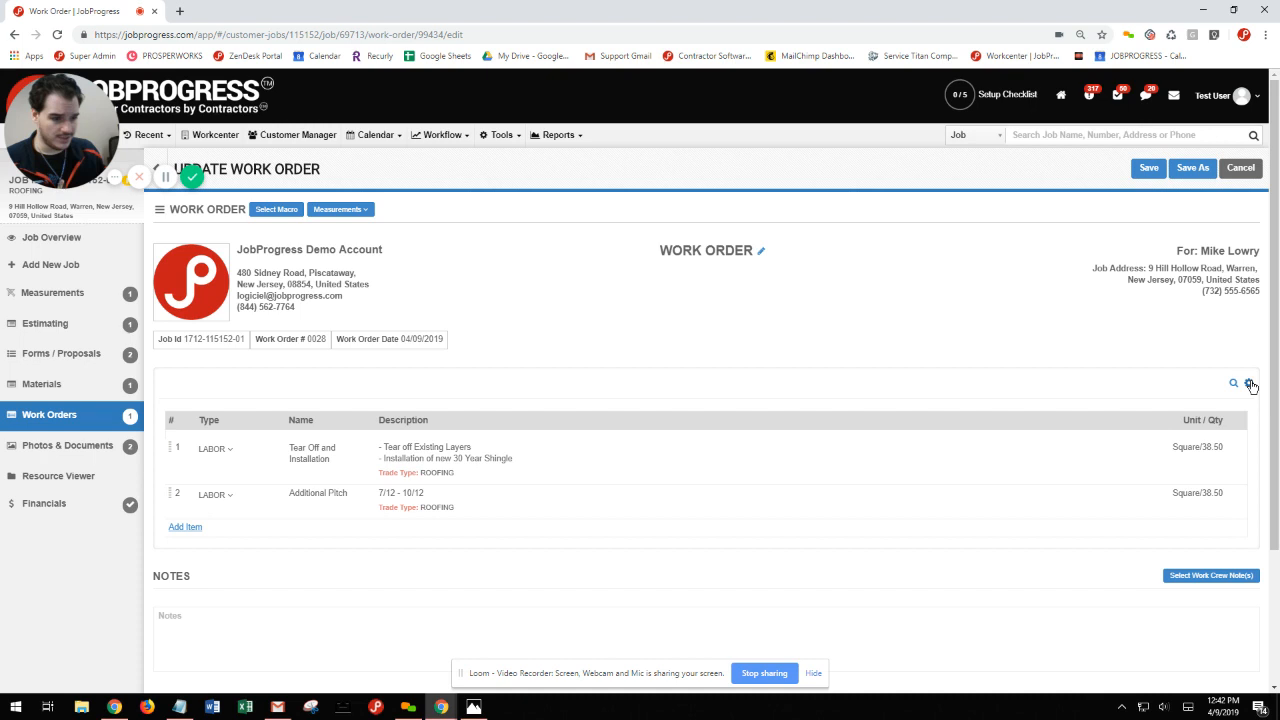
- Show Price/Unit/Qty and Line Total columns for the labor items, totalling $3,272.50
click(1248, 384)
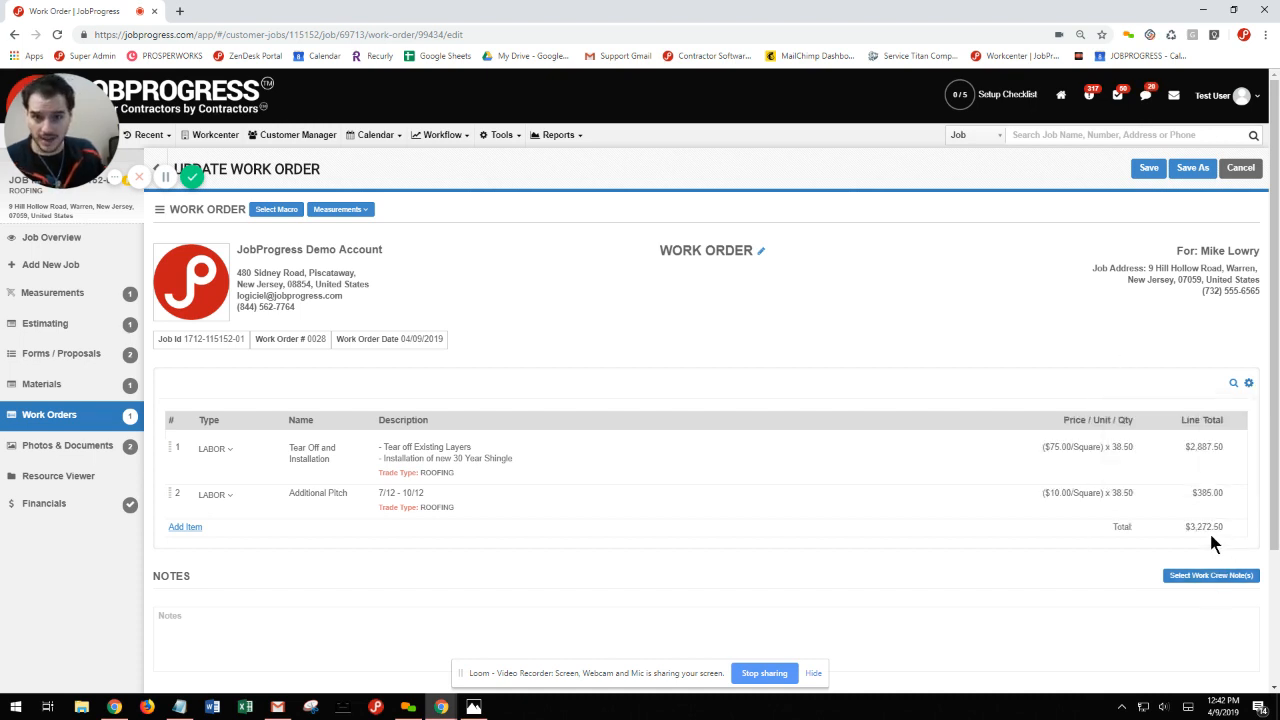
scroll(down, 3)
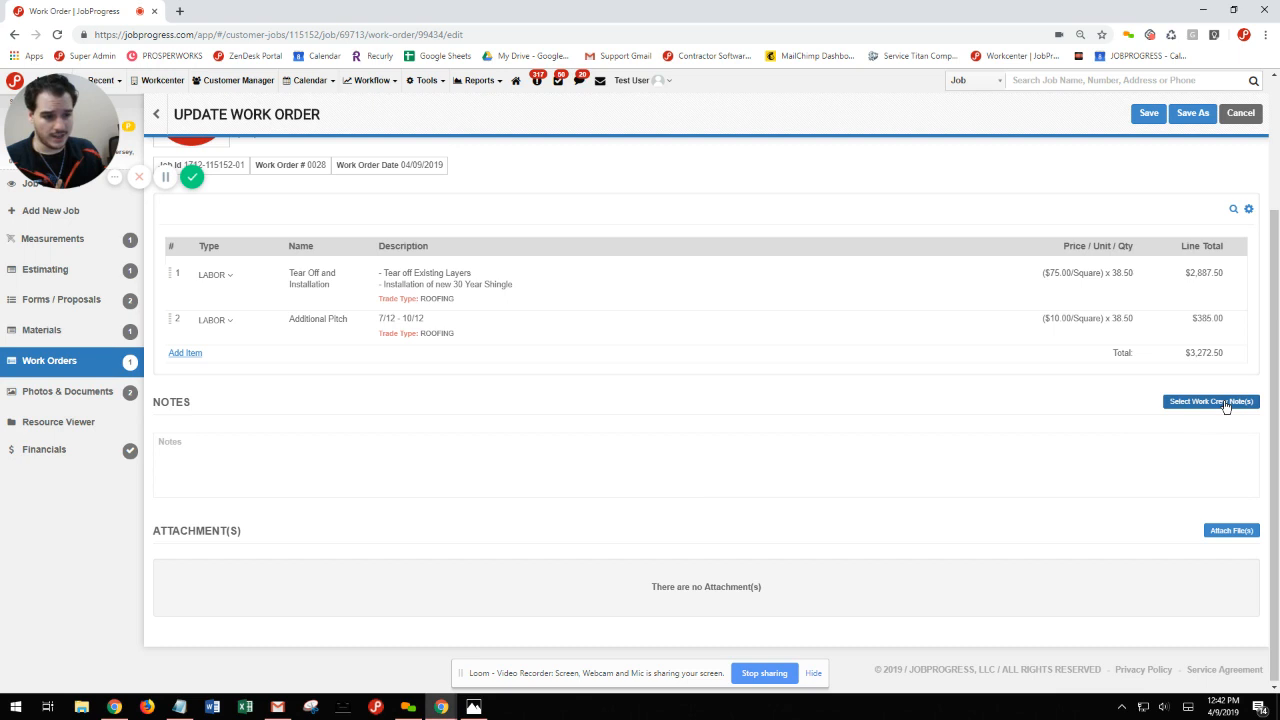
- Add all three work crew notes (parking, debris clean-up, garden protection) to the work order
click(1210, 400)
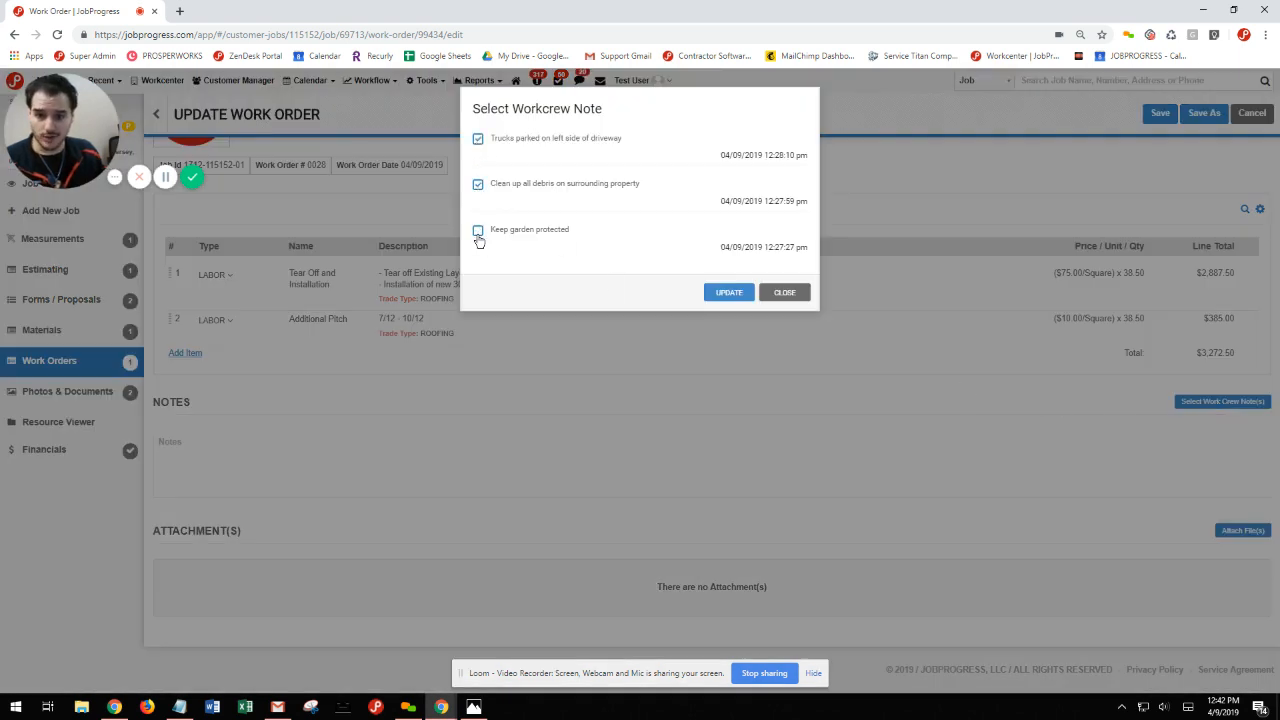
click(478, 230)
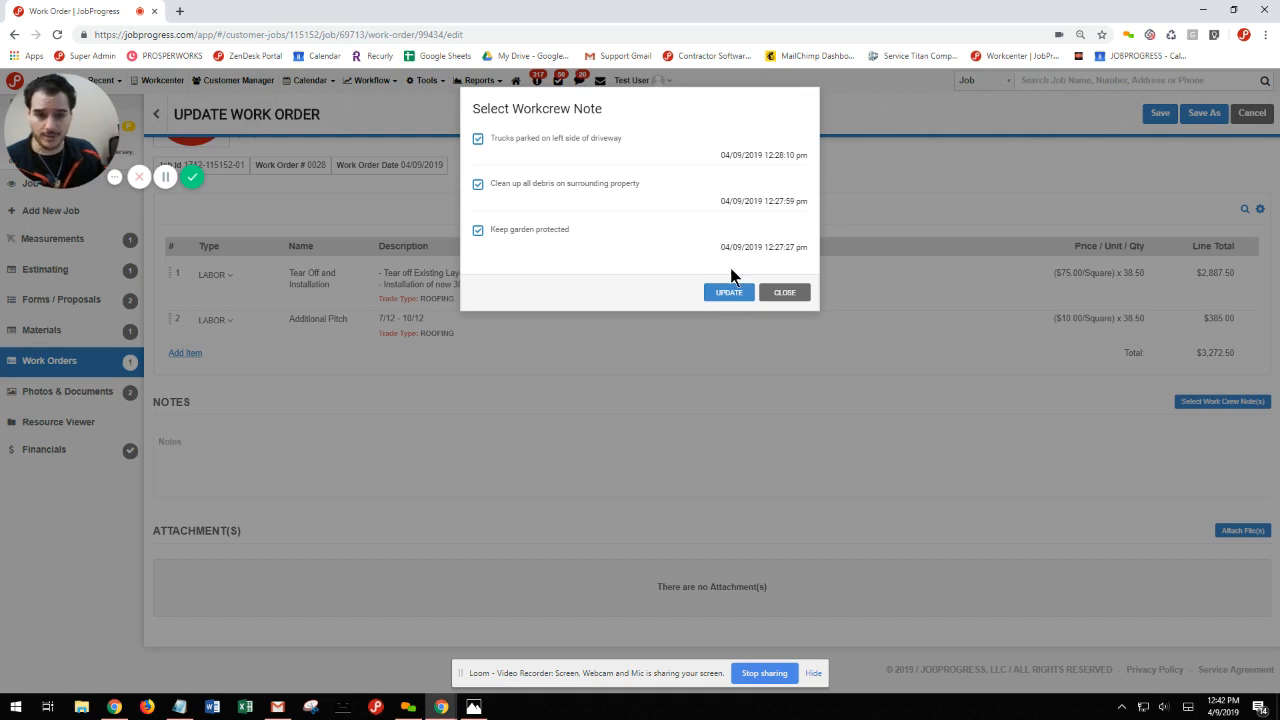
click(728, 292)
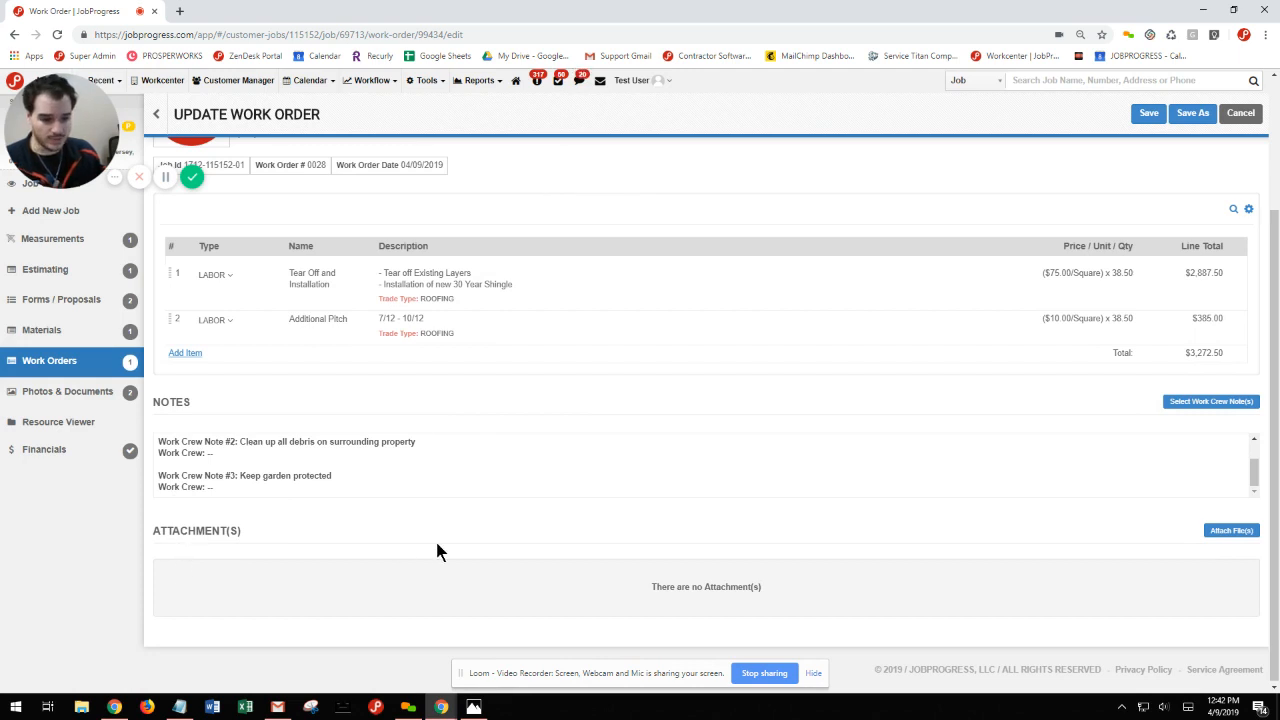
mouse_move(1232, 532)
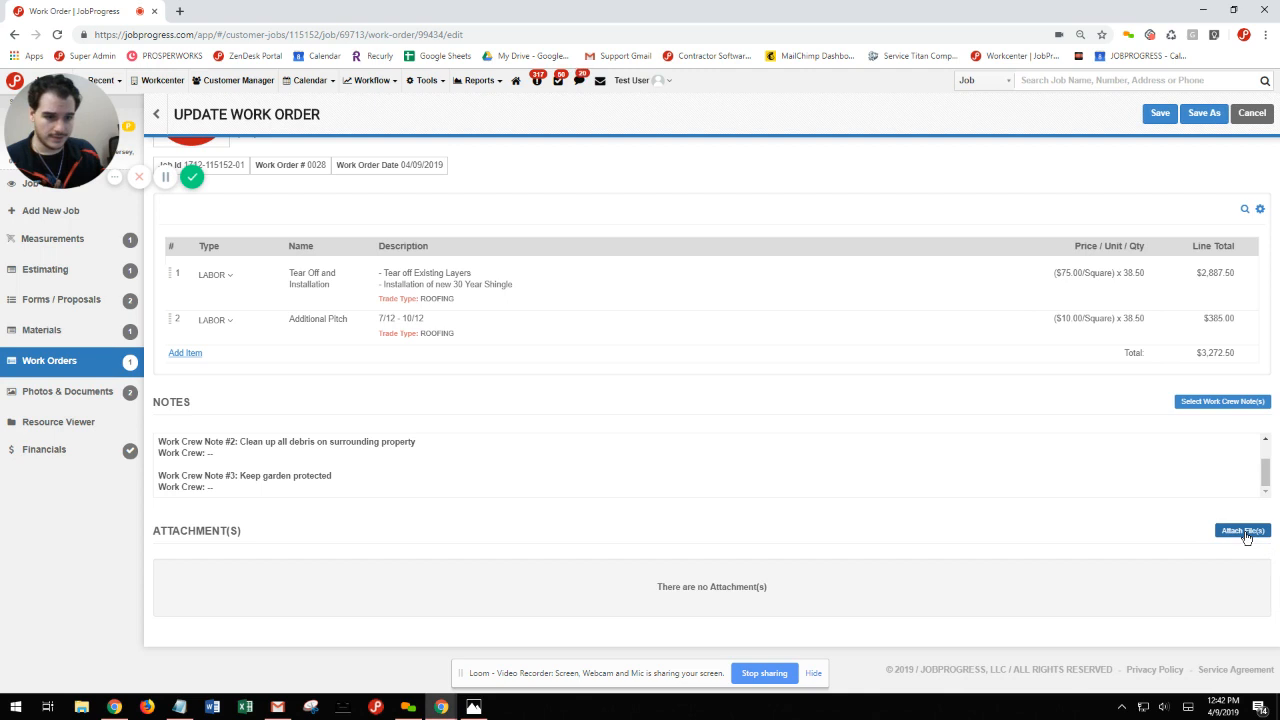
- Attach the roof damage and house photos from the job's Photos folder and save
click(1242, 530)
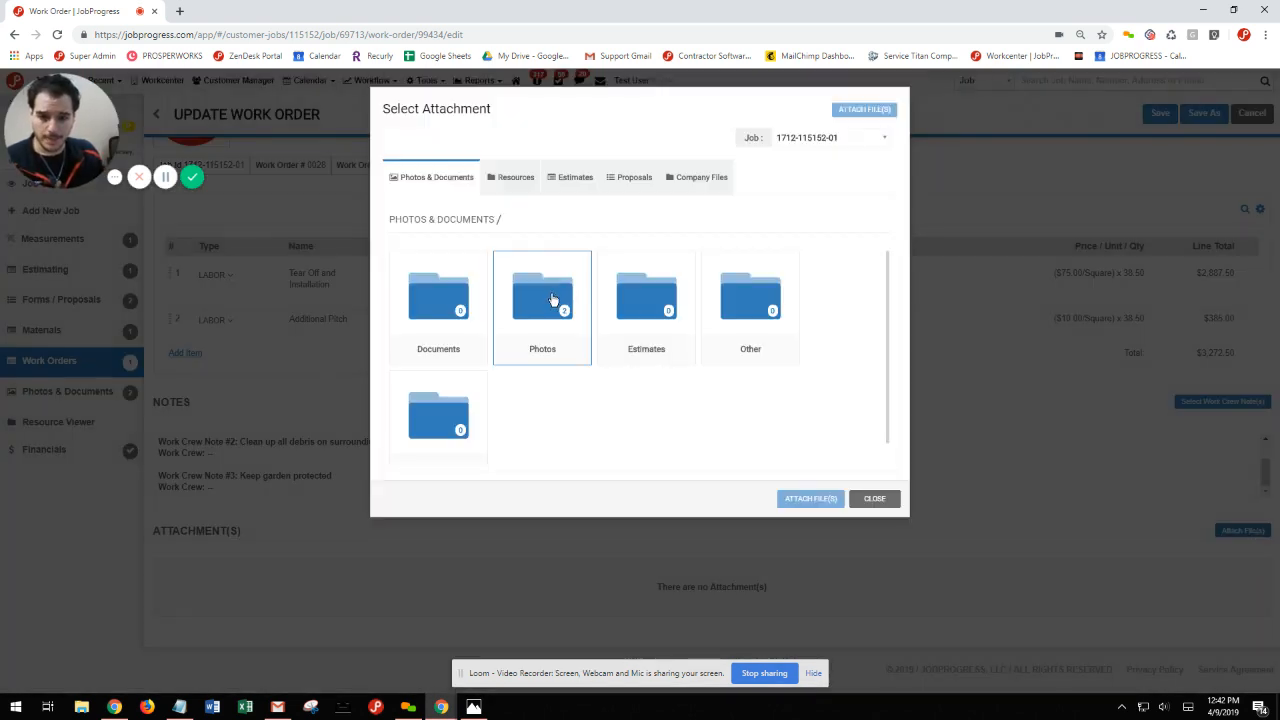
click(542, 296)
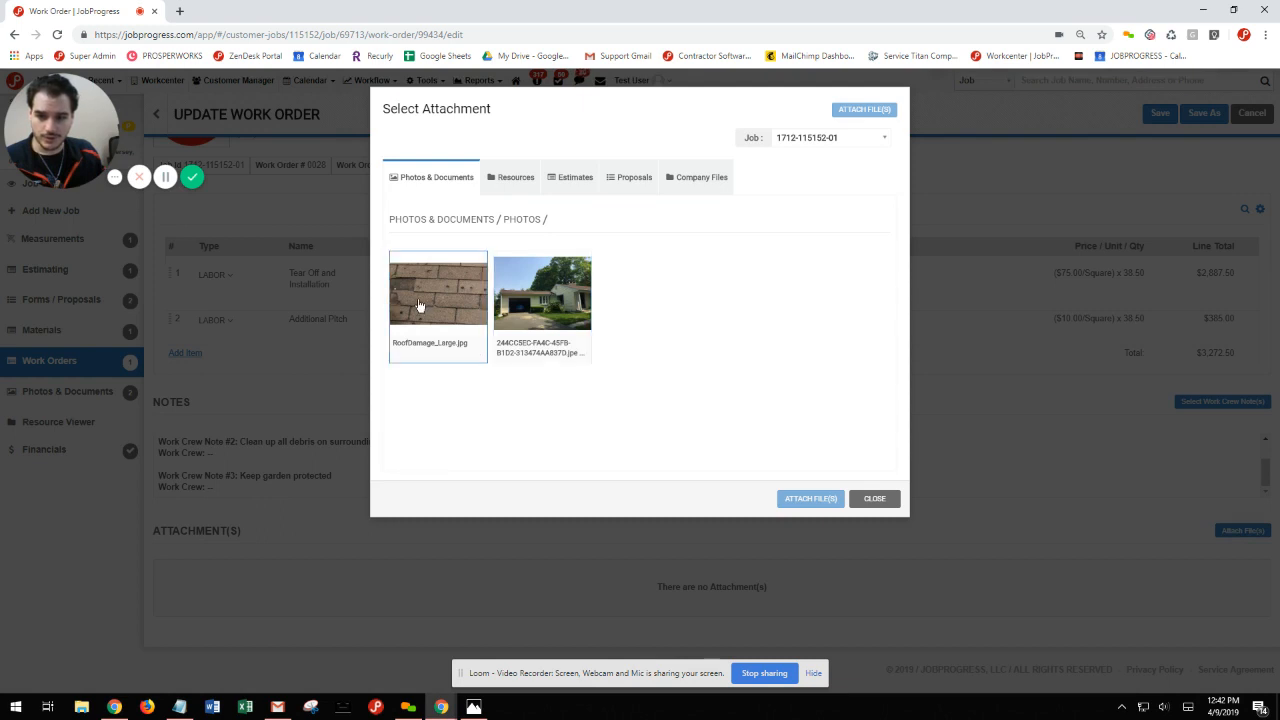
click(436, 292)
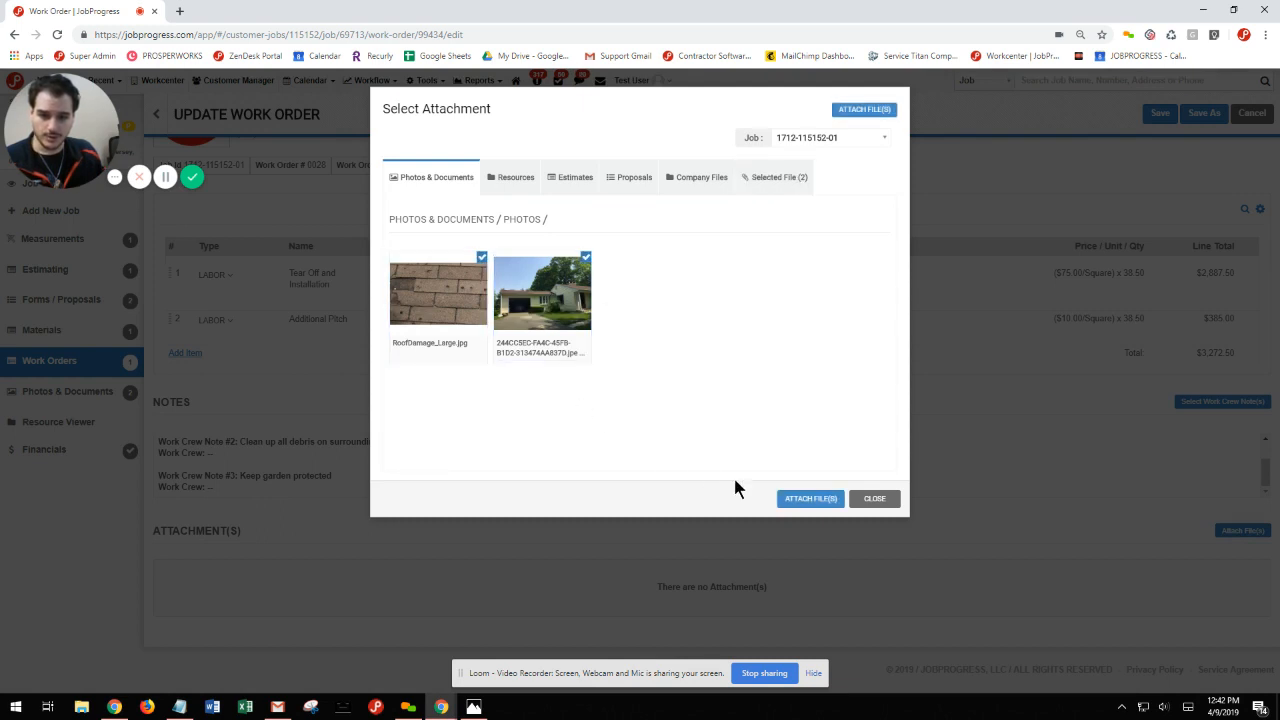
mouse_move(578, 304)
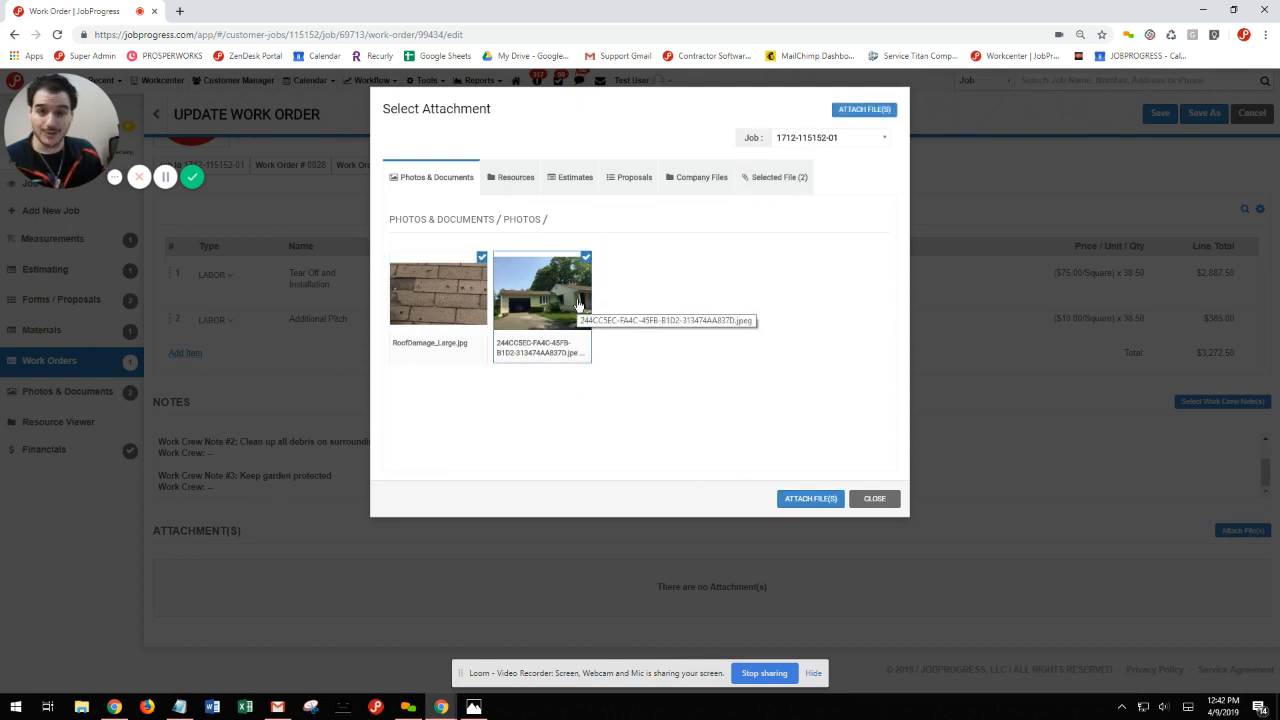
mouse_move(708, 404)
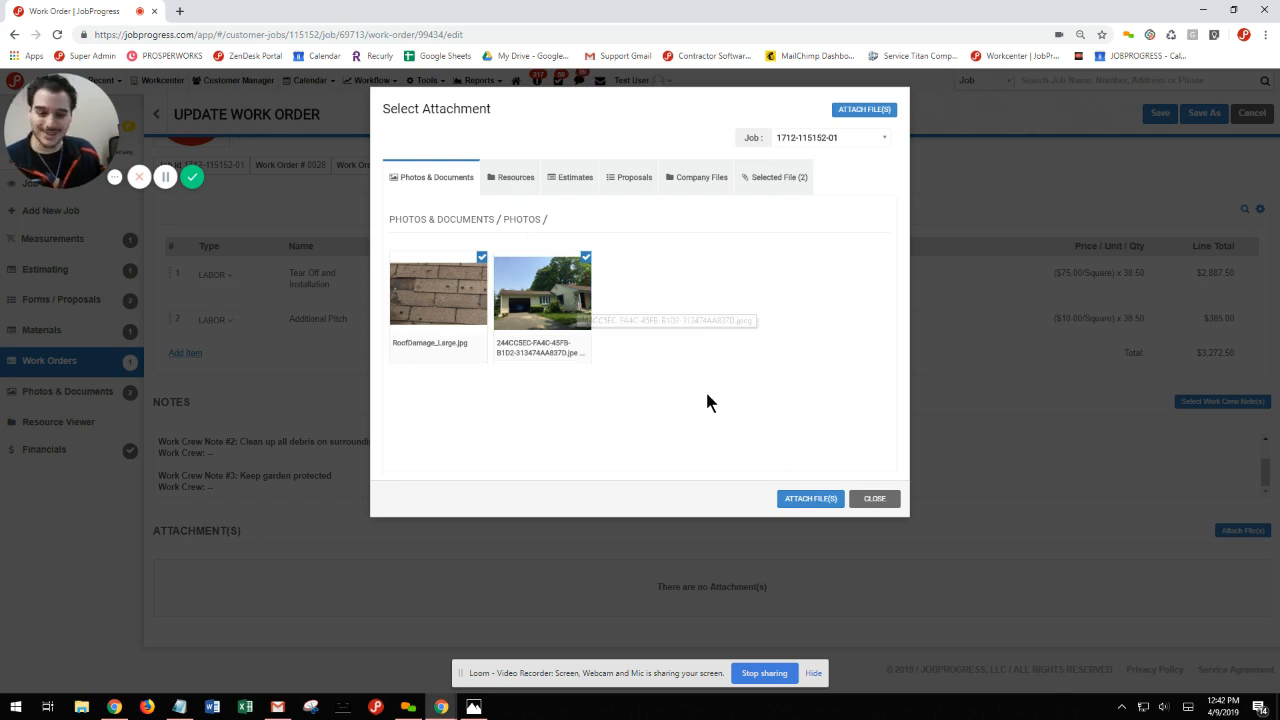
click(810, 498)
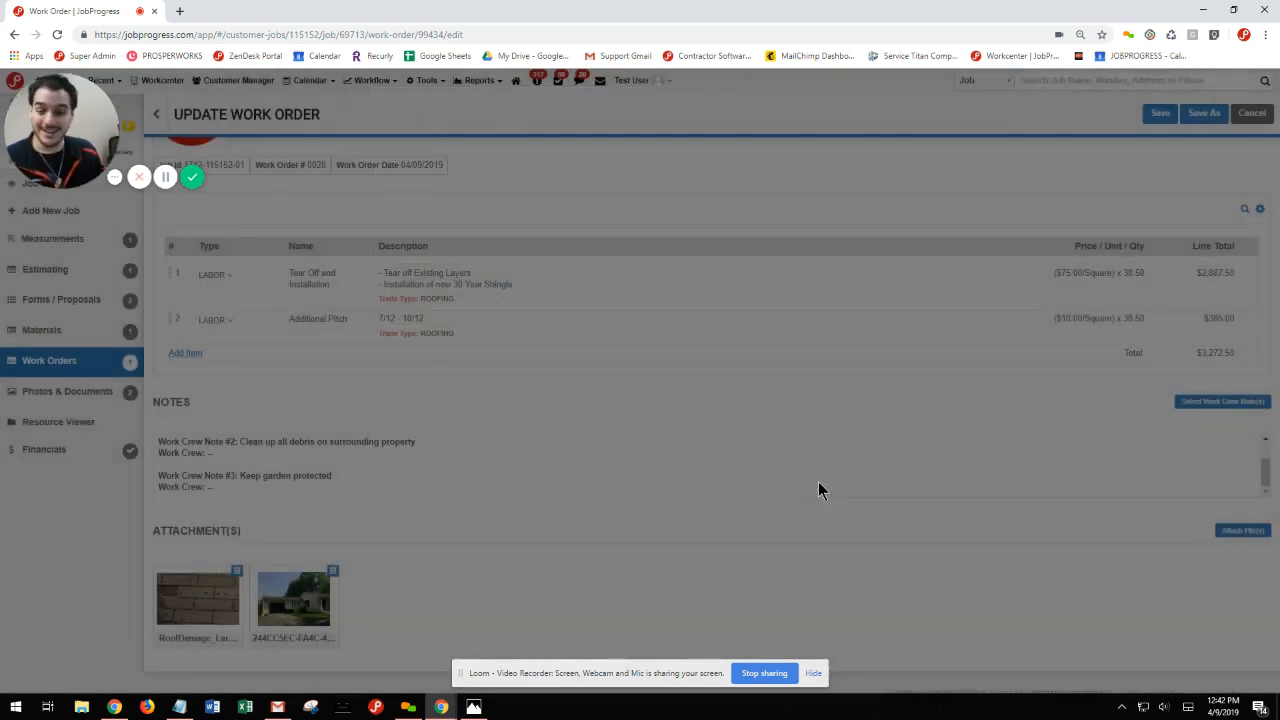
scroll(up, 3)
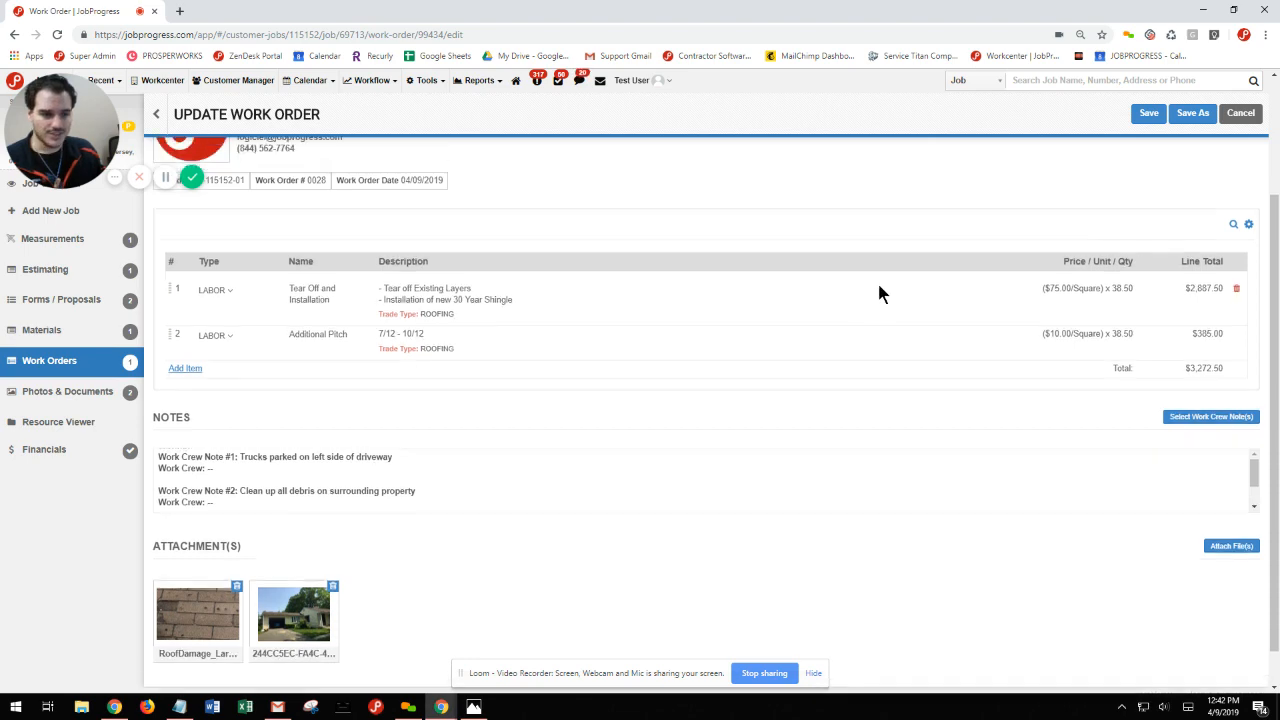
scroll(up, 3)
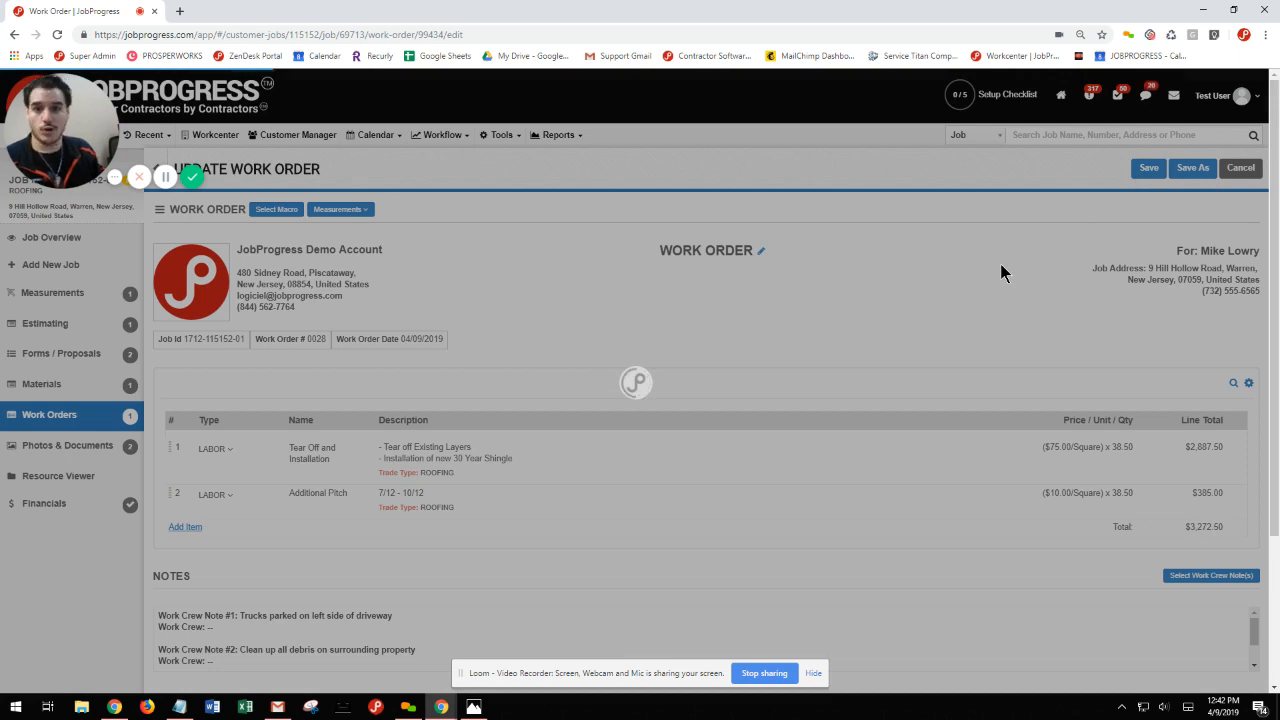
mouse_move(976, 284)
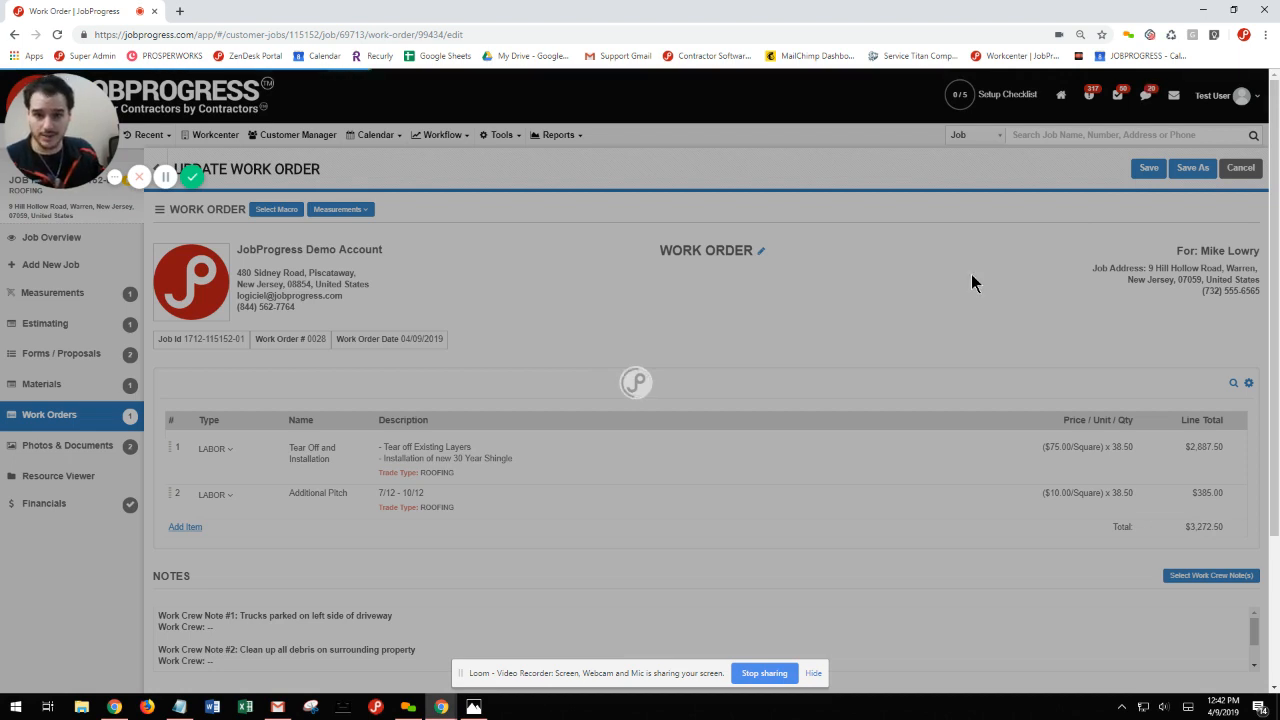
- Choose Schedule from the Lowry Work Order card's action menu
click(1148, 168)
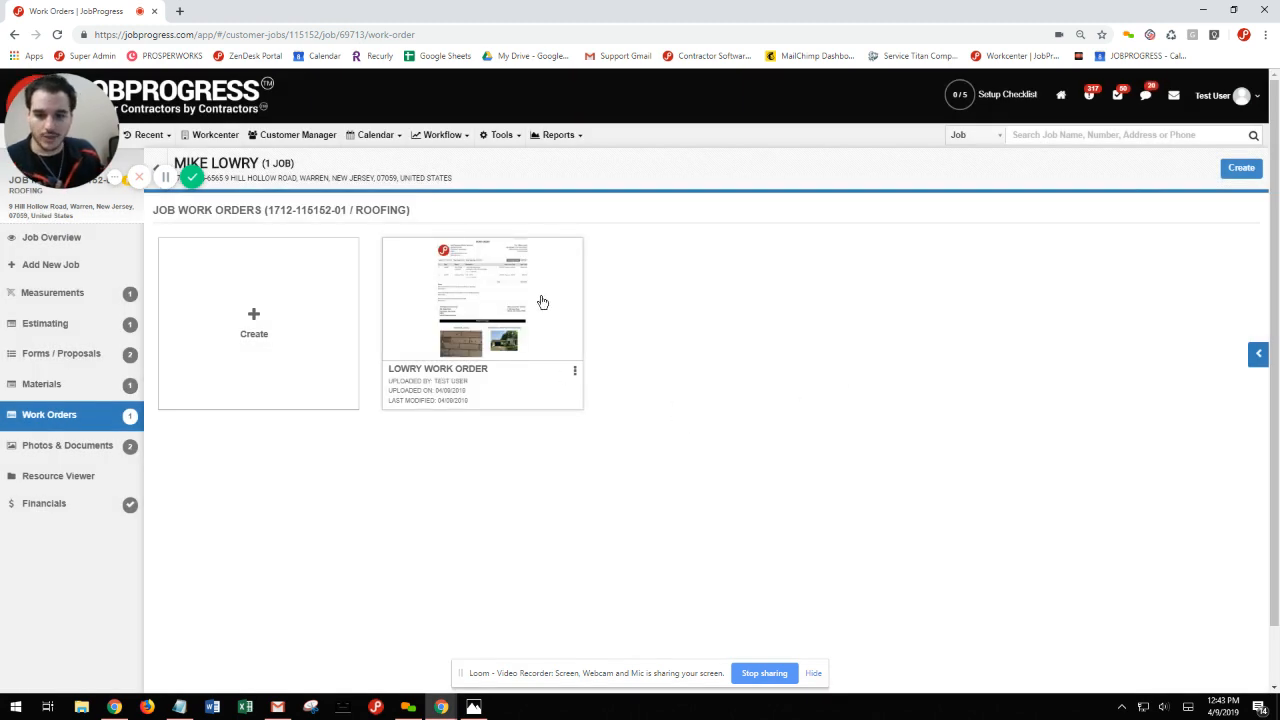
click(576, 370)
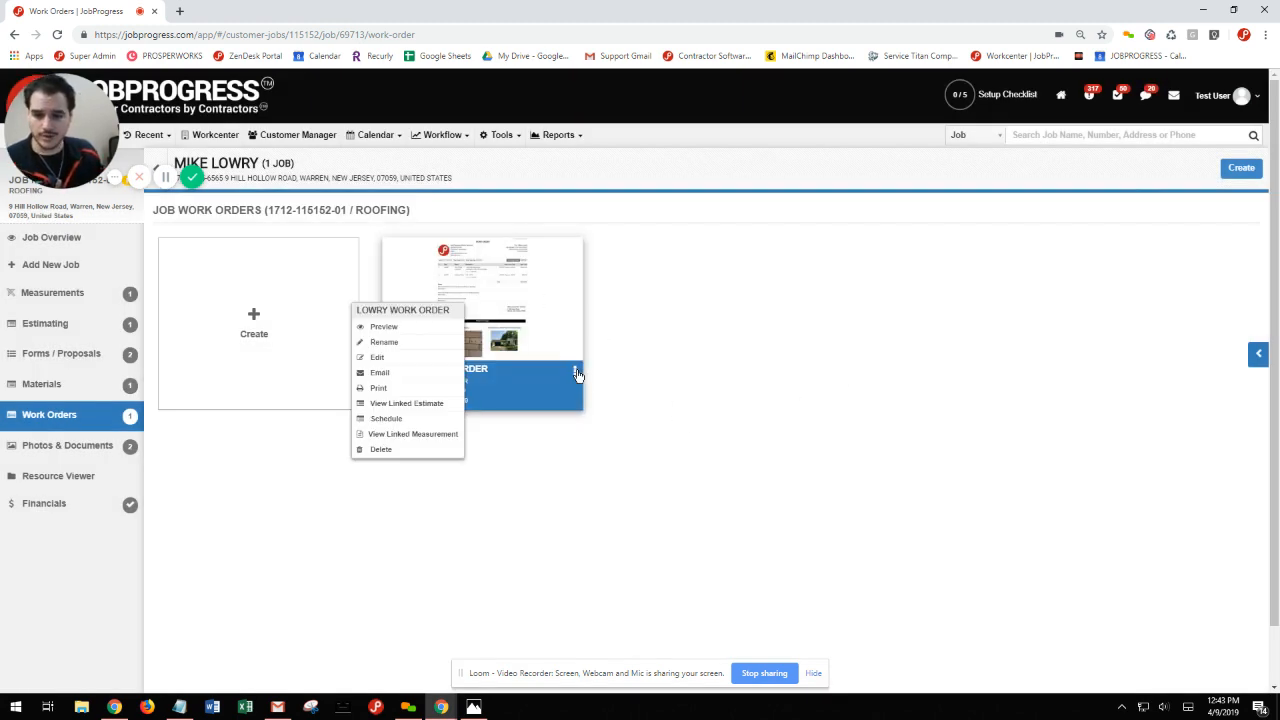
mouse_move(386, 418)
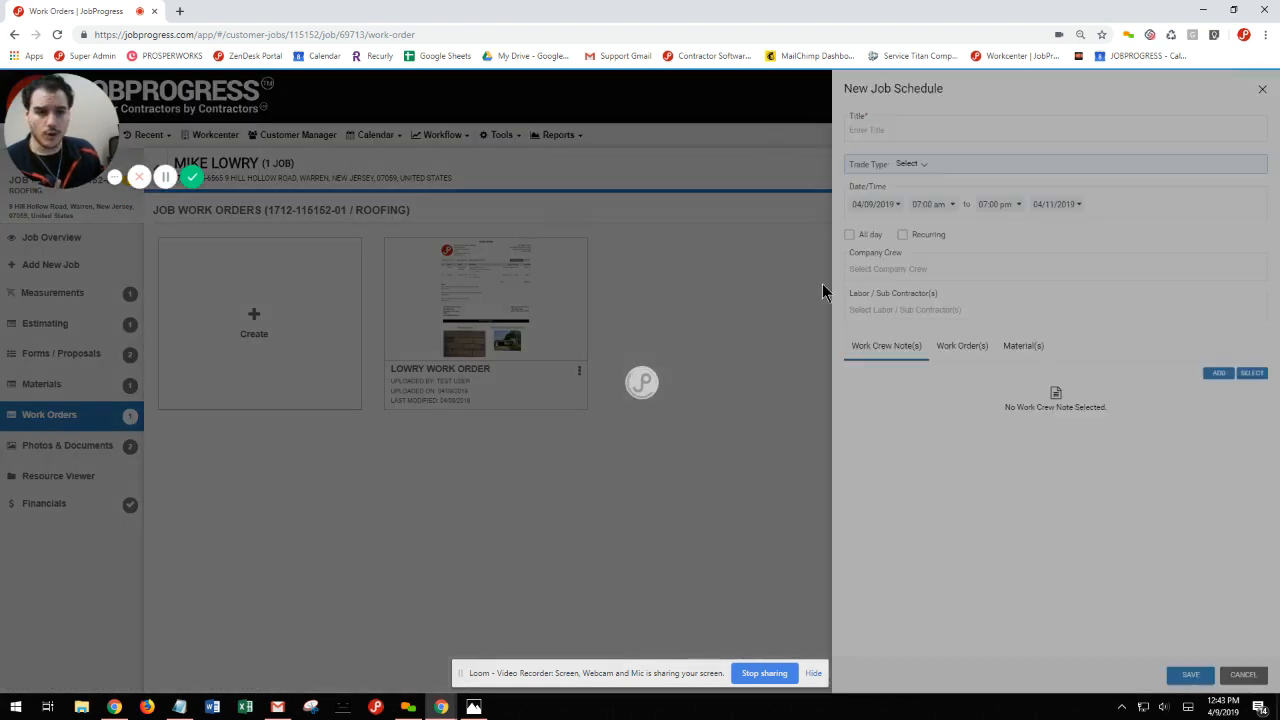
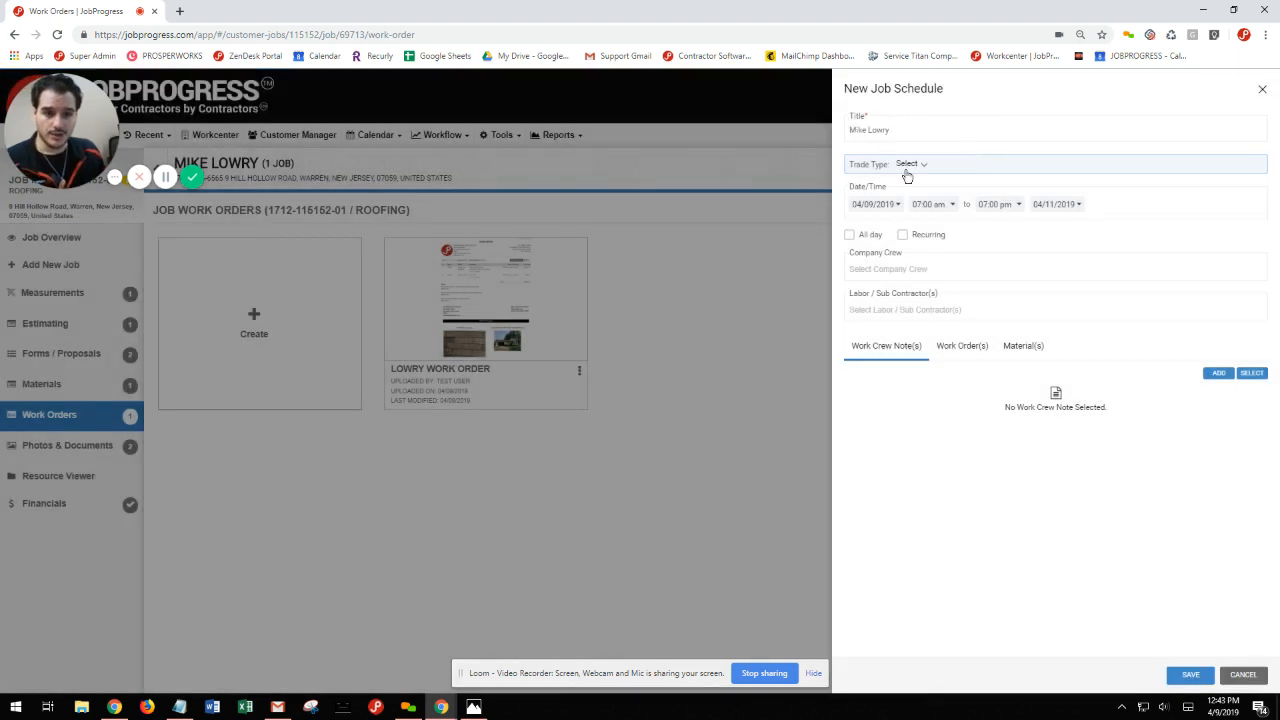
click(910, 164)
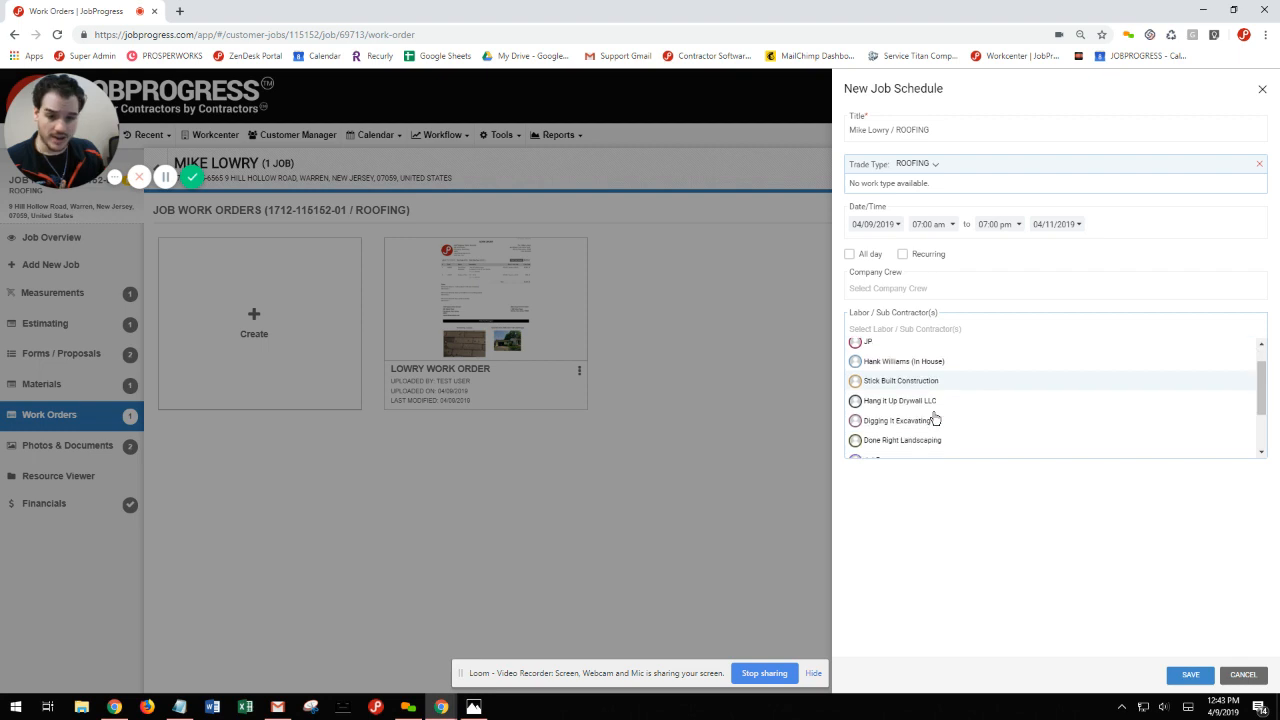
scroll(down, 3)
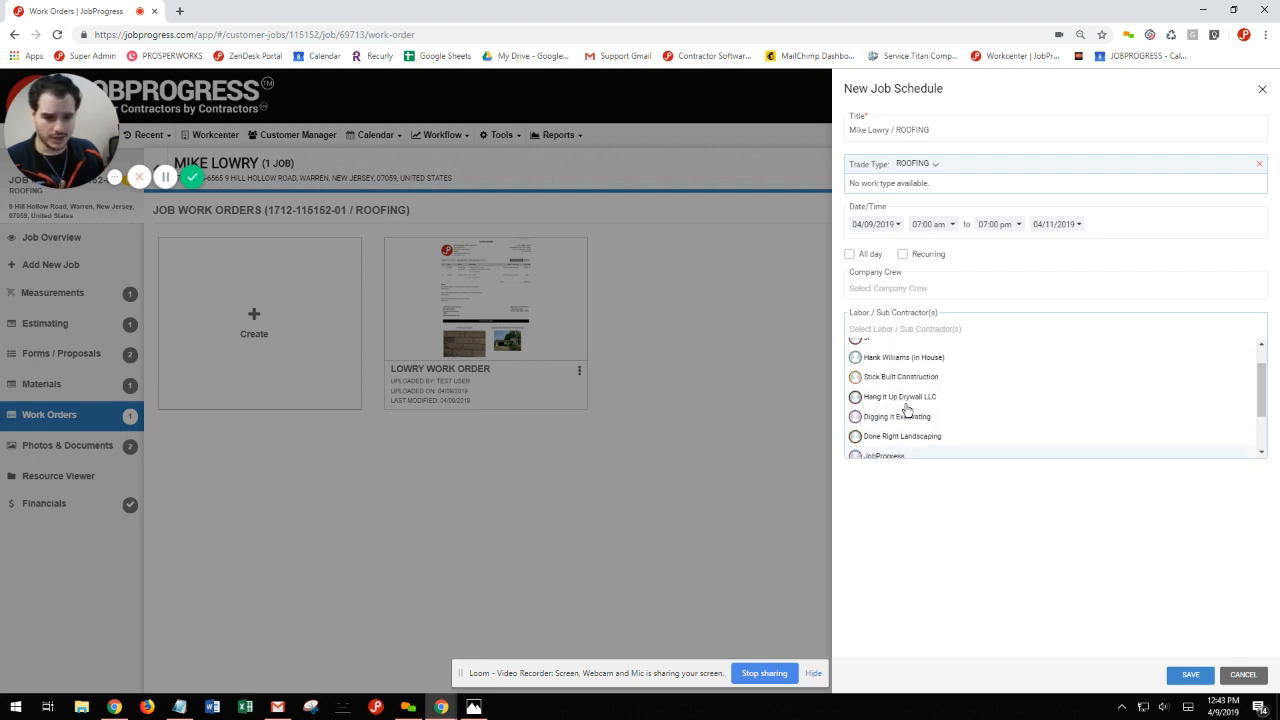
click(884, 456)
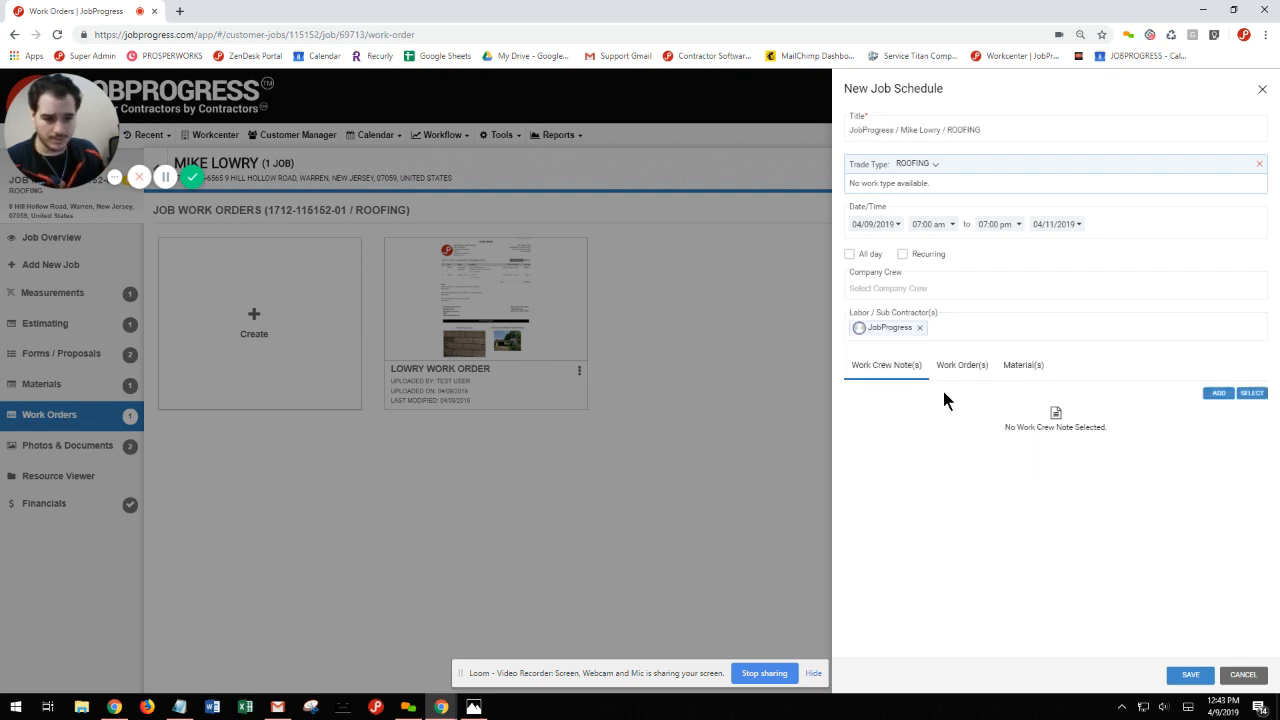
click(872, 224)
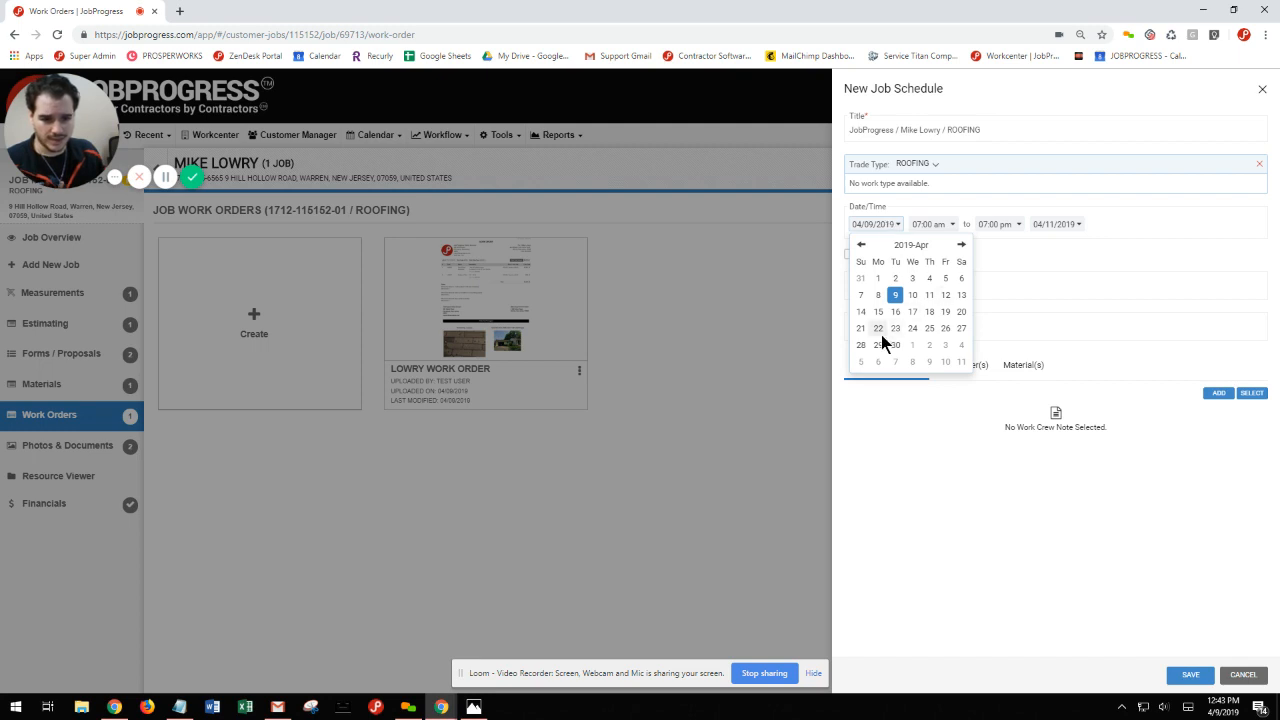
click(860, 328)
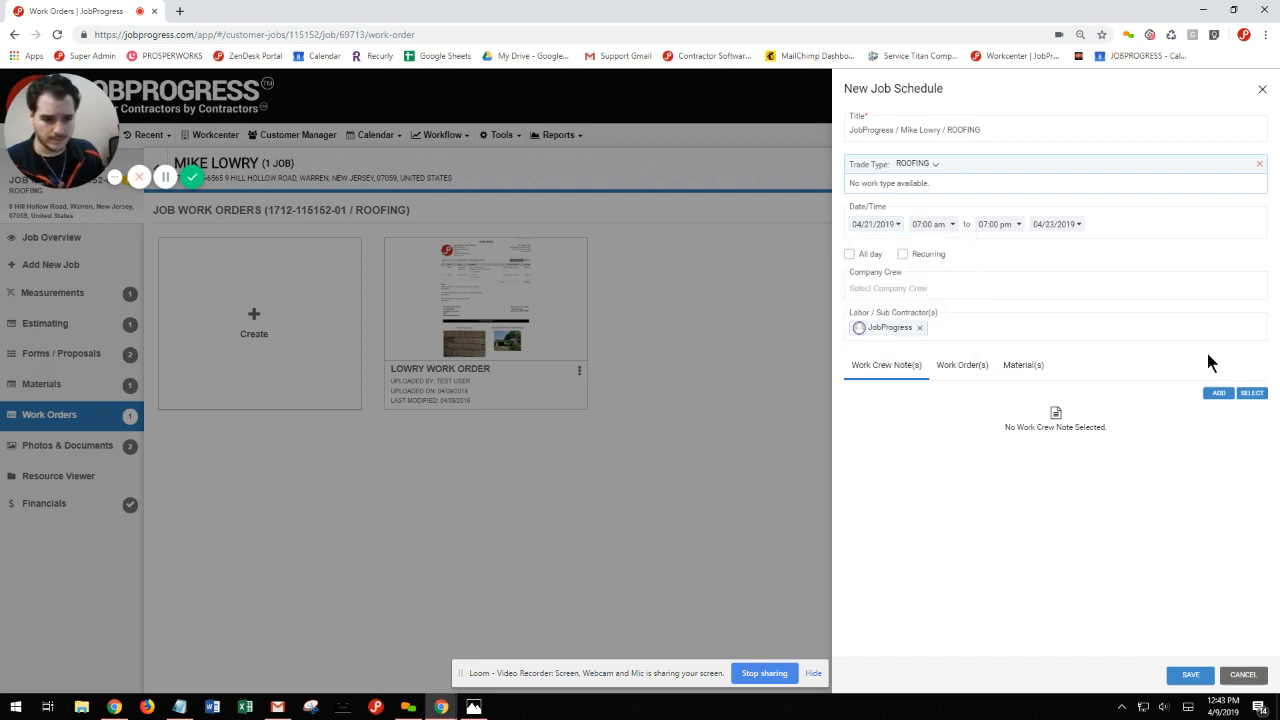
- Link the Lowry Work Order to the schedule and save it
click(960, 364)
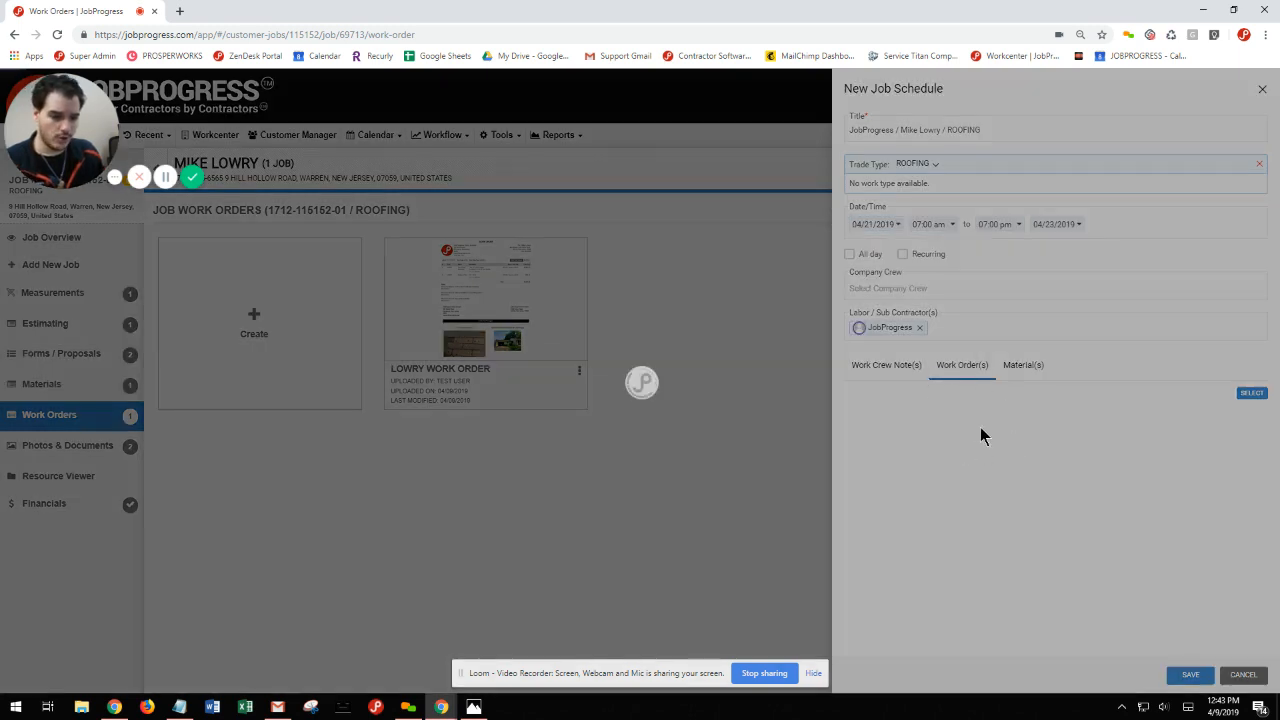
click(1252, 392)
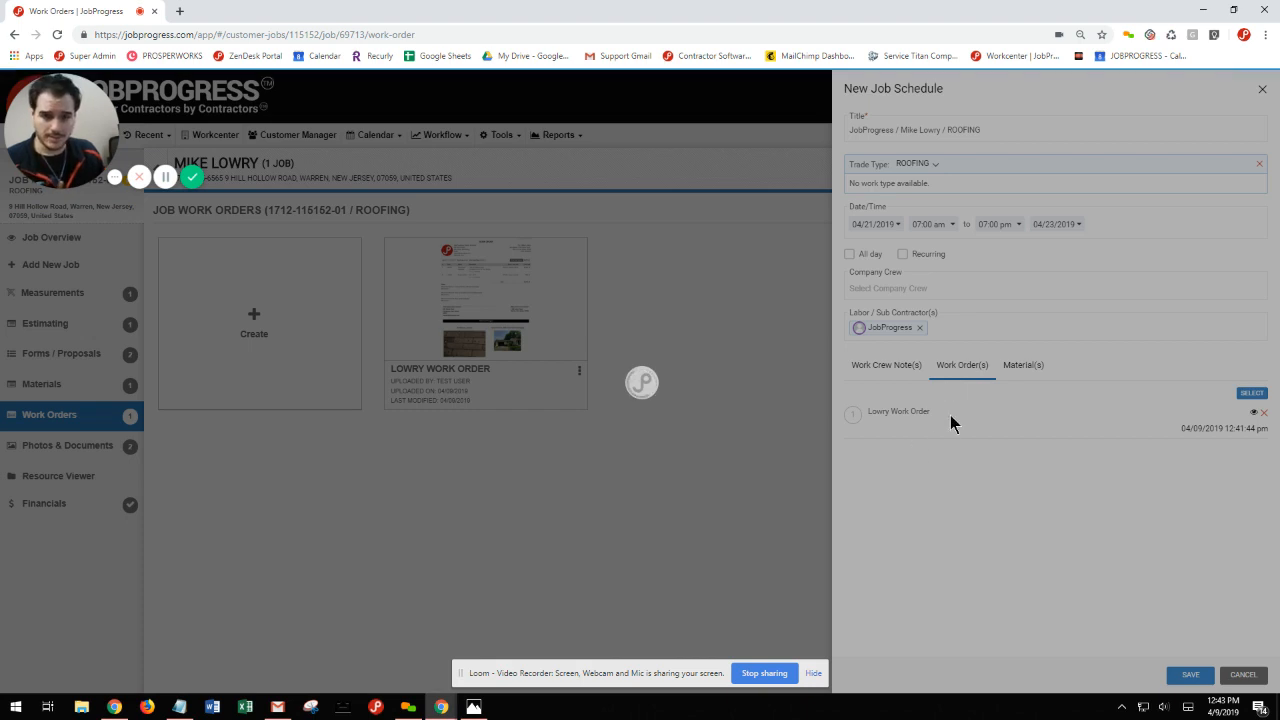
click(1188, 674)
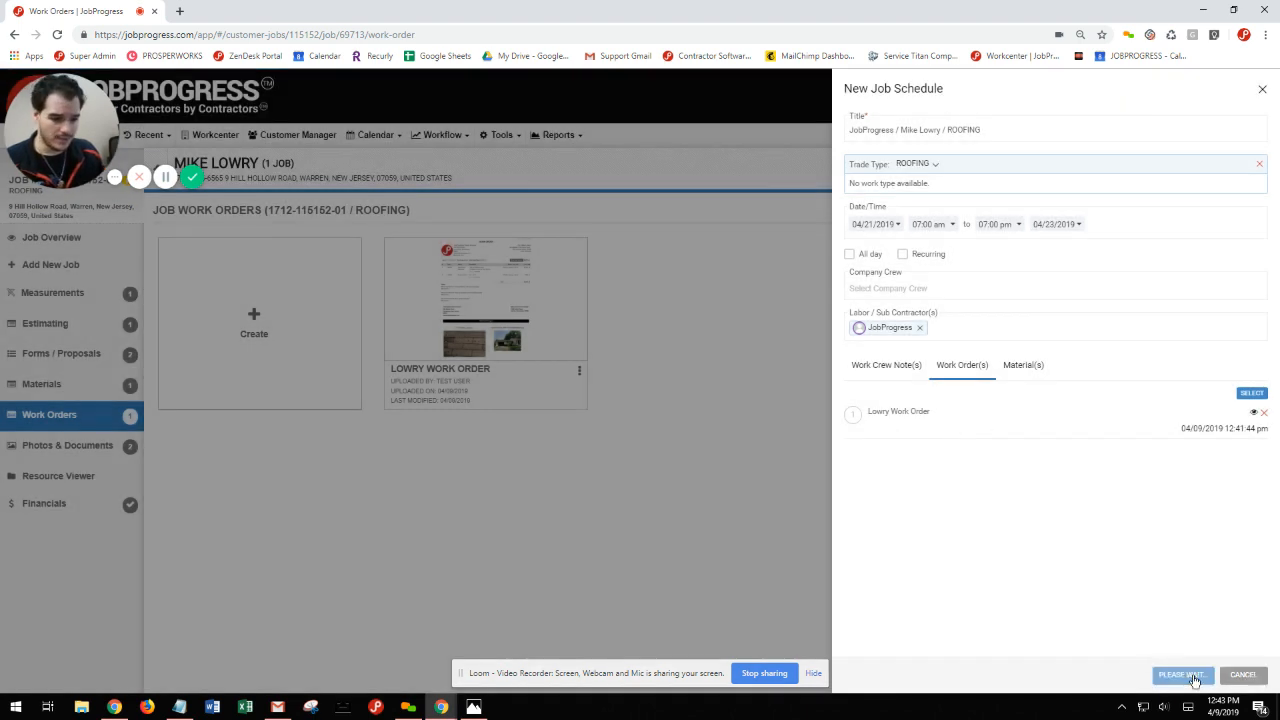
click(1180, 674)
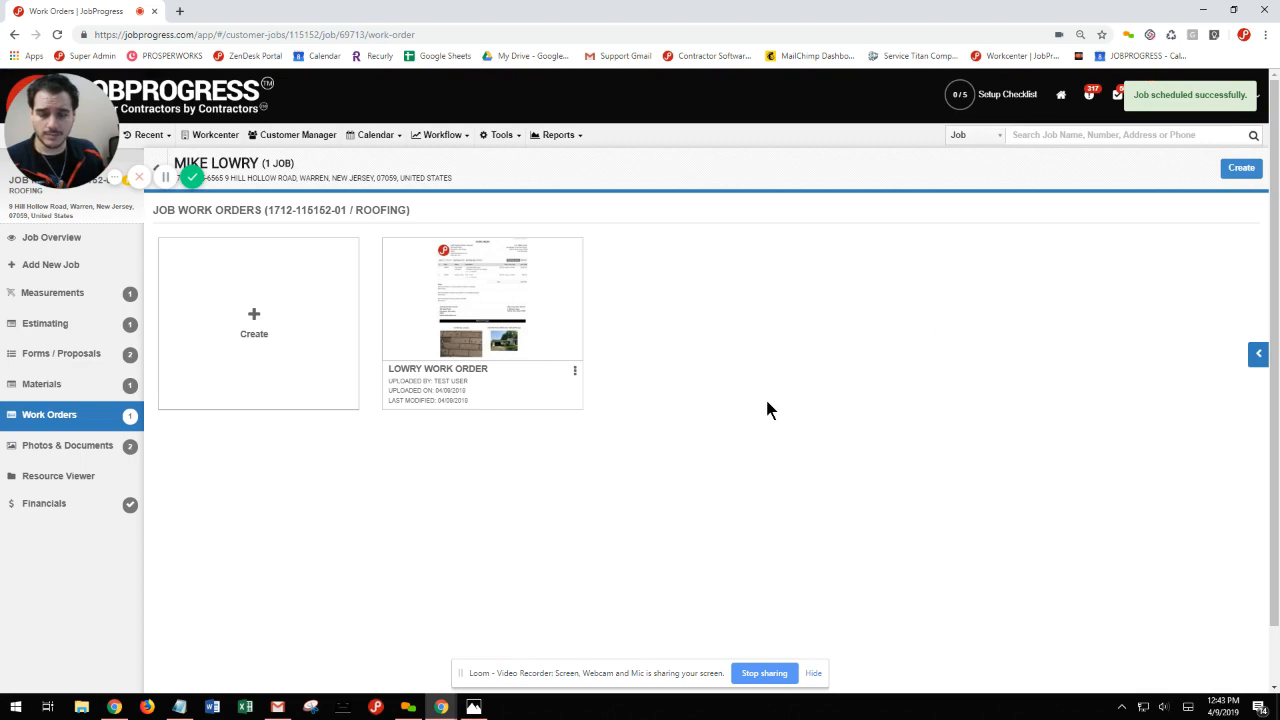
mouse_move(80, 248)
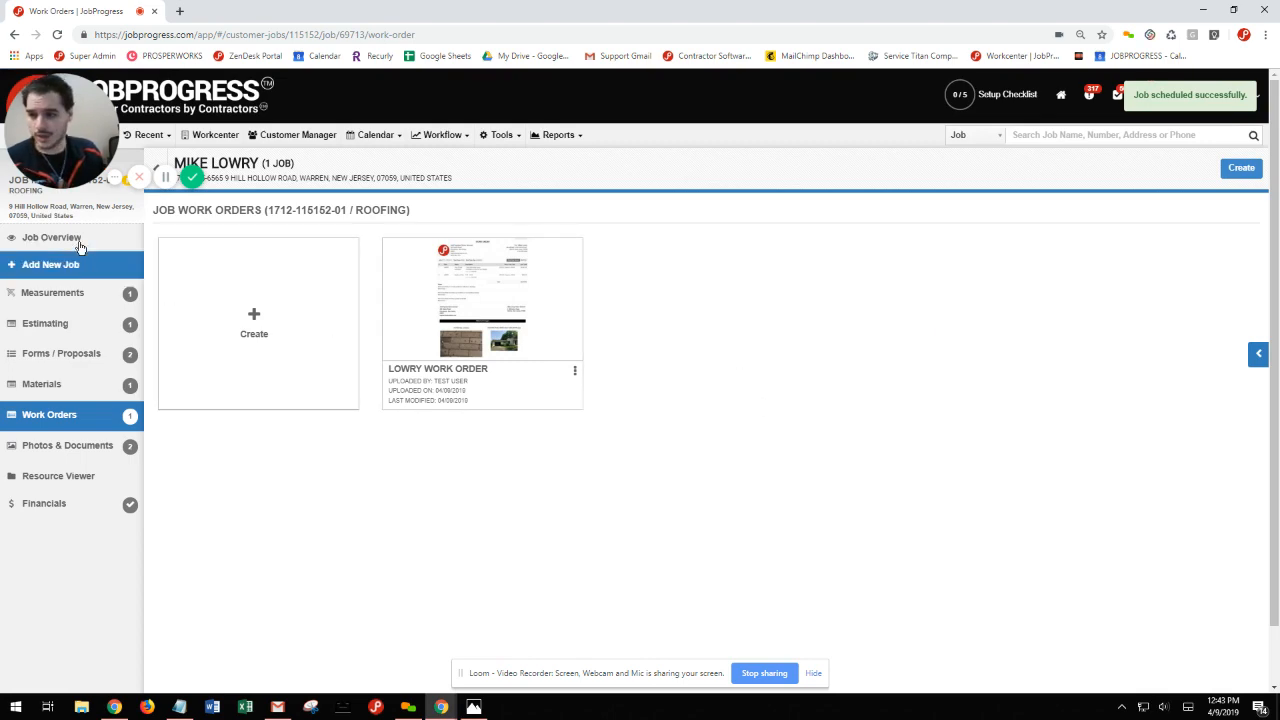
- Go to the Lowry job overview and select the Work stage in the workflow bar
click(52, 236)
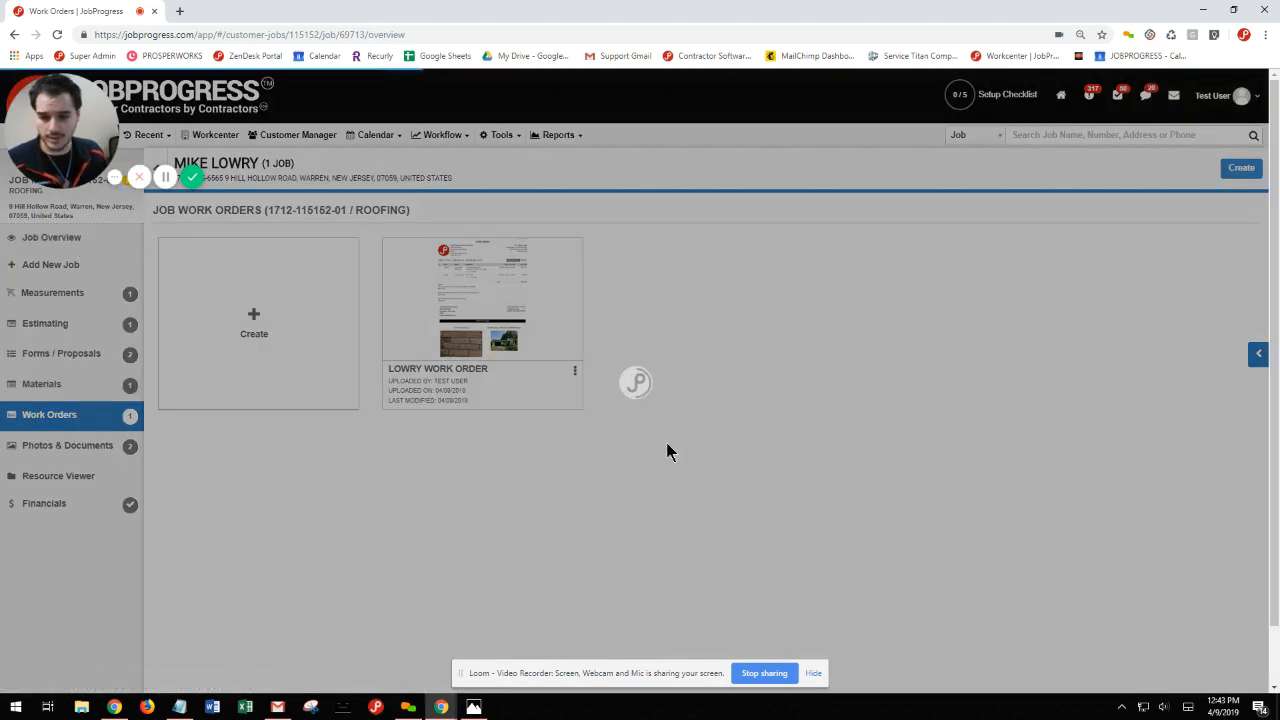
click(52, 236)
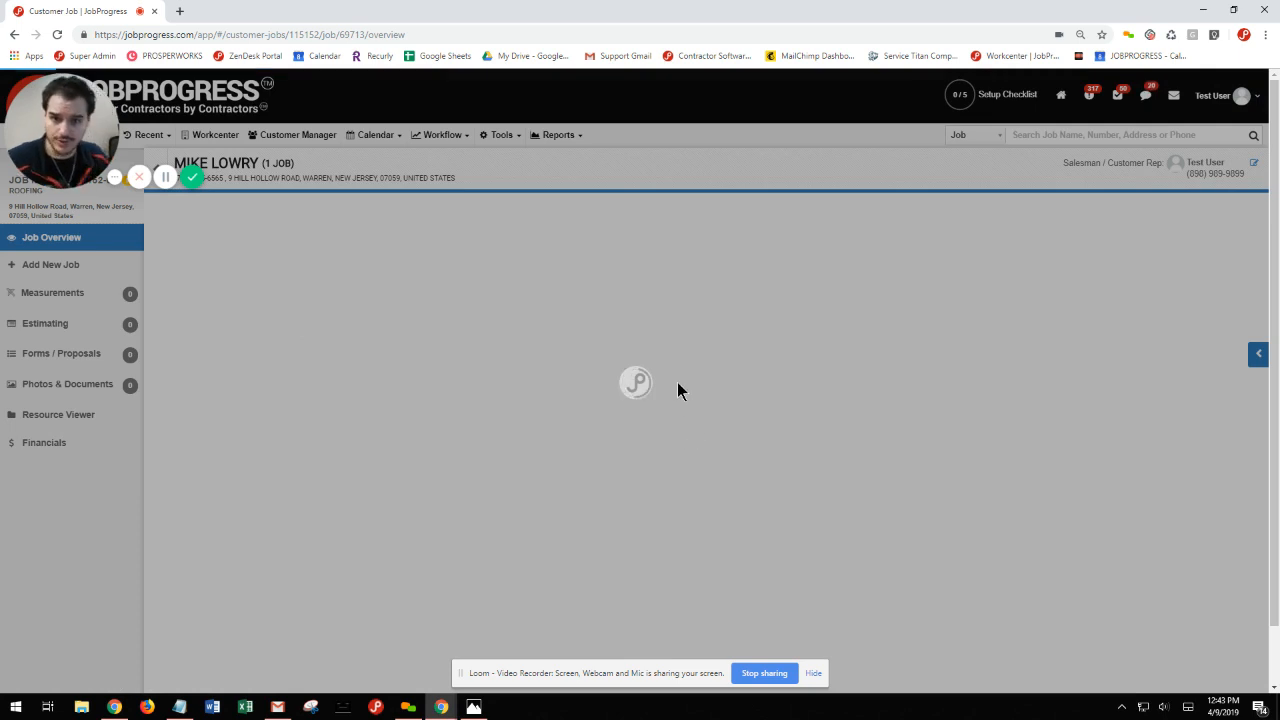
mouse_move(658, 354)
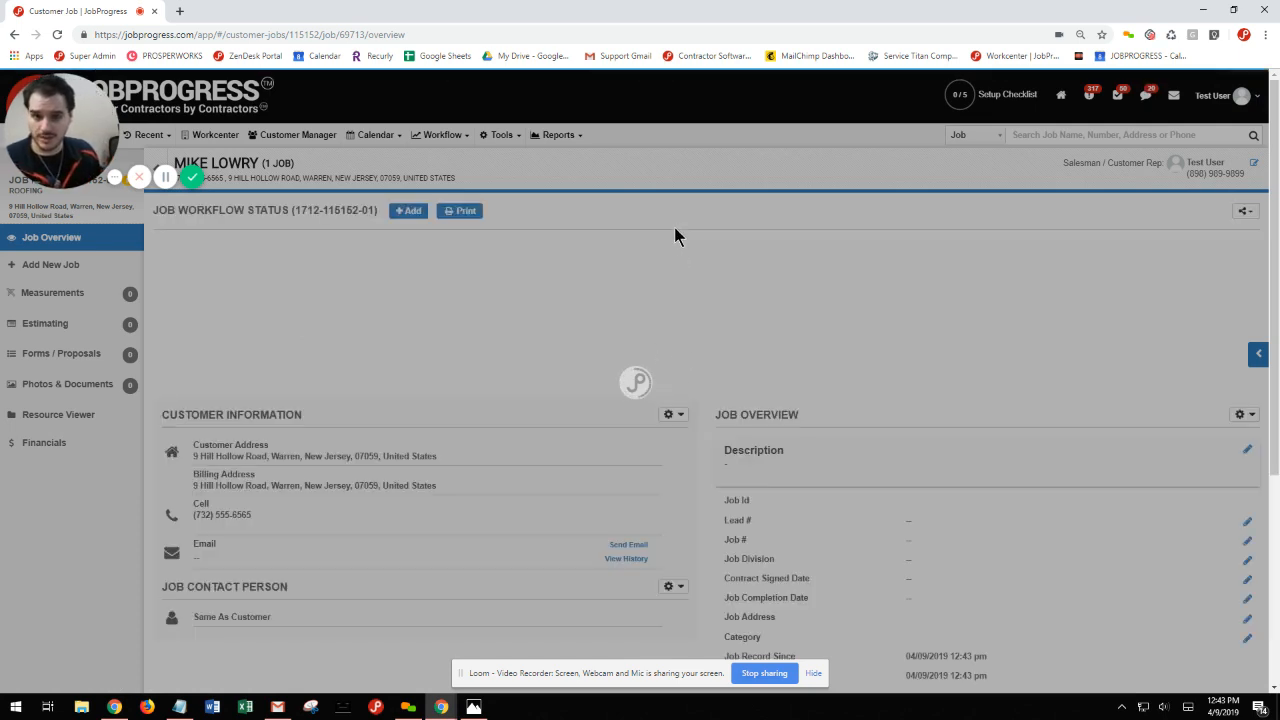
mouse_move(696, 192)
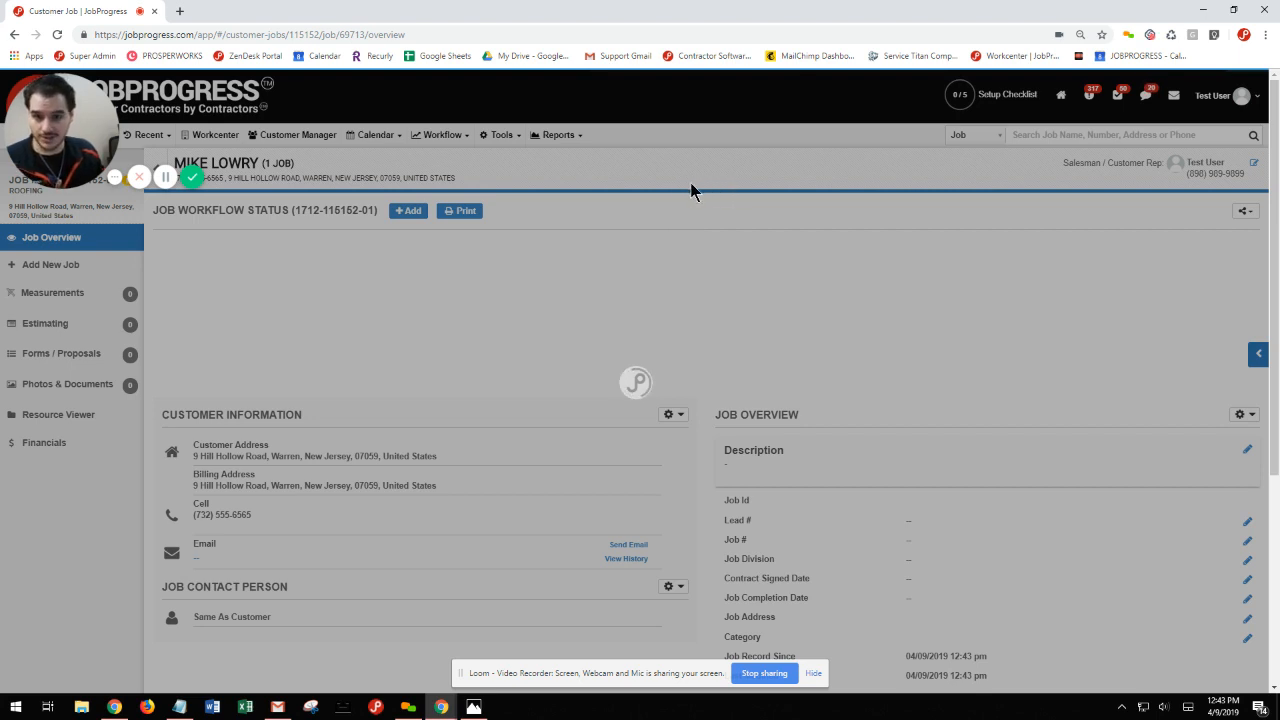
mouse_move(452, 172)
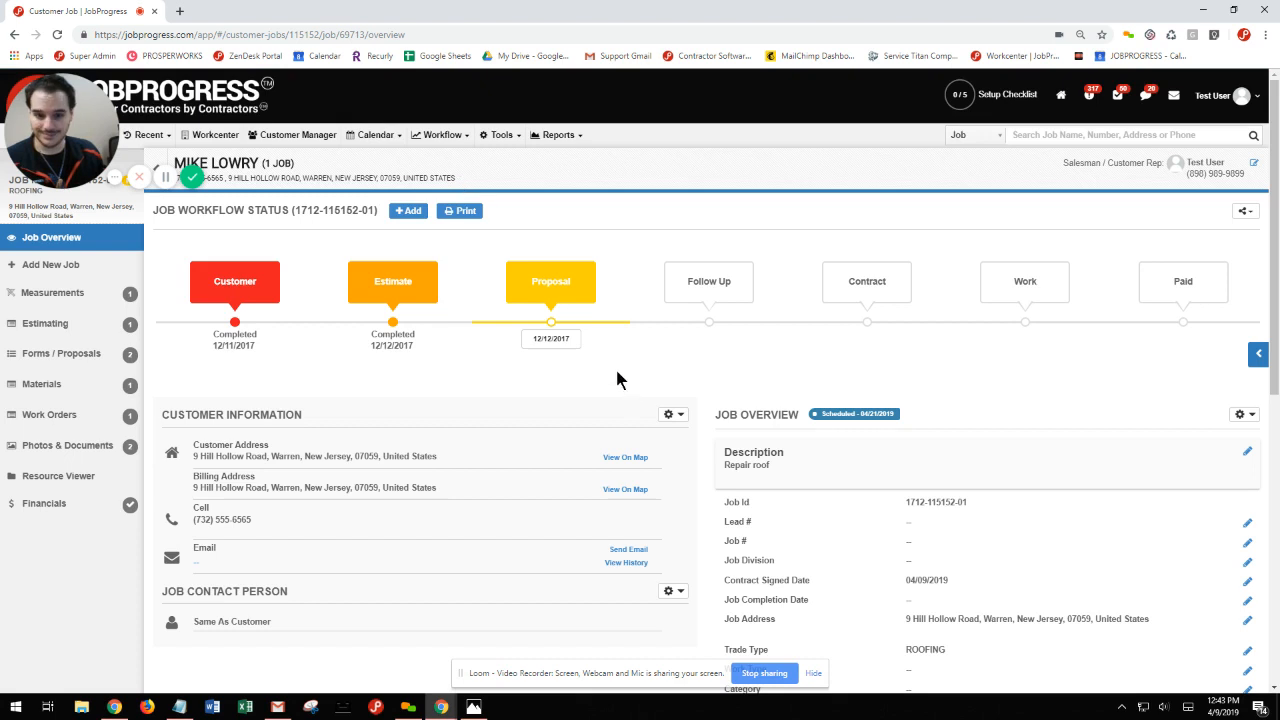
mouse_move(956, 316)
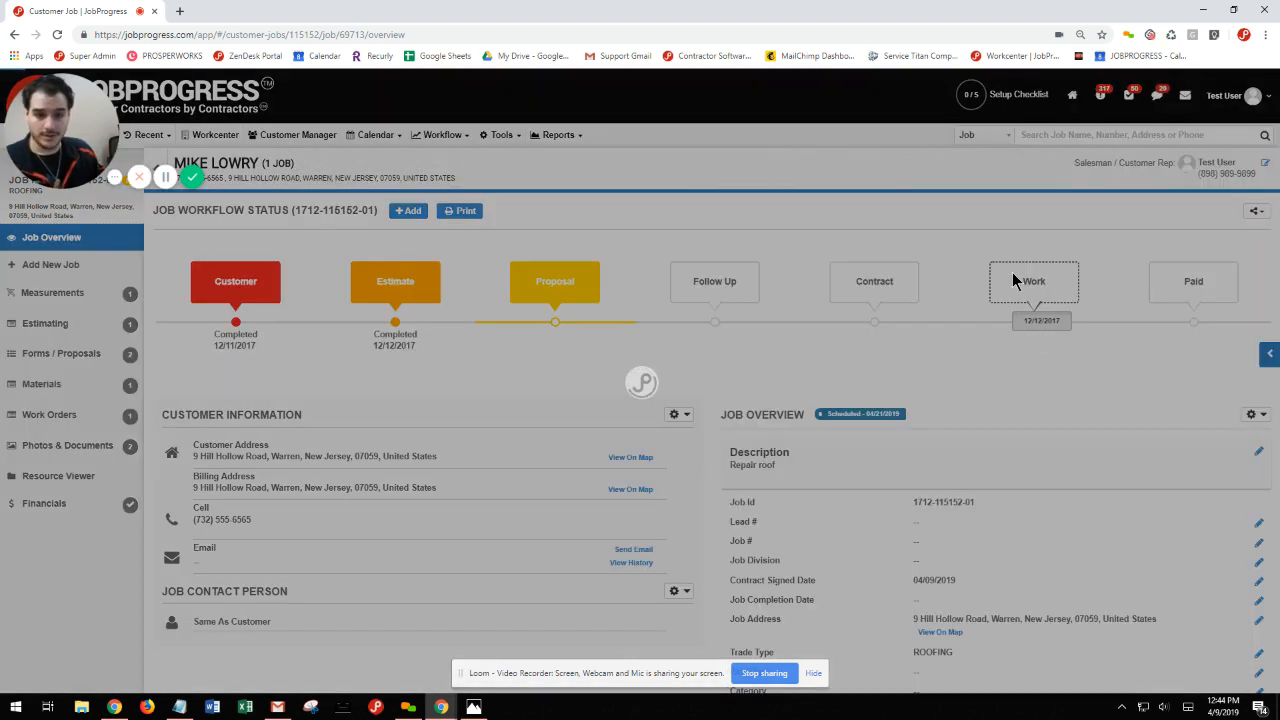
click(1032, 280)
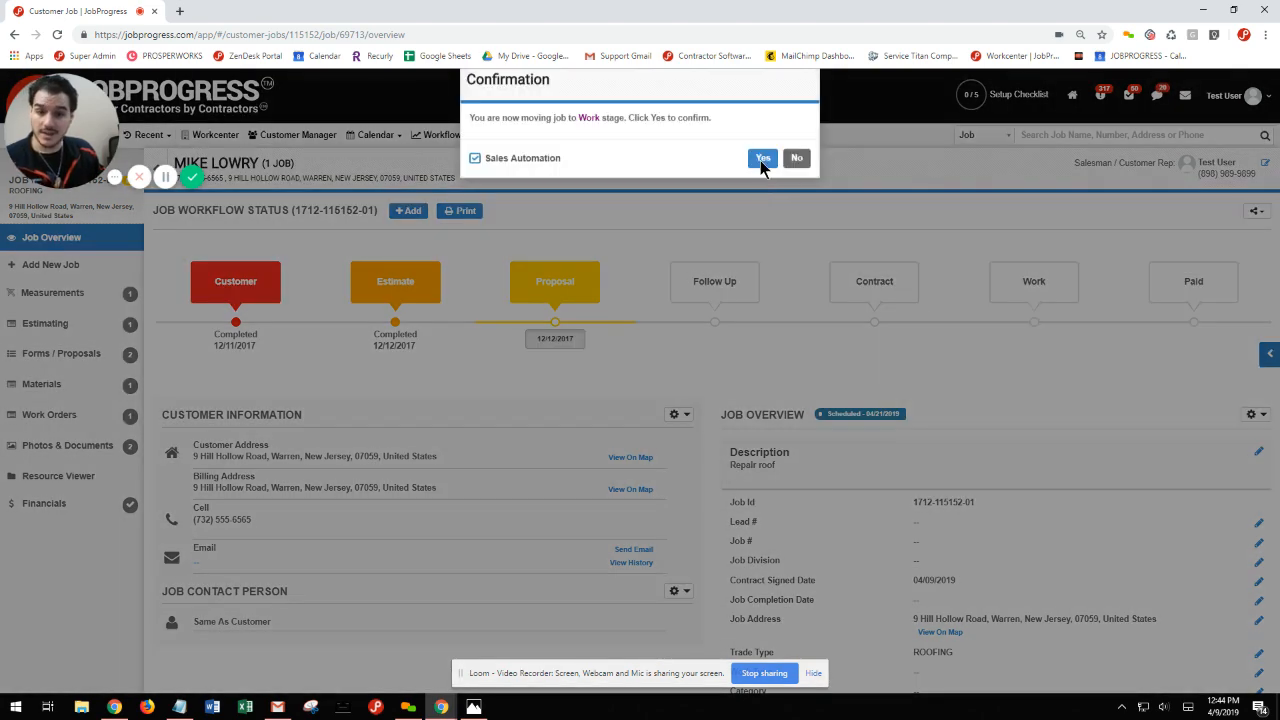